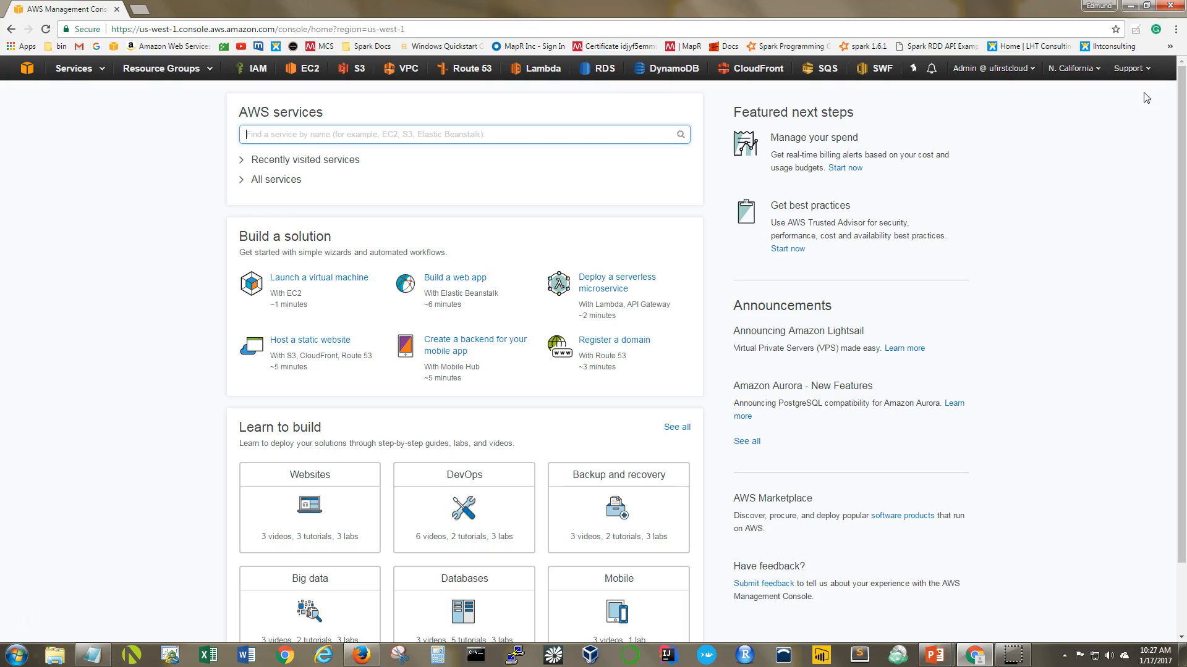
mouse_move(1151, 112)
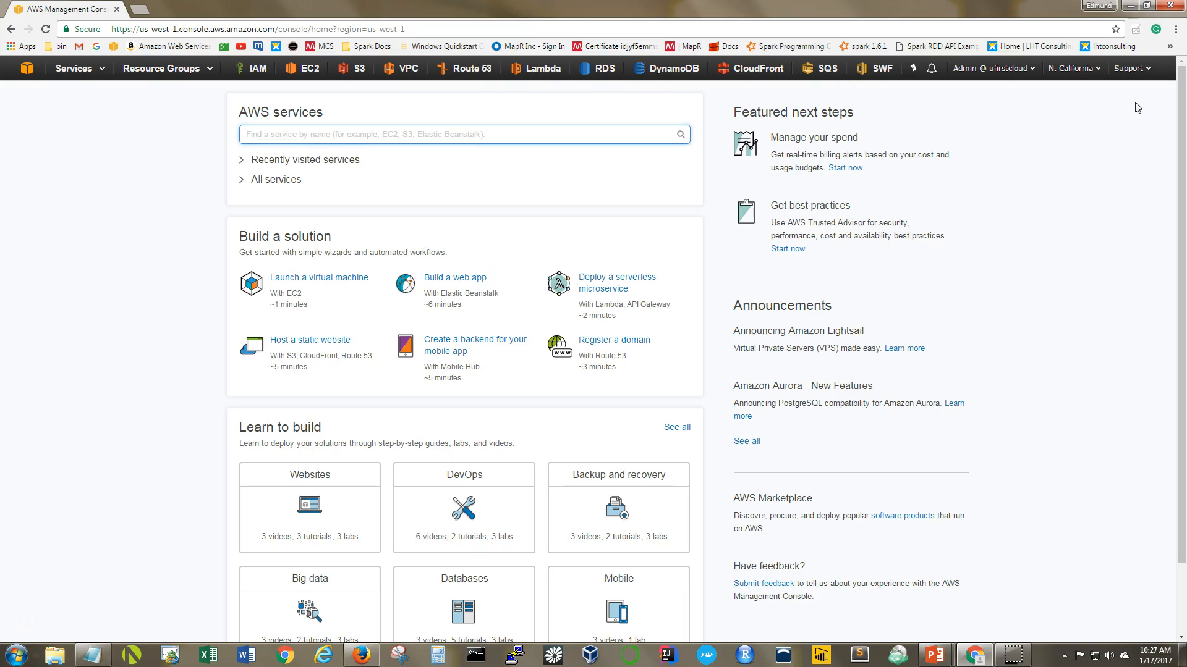
- Open the VPC Dashboard from the console's top navigation bar
click(529, 134)
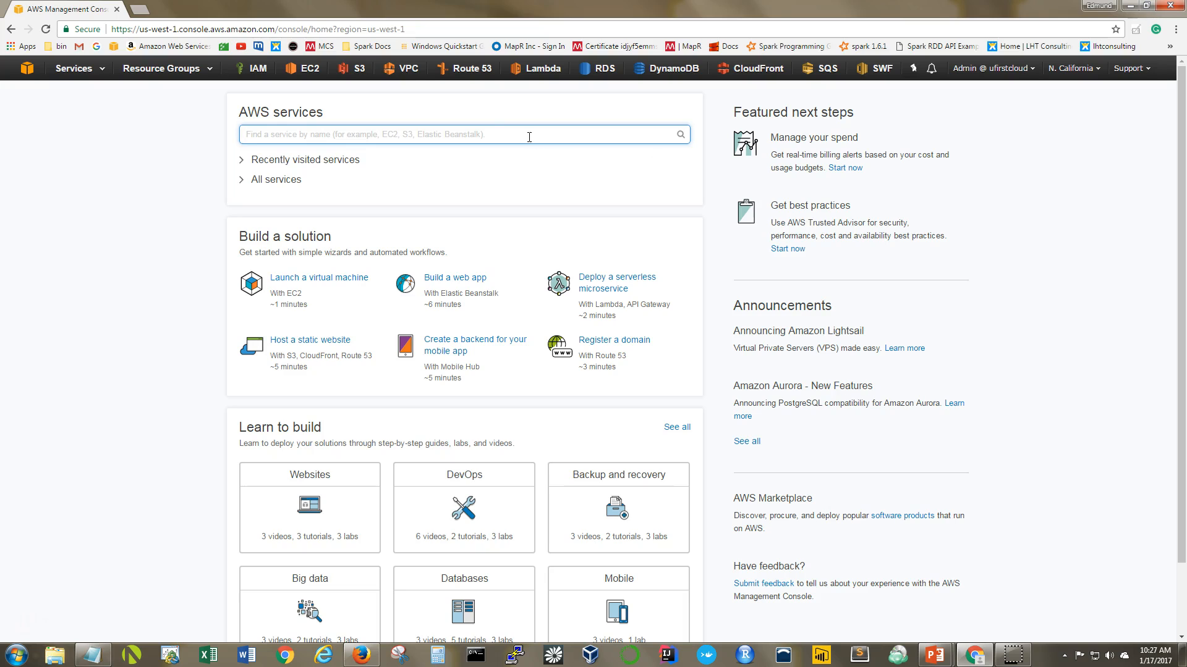
click(407, 68)
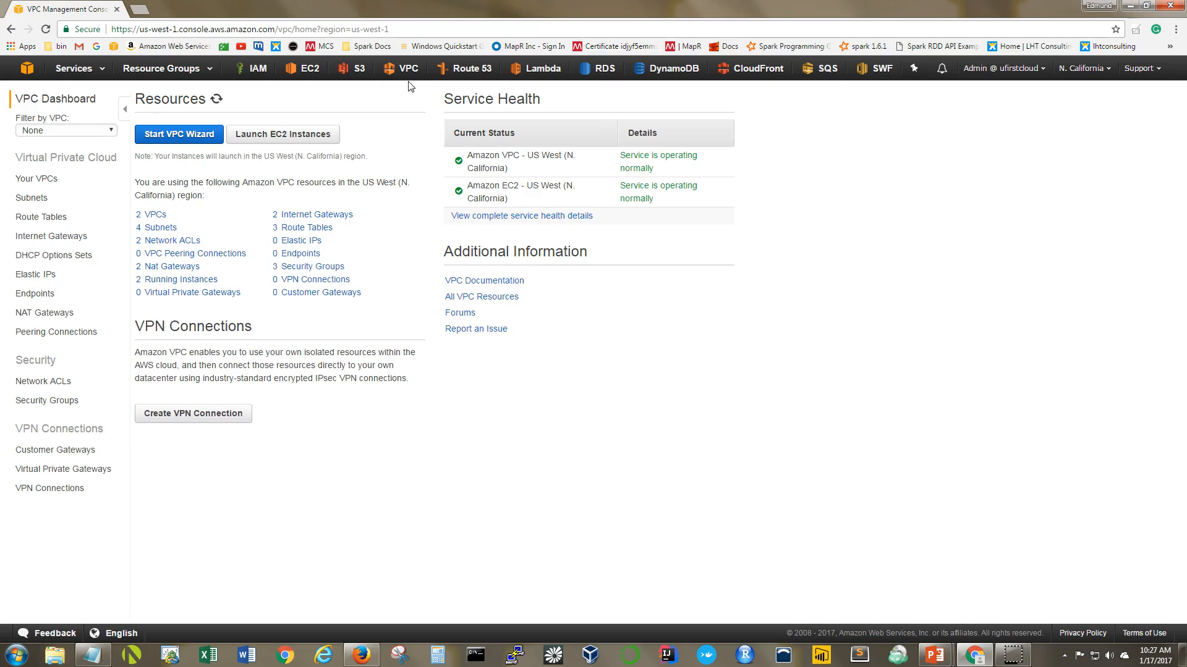
mouse_move(156, 217)
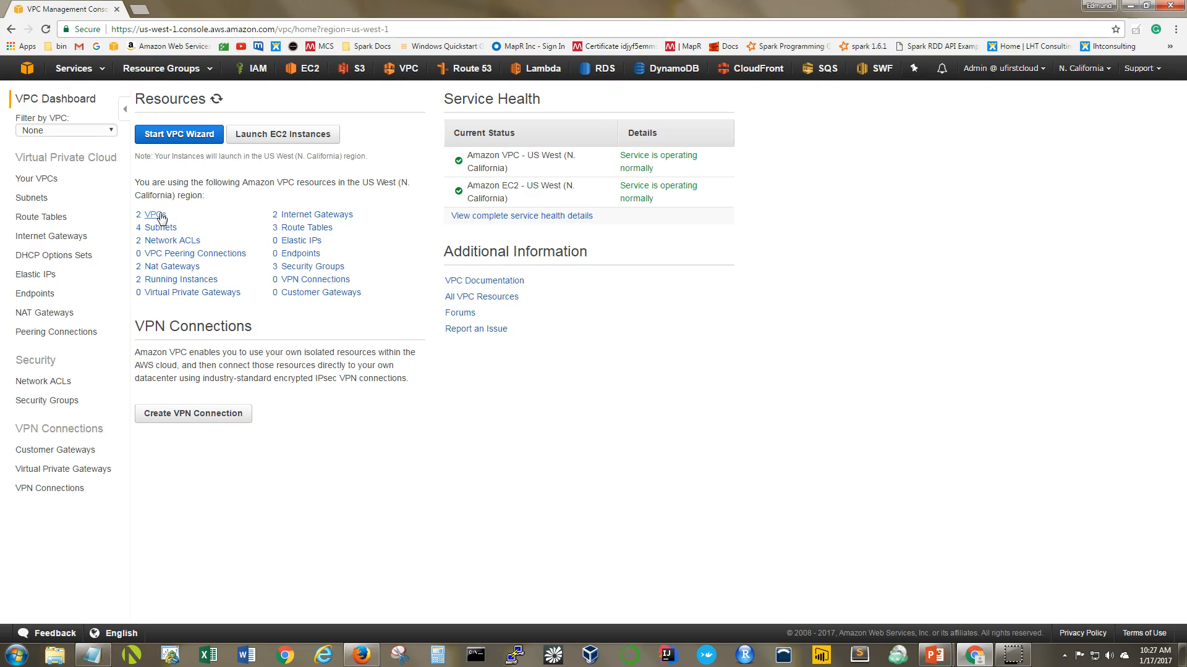
mouse_move(314, 75)
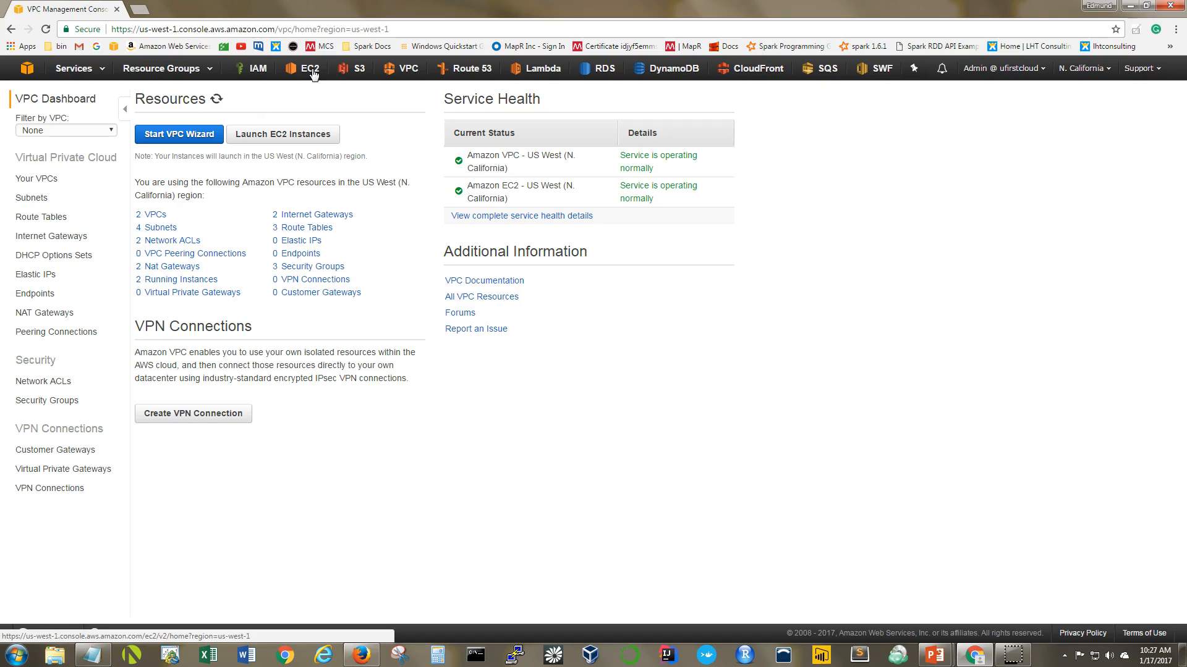
- Select WebServer-001 in the EC2 instances list and copy its public IP 54.193.43.19
click(309, 68)
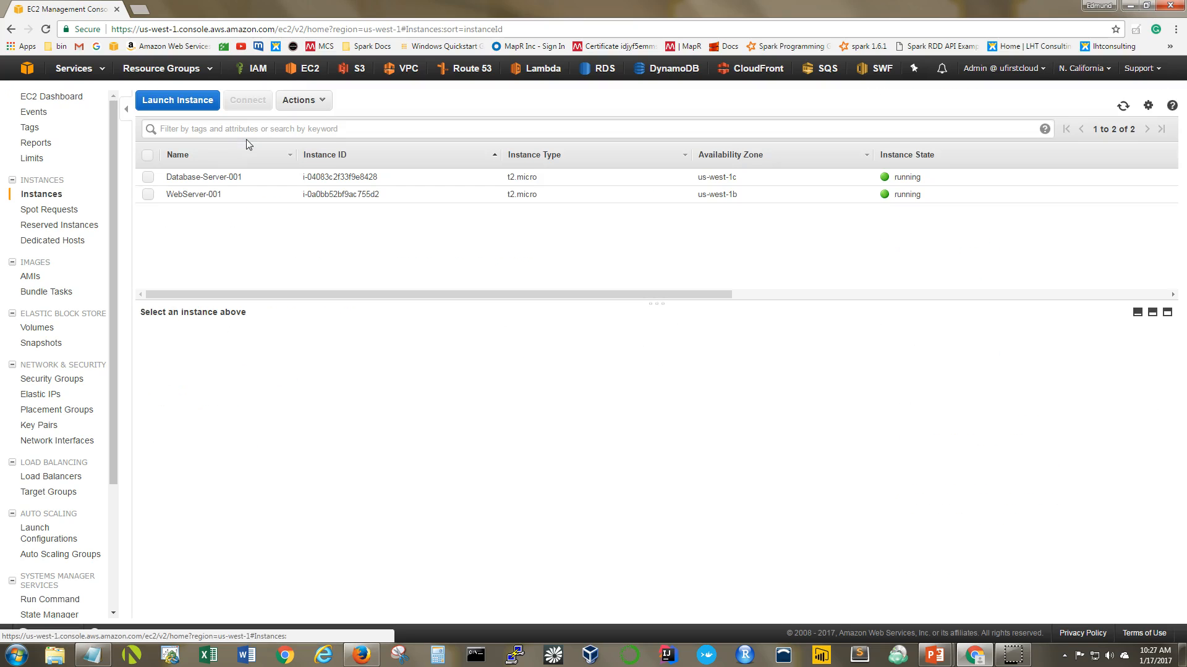
click(193, 194)
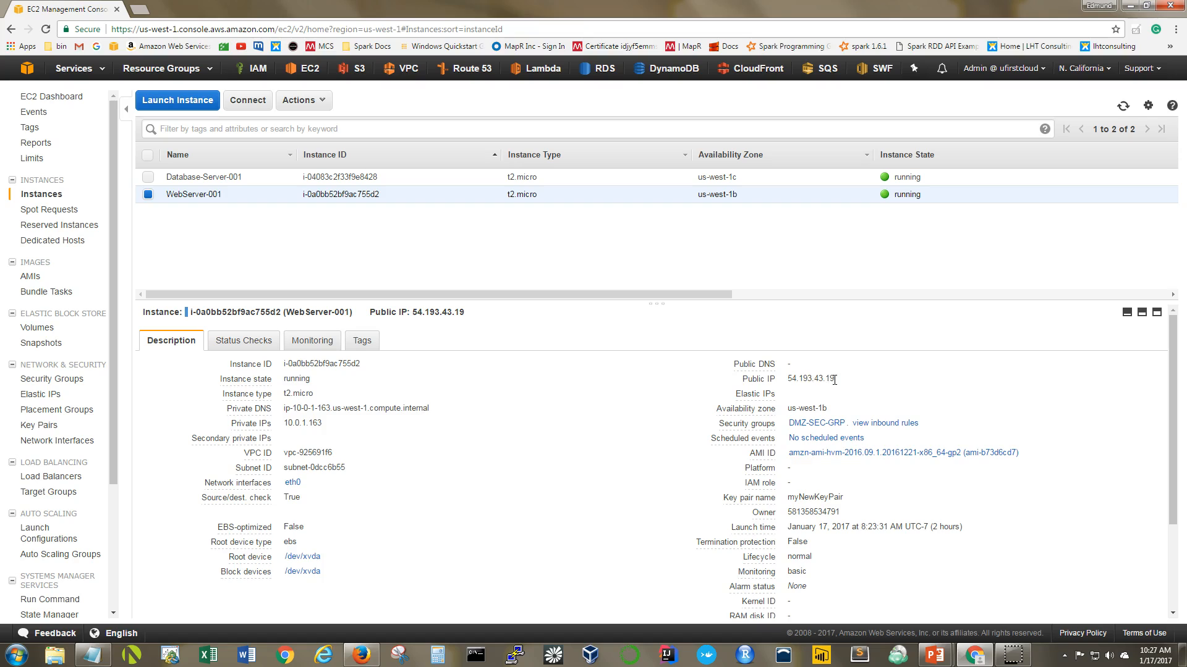
right_click(809, 380)
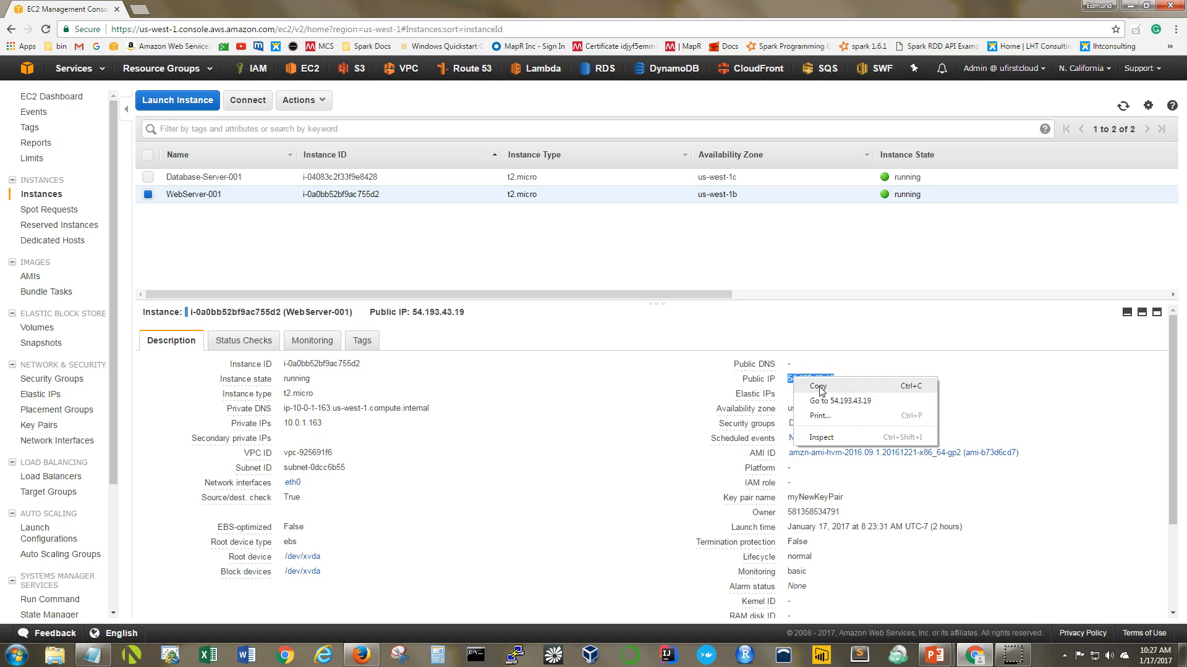
click(818, 386)
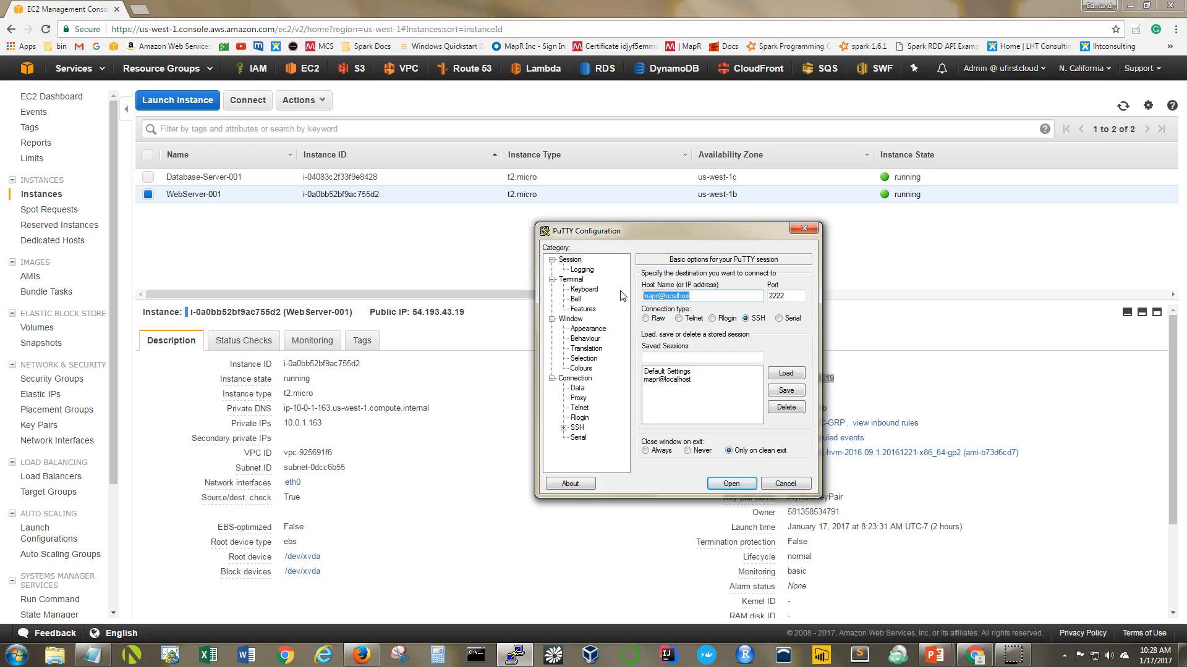
text(ec2-user)
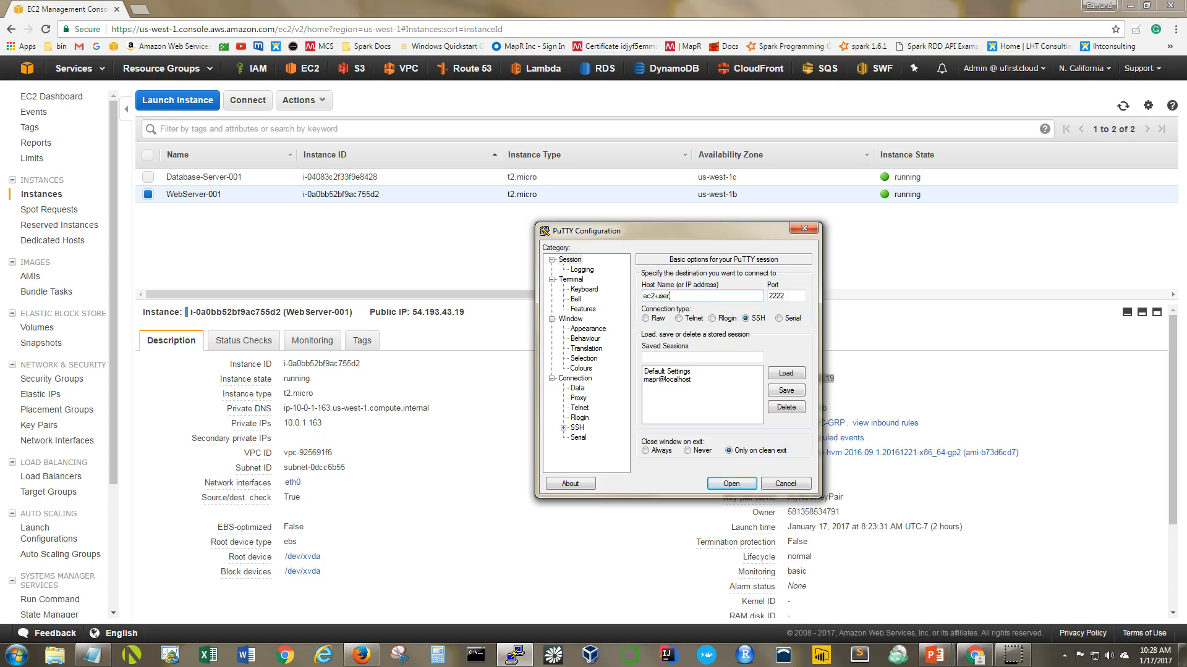
text(@54.193.43.19)
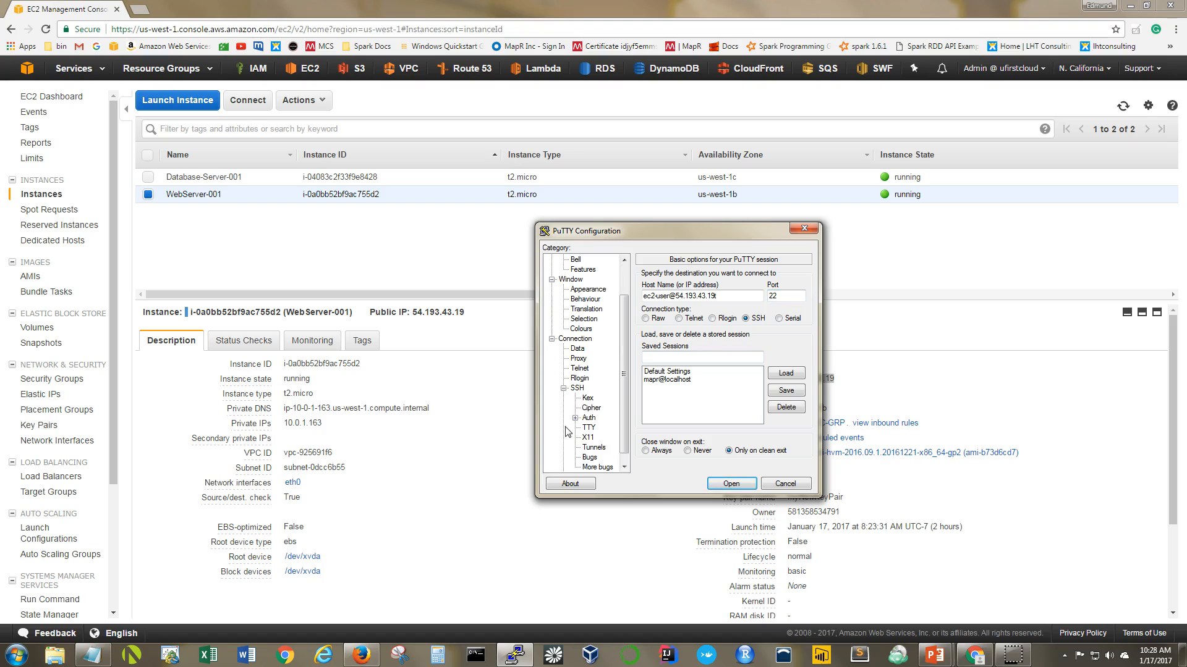
click(588, 418)
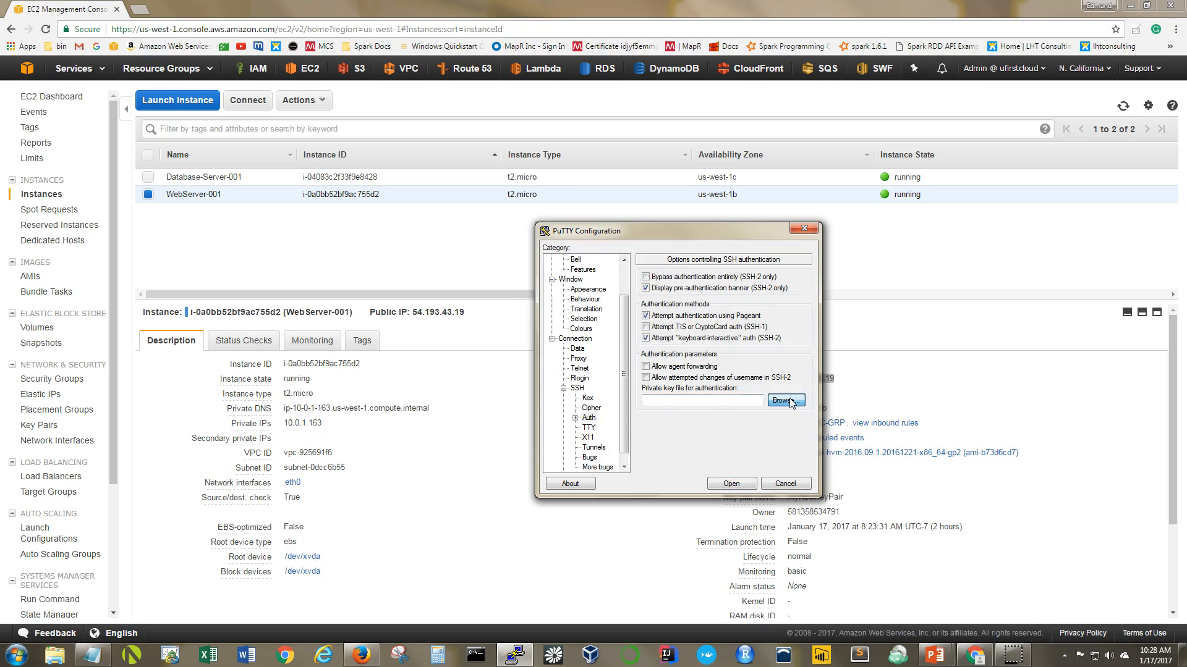
click(784, 400)
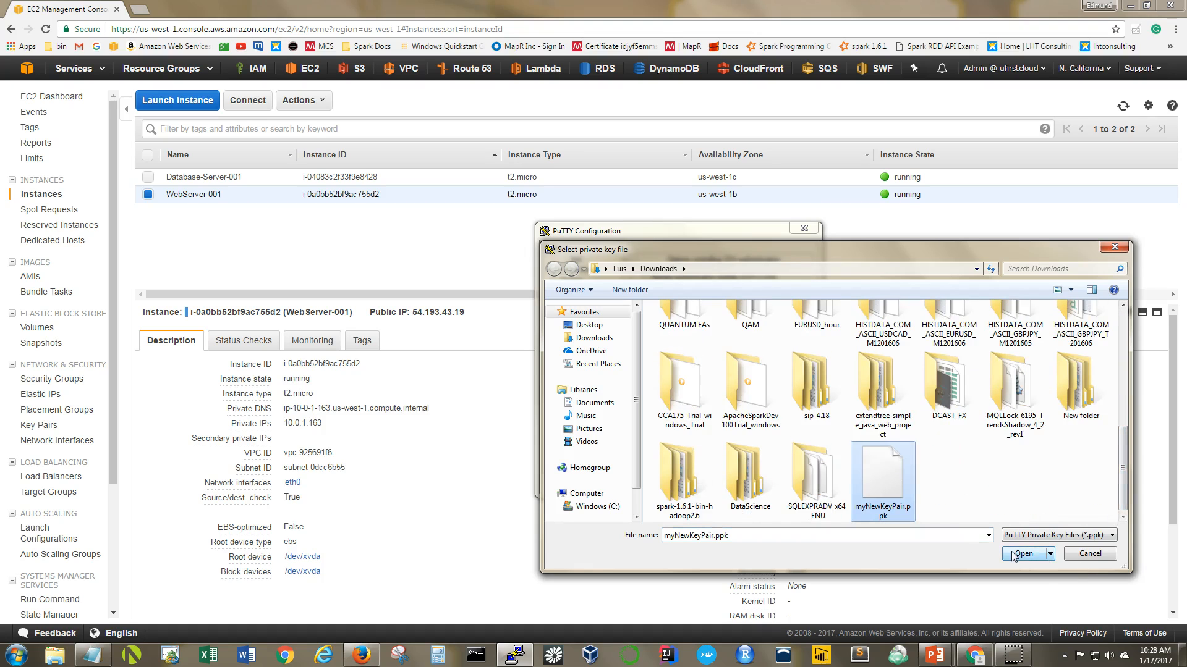
click(1023, 554)
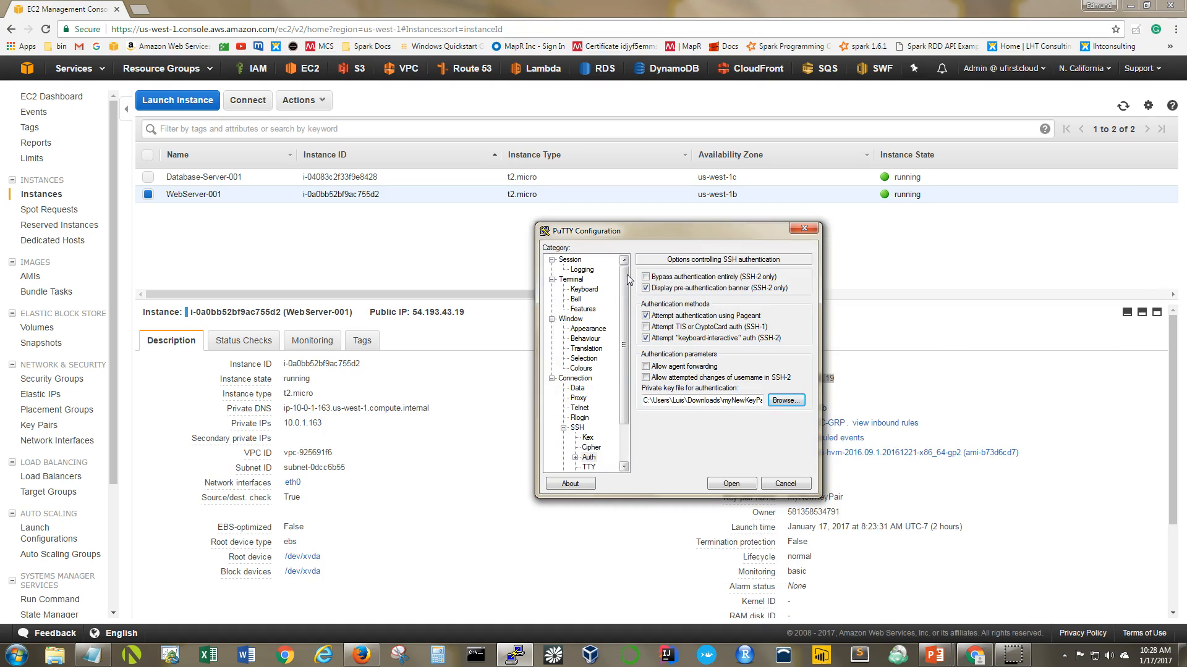
click(570, 260)
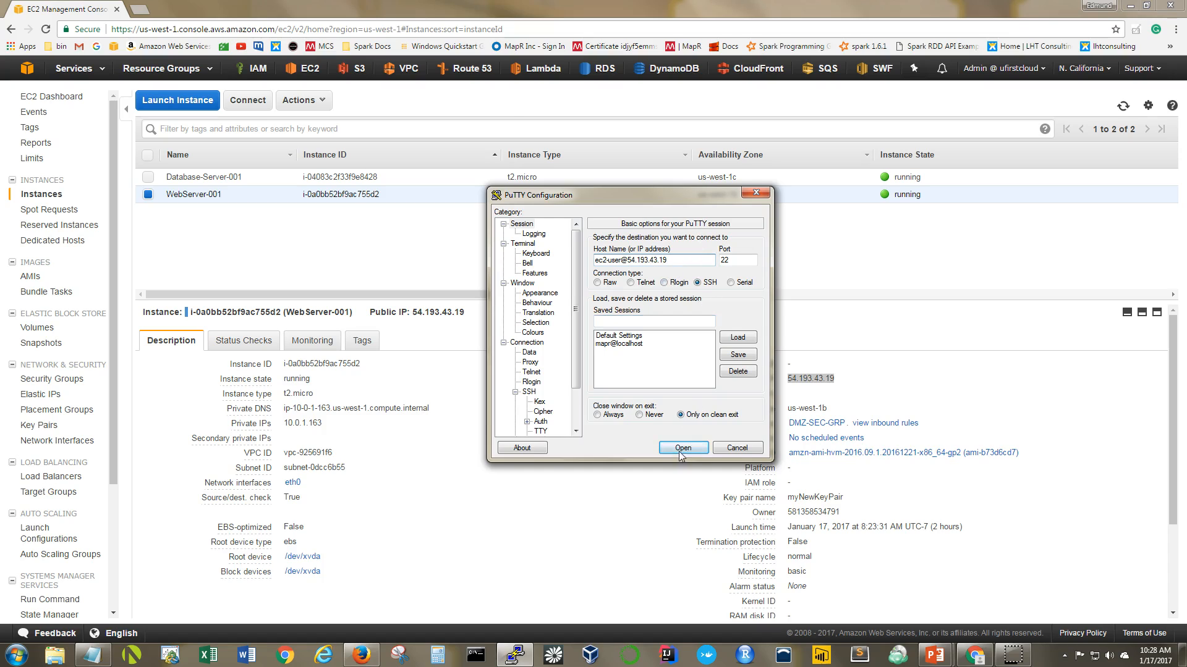
click(683, 448)
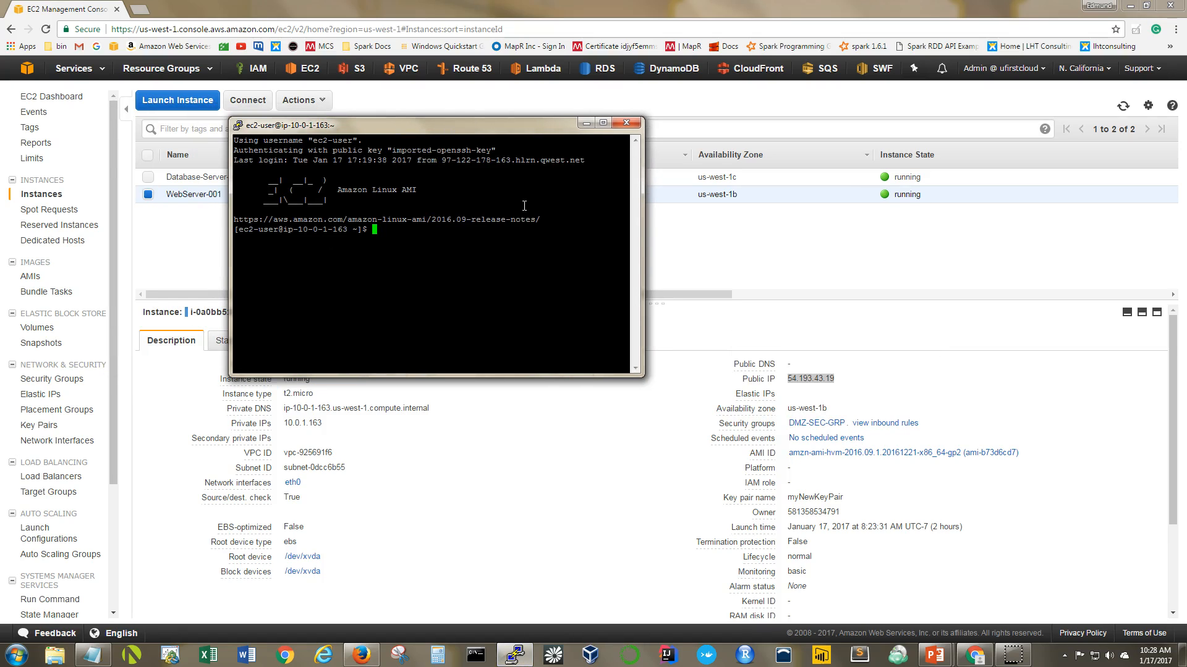
- Become root with sudo su and move the PuTTY window to the right
text(s)
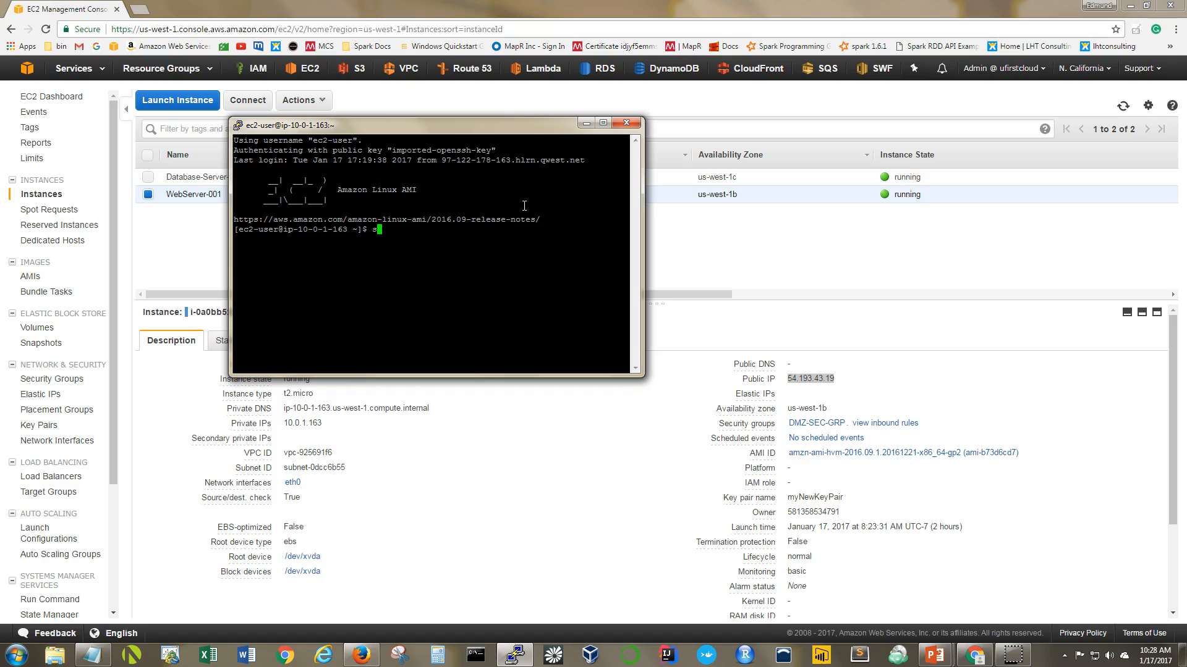
text(udo su)
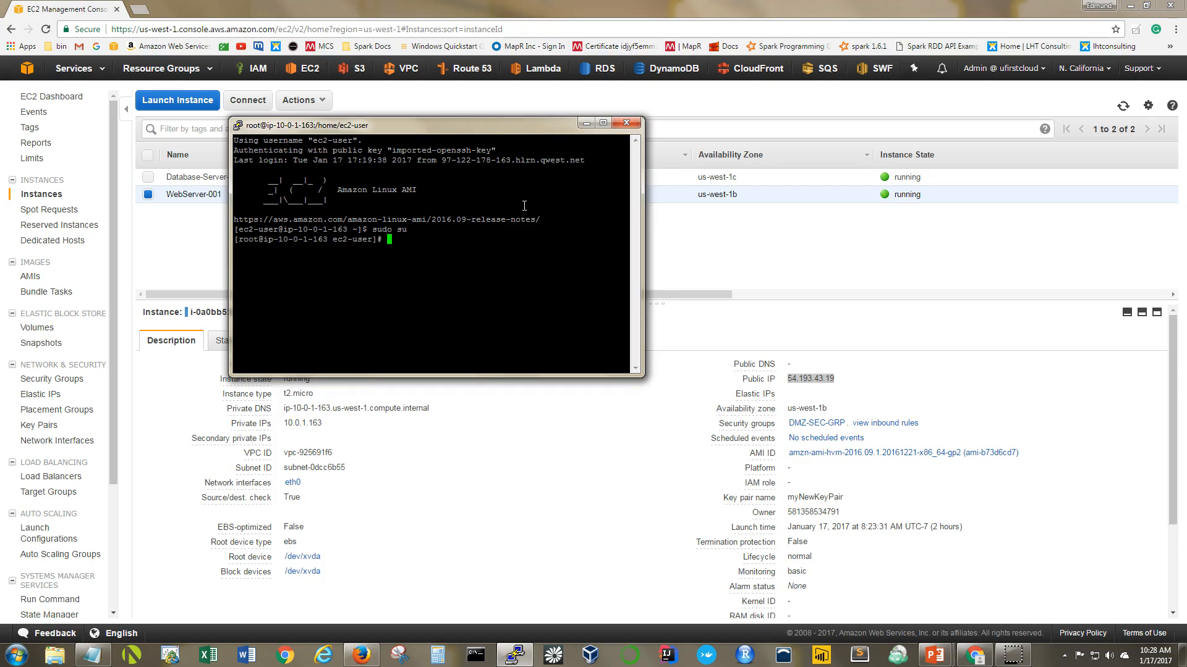
drag(435, 125, 594, 138)
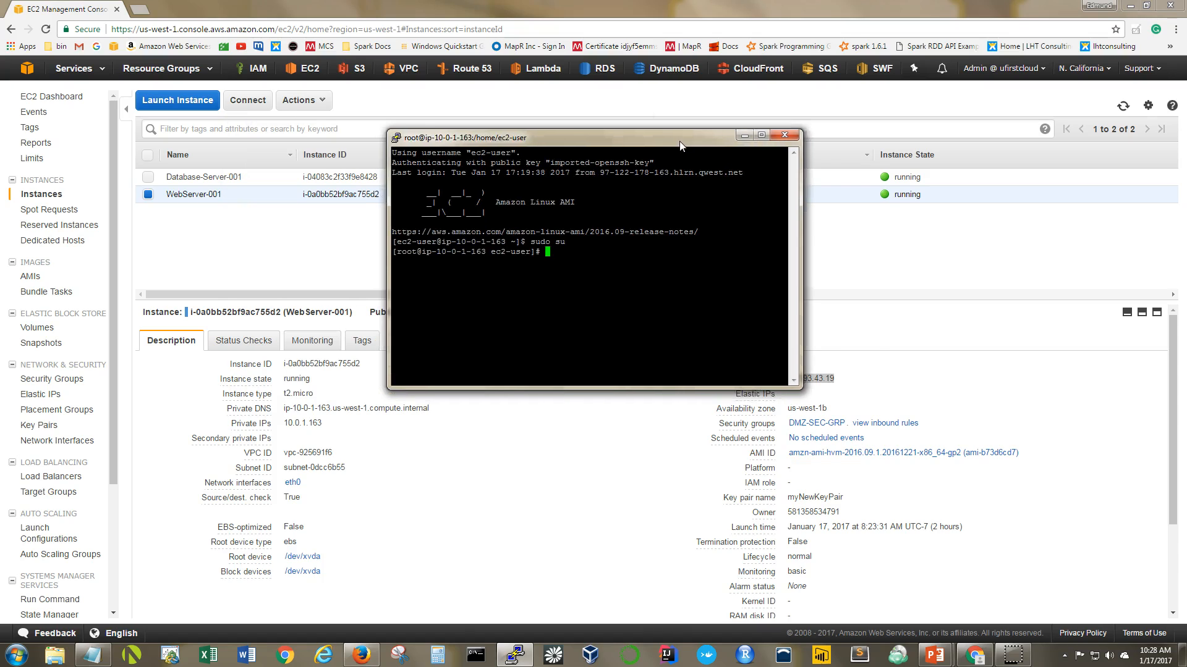
drag(590, 137, 812, 231)
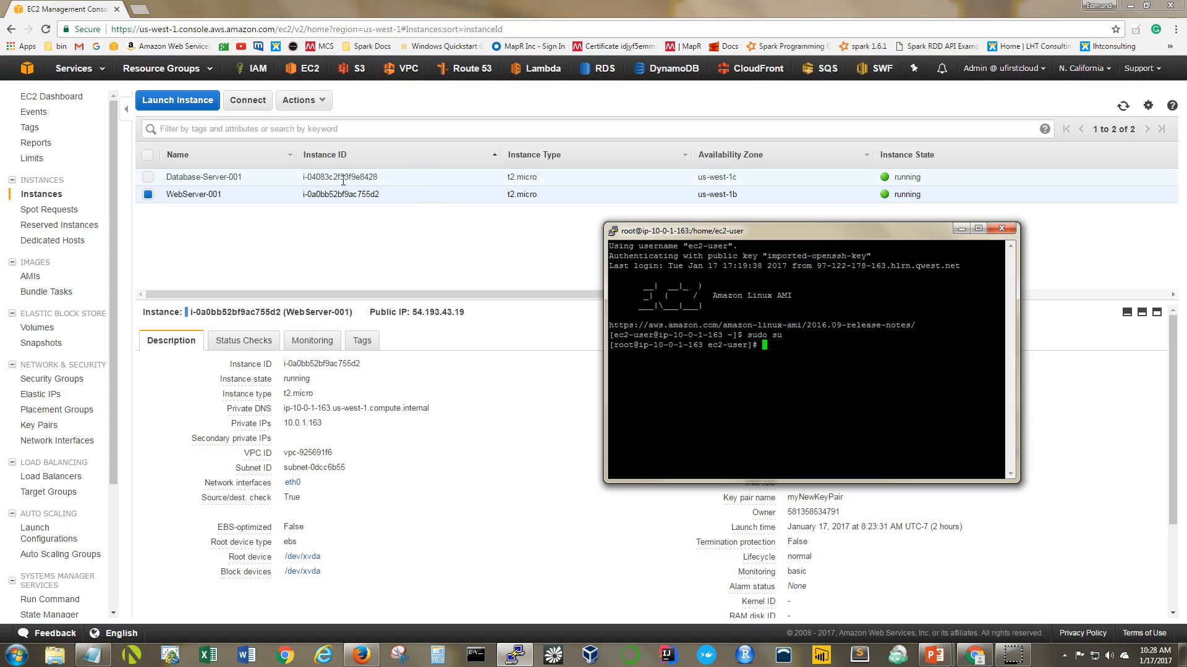
mouse_move(192, 180)
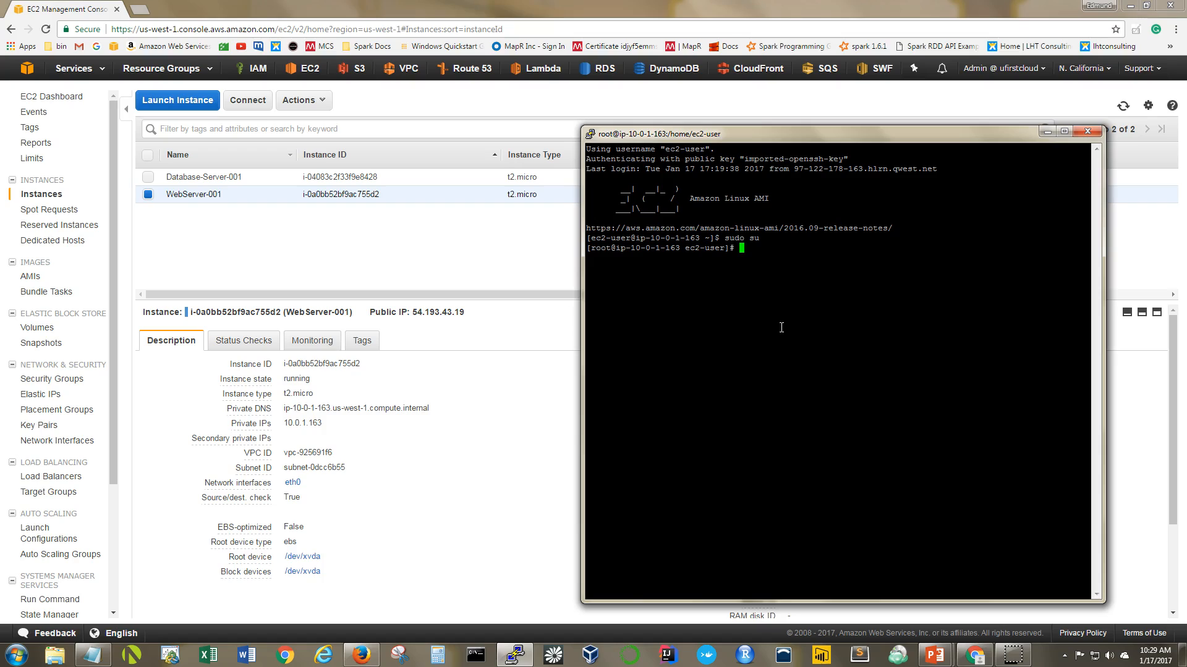
- Check the current directory, then create myNewKeyPair.pem in vi
text(ll)
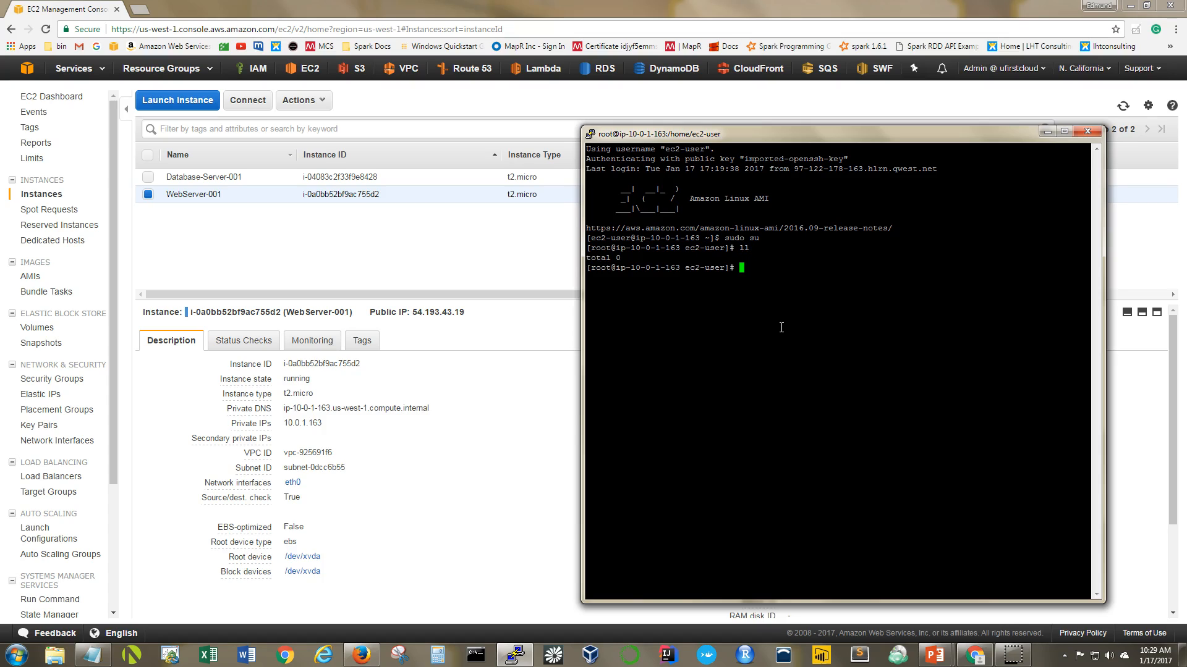
text(pwd)
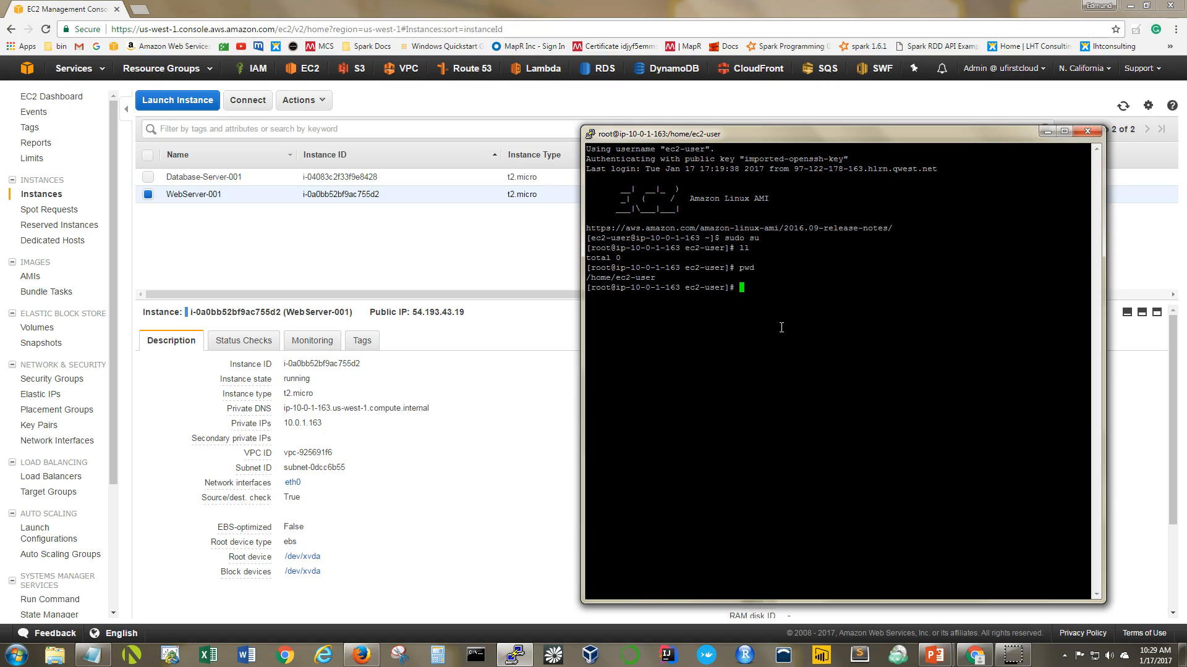
click(94, 652)
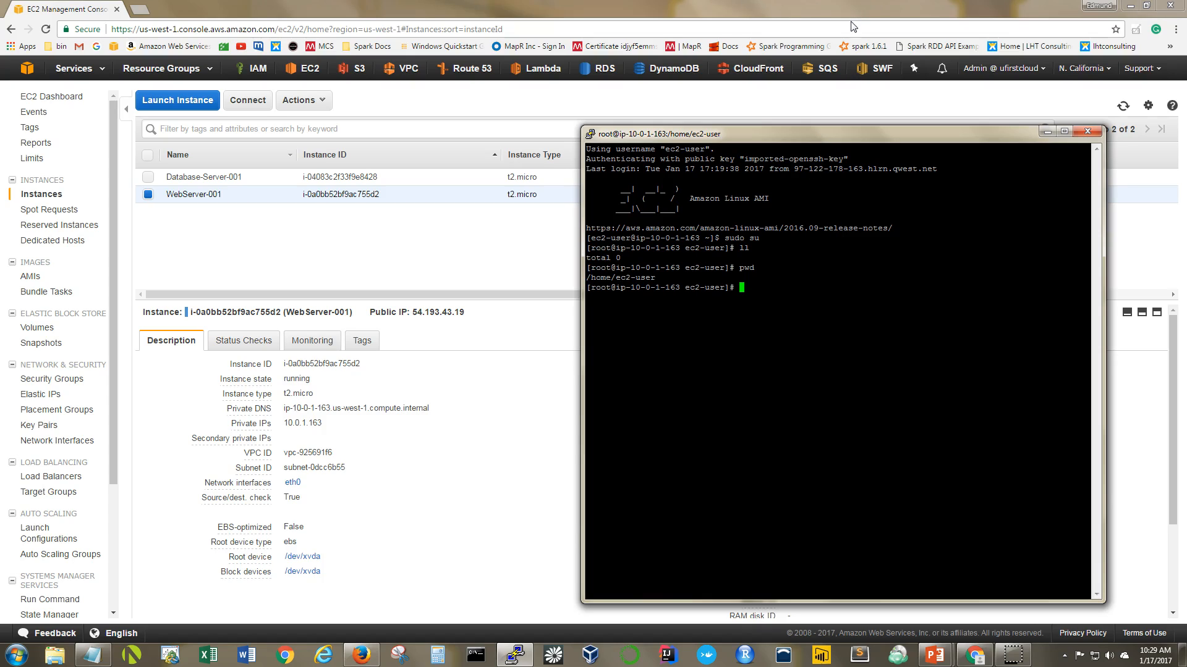
text(vi)
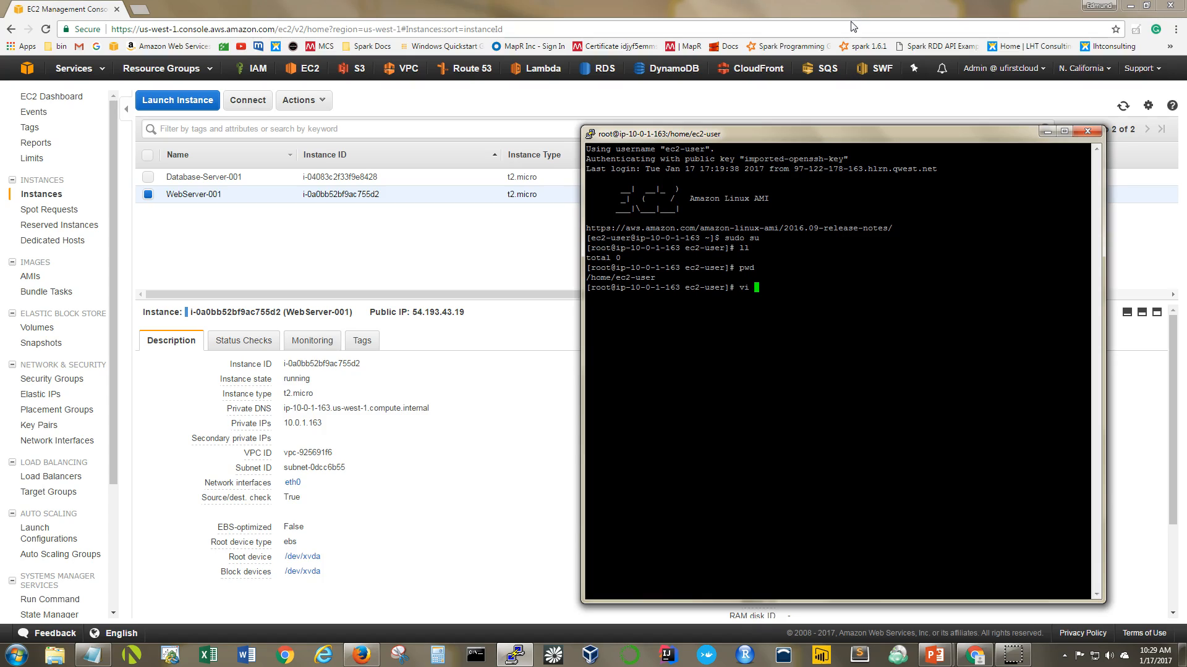
text(myNew)
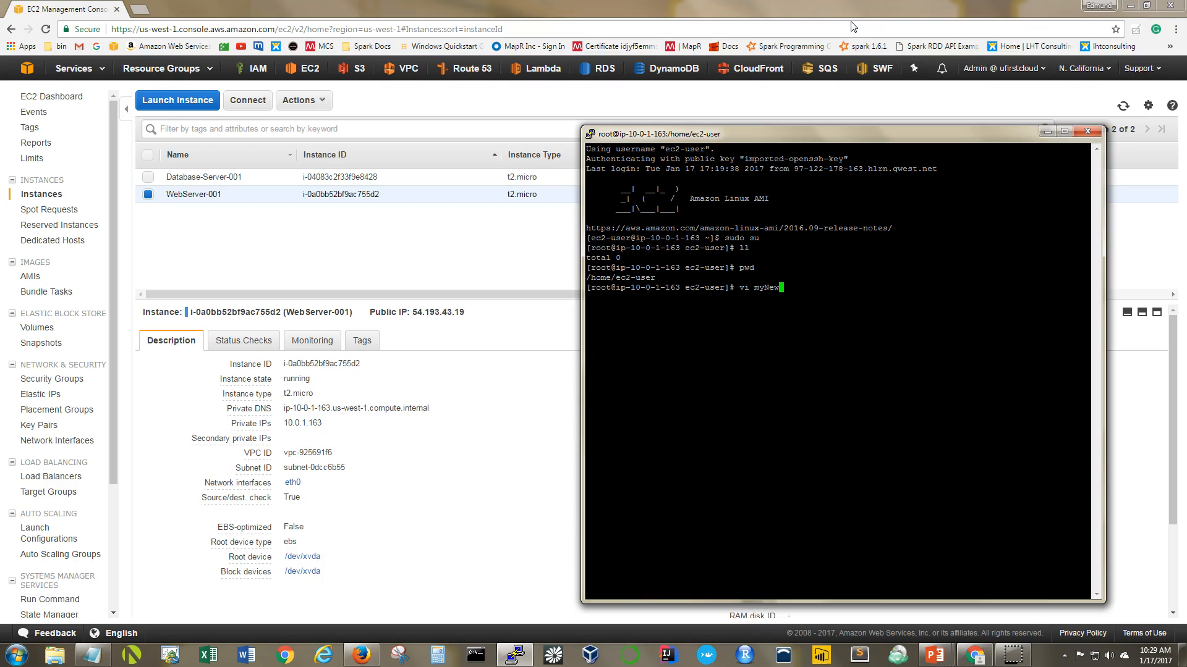
text(Key)
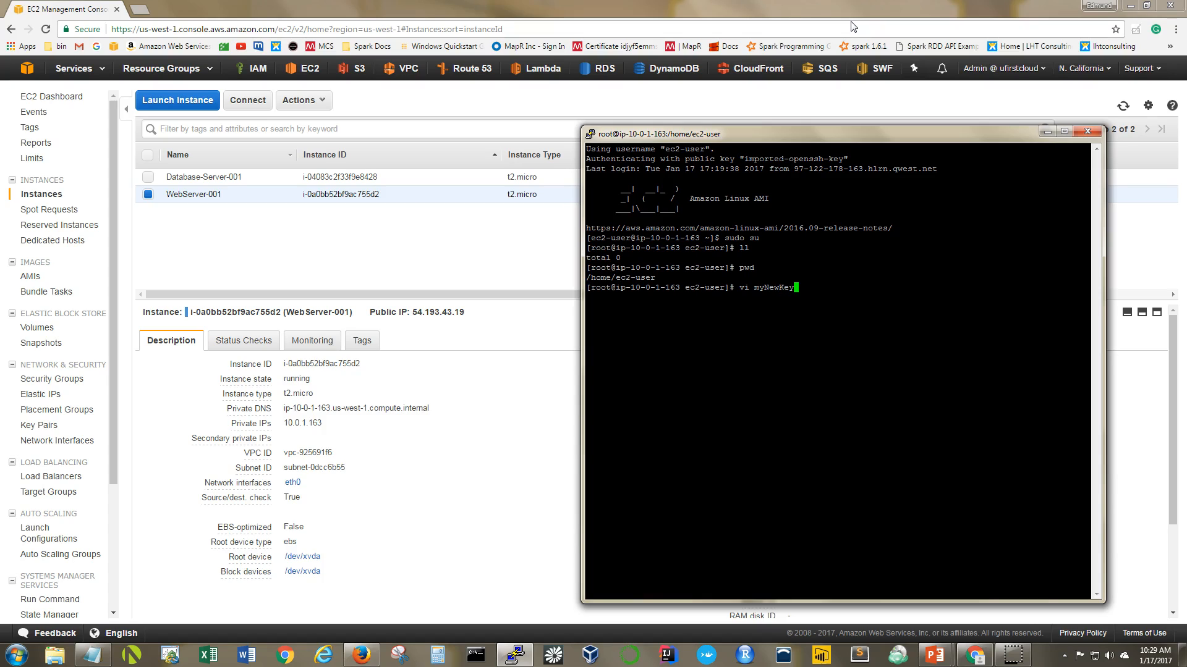
text(Pair.pe)
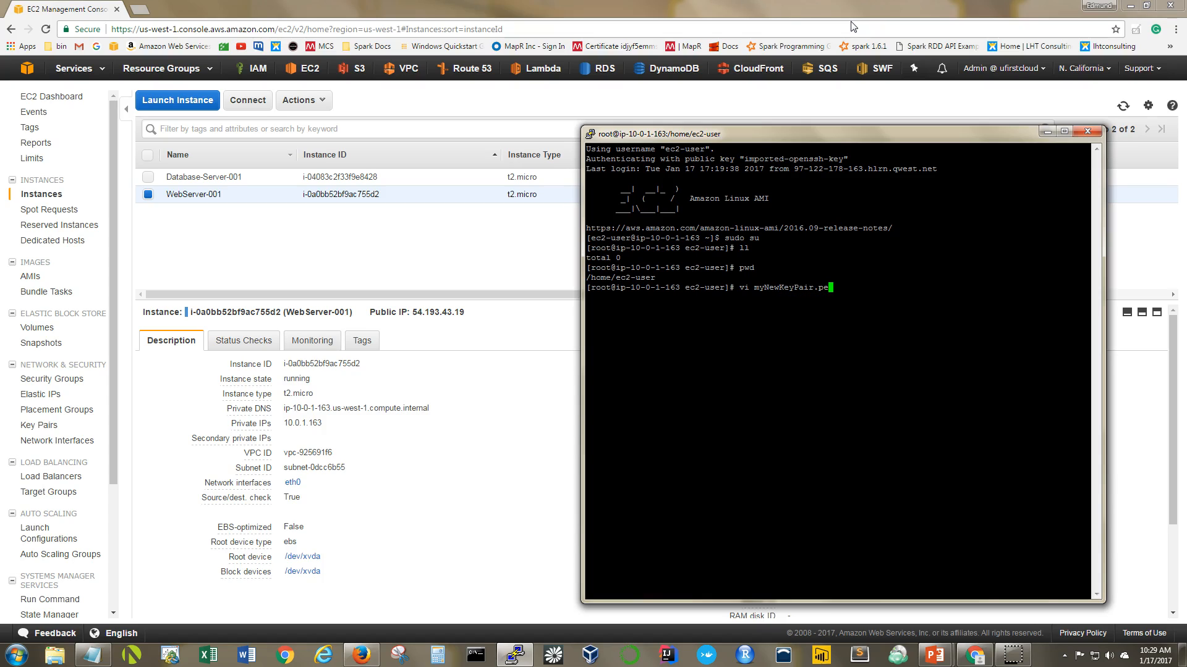
key(Enter)
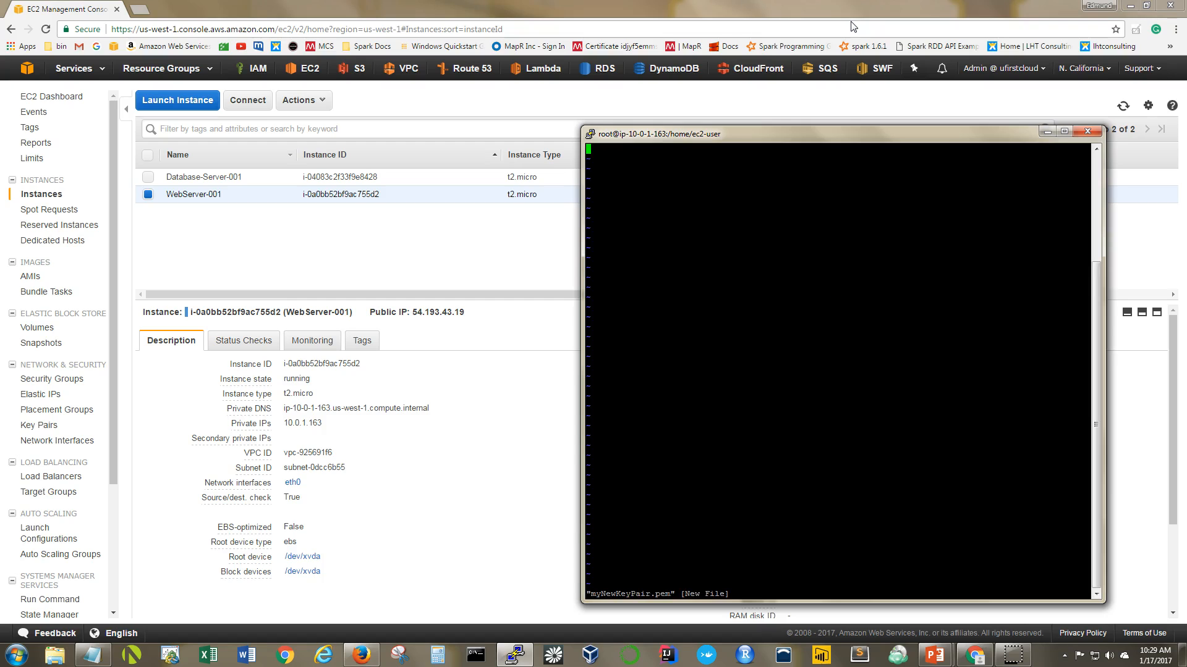
- Paste the private key into myNewKeyPair.pem, save, and list the directory with ll
key(i)
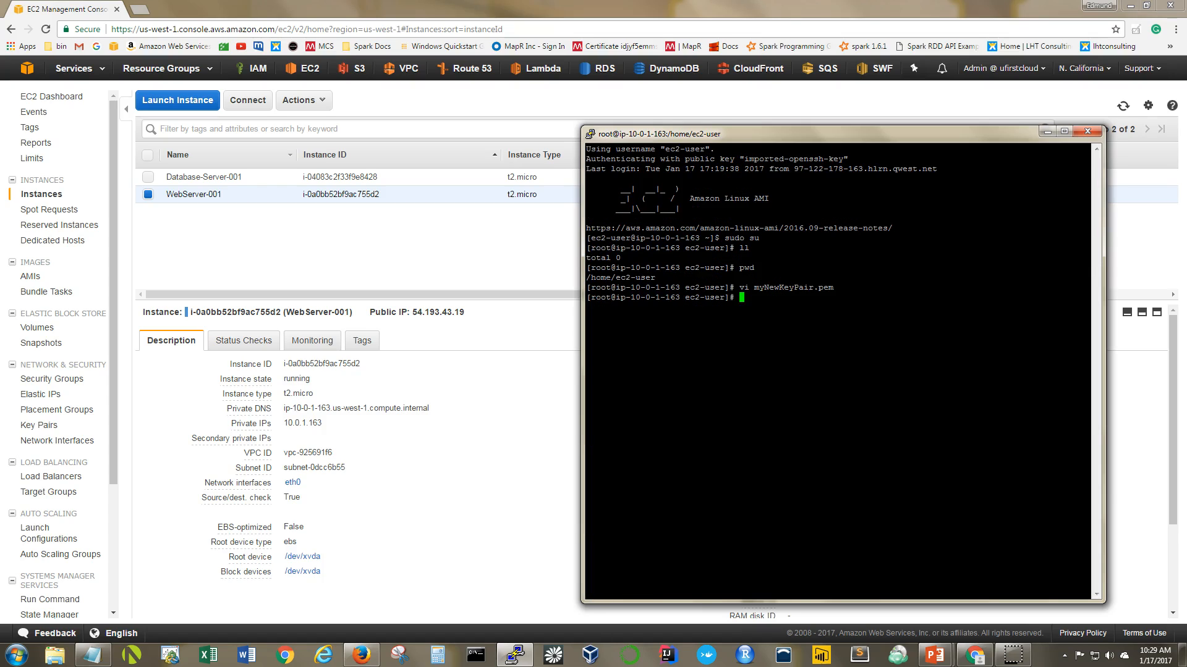
text(ll)
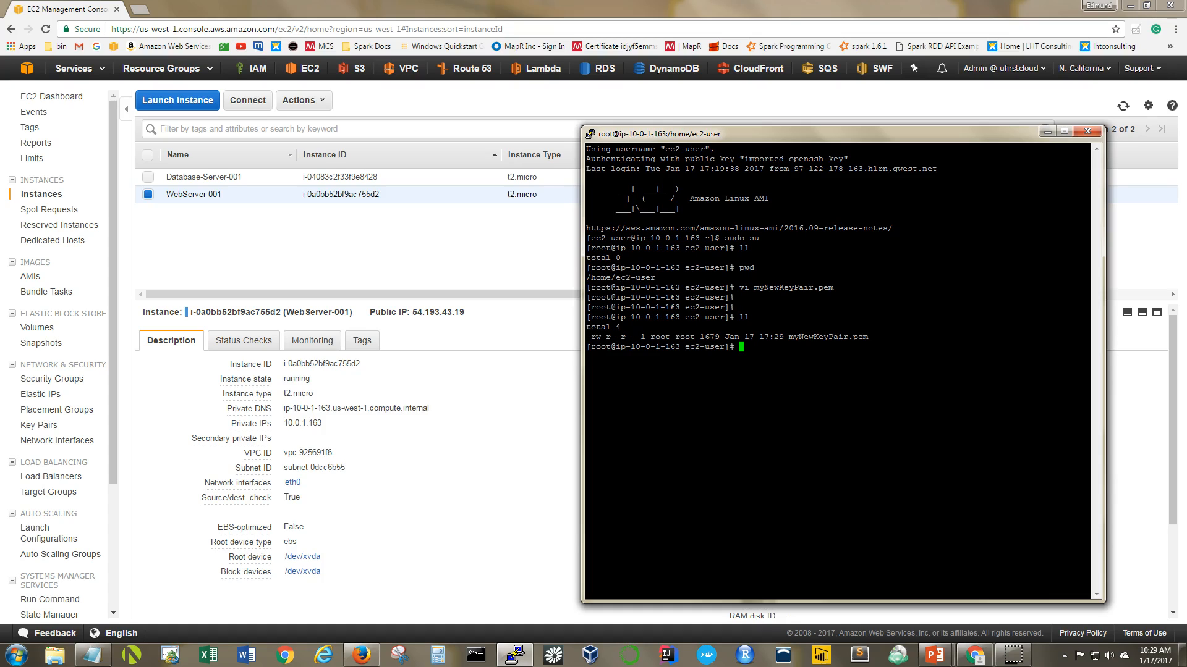
- Set myNewKeyPair.pem to 0600 permissions with chmod and verify with ll
text(chmod)
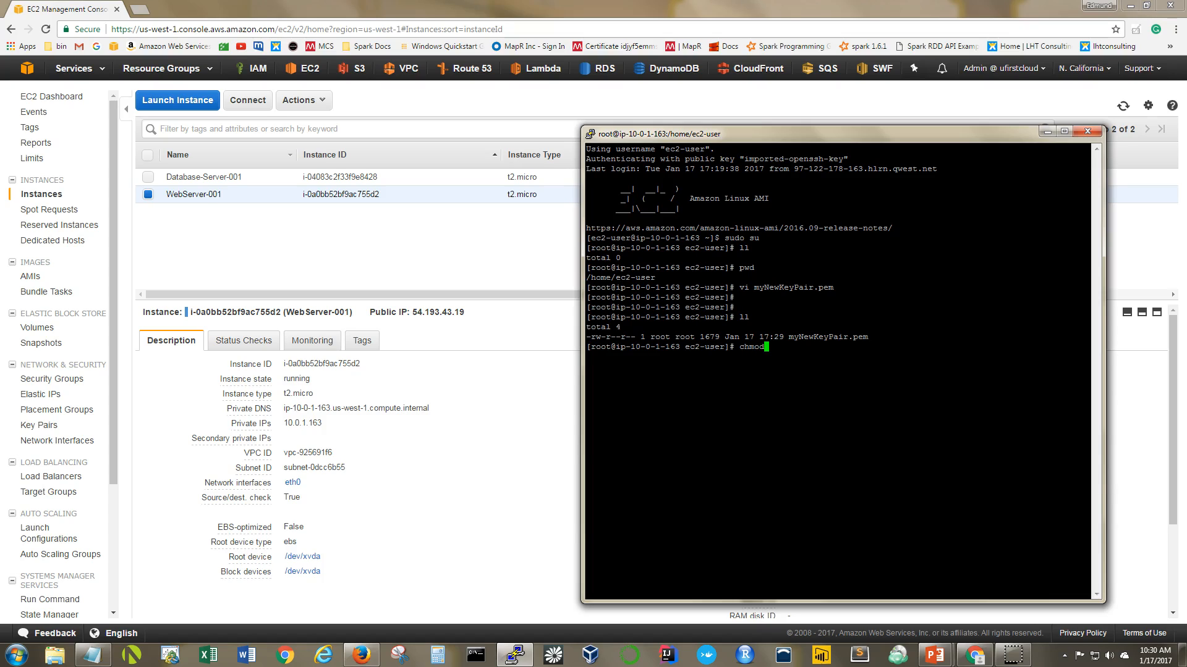
text(0600)
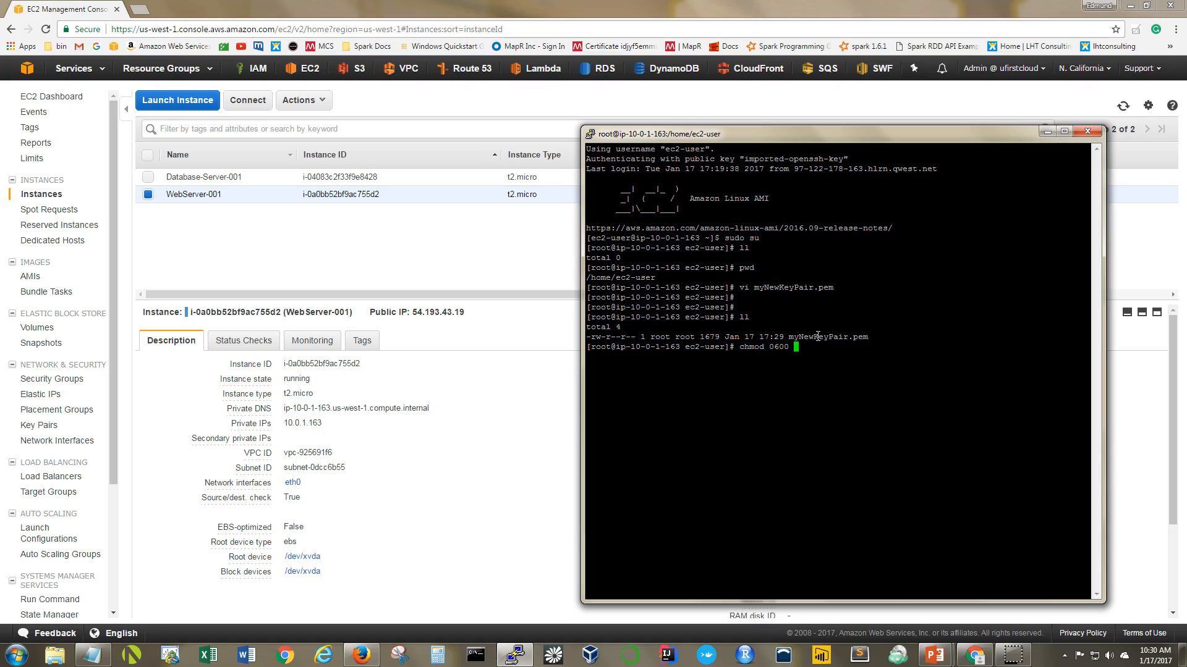
double_click(818, 337)
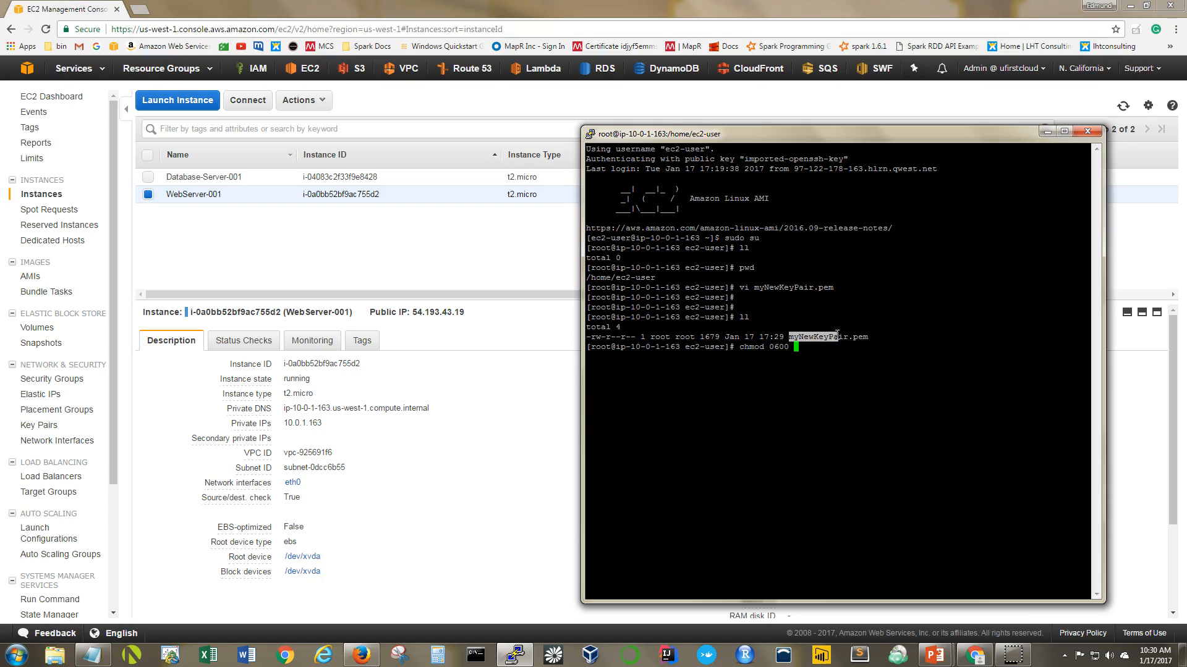
text(myNewKeyPair.pem)
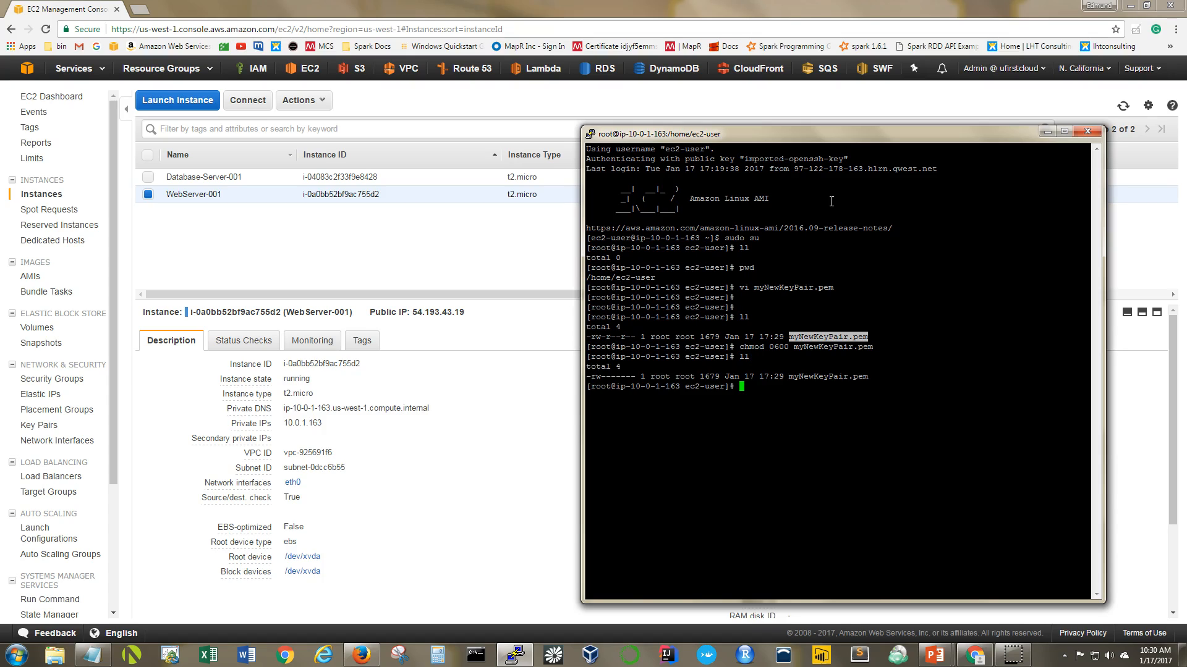
text(ssh)
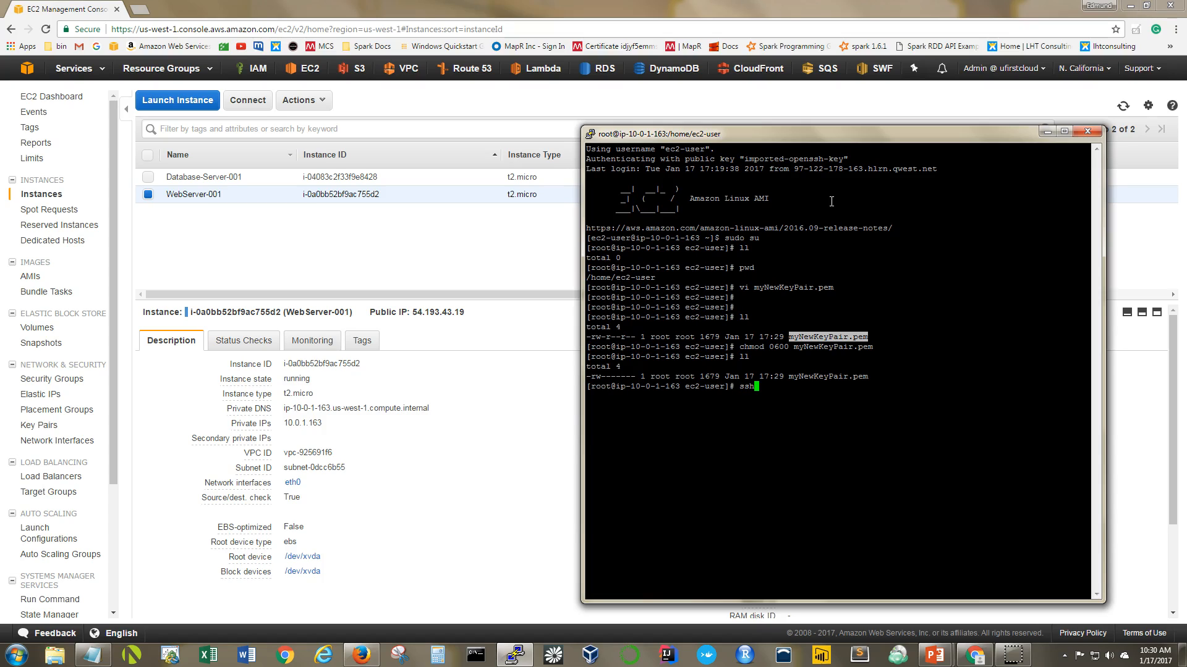
text(ec2-user@)
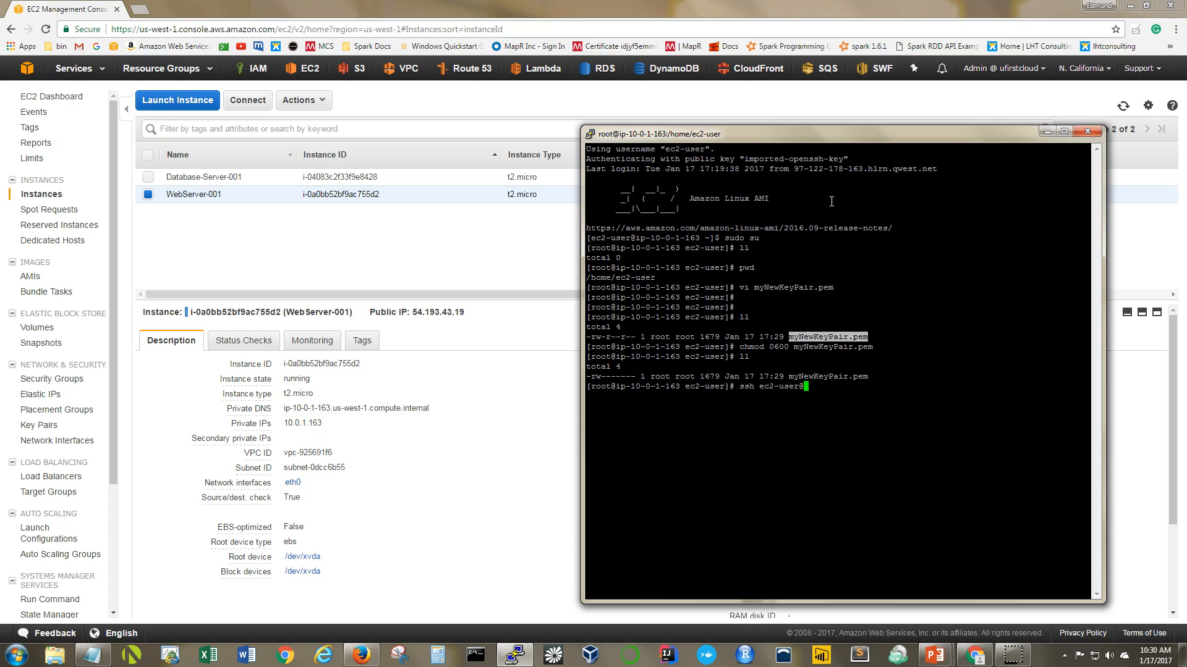
mouse_move(317, 204)
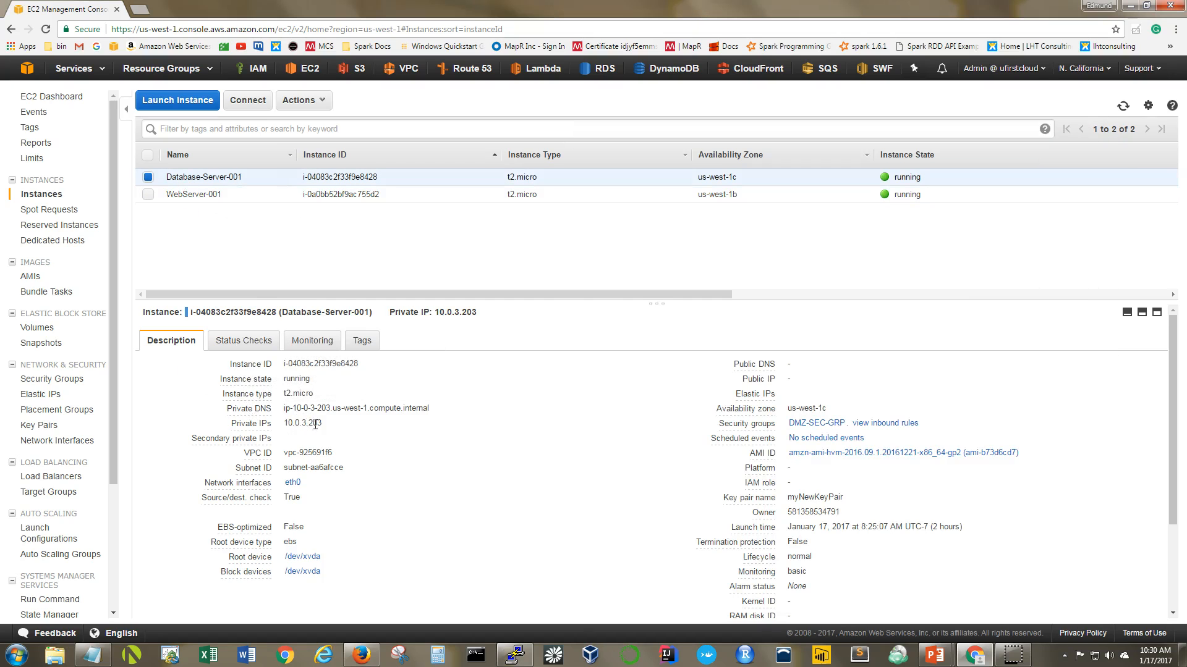
mouse_move(343, 430)
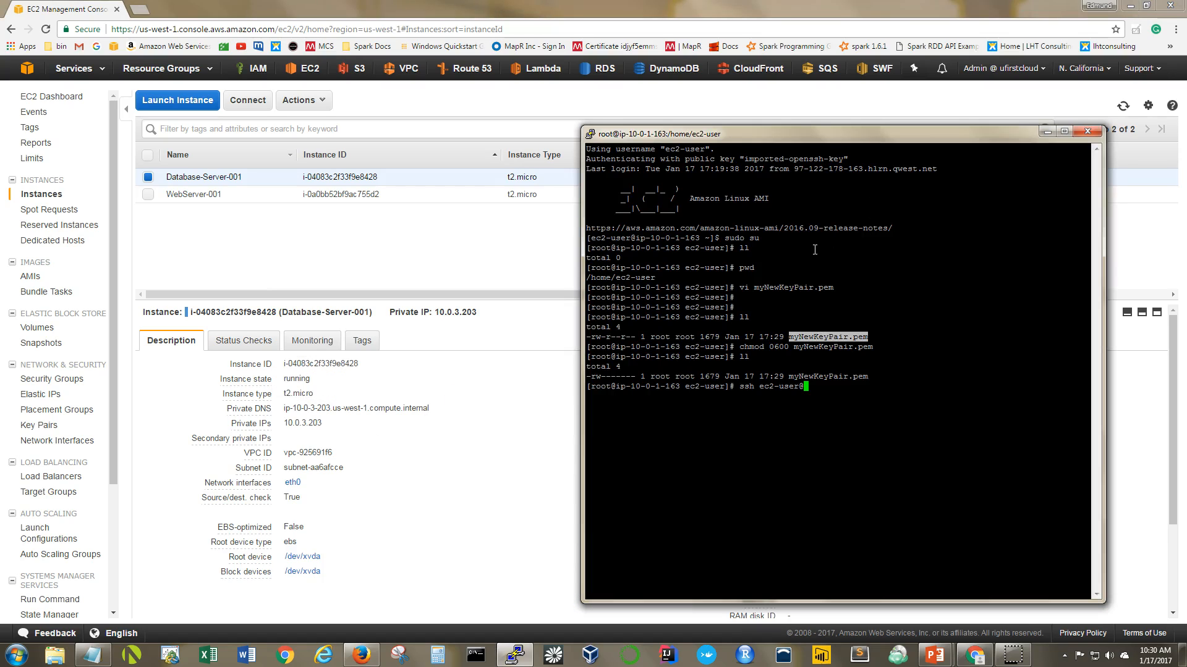
text(@10.3)
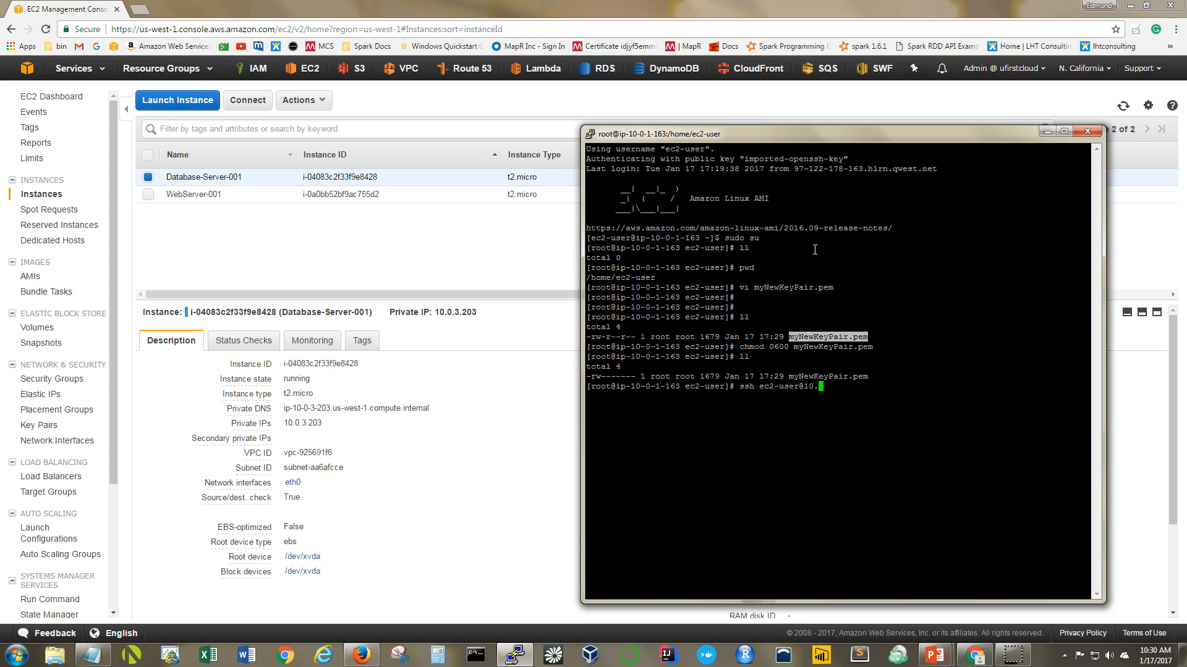
text(0.3.203)
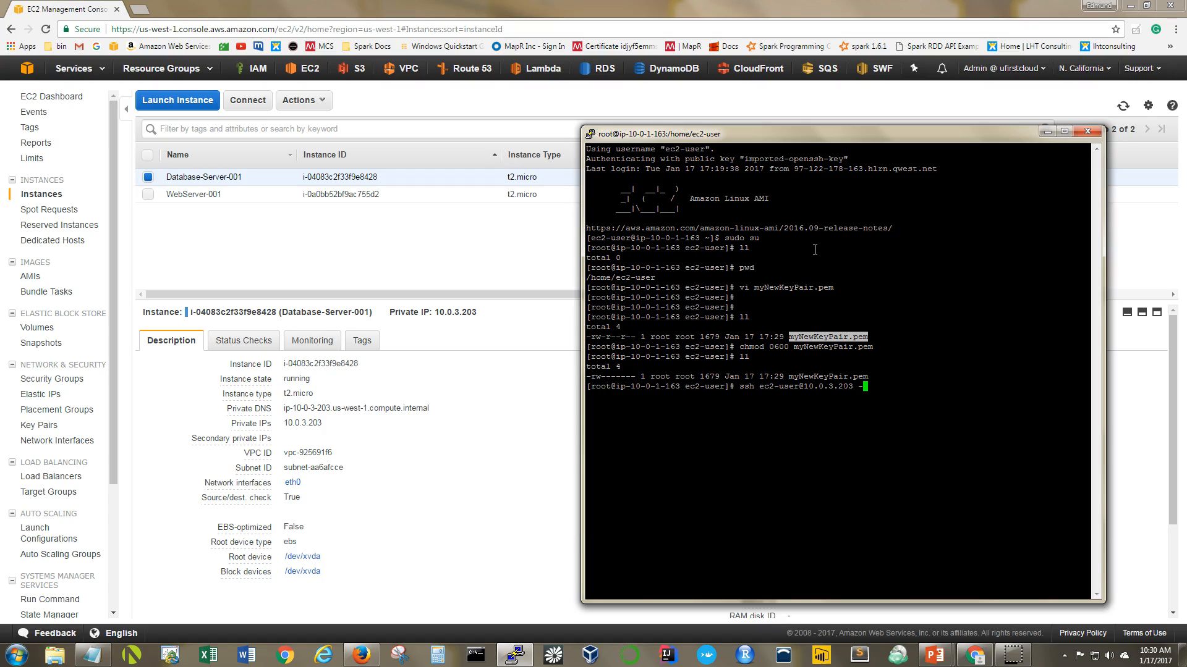
text(-i myNewKeyPair.pem)
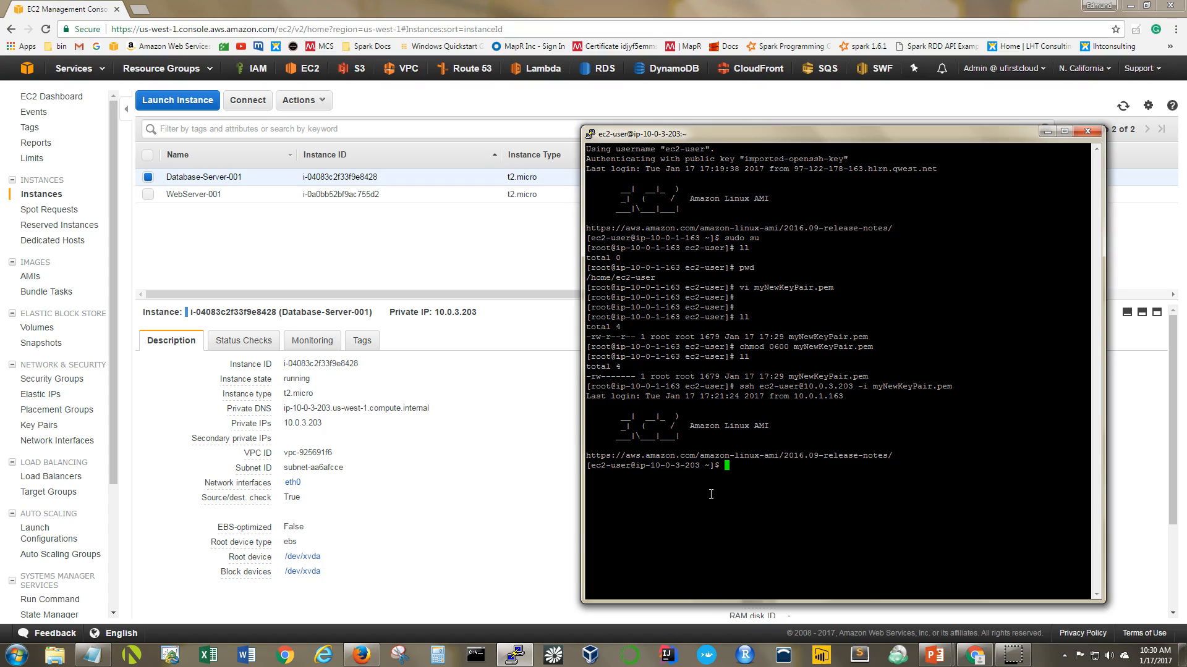
mouse_move(732, 150)
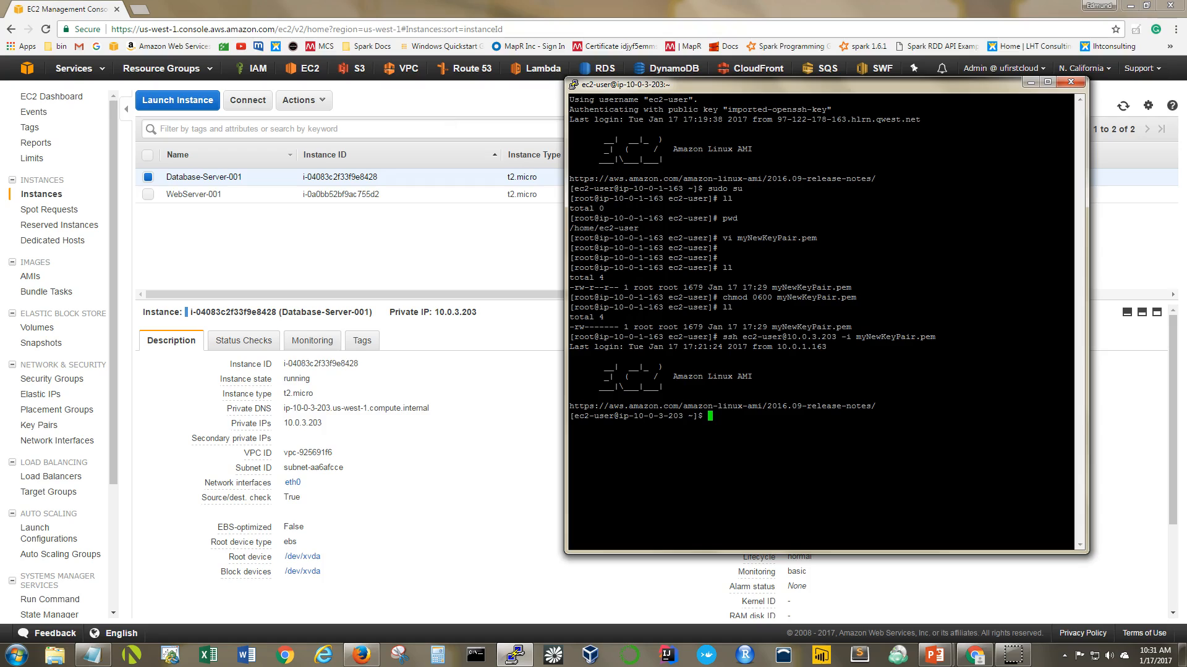
mouse_move(438, 6)
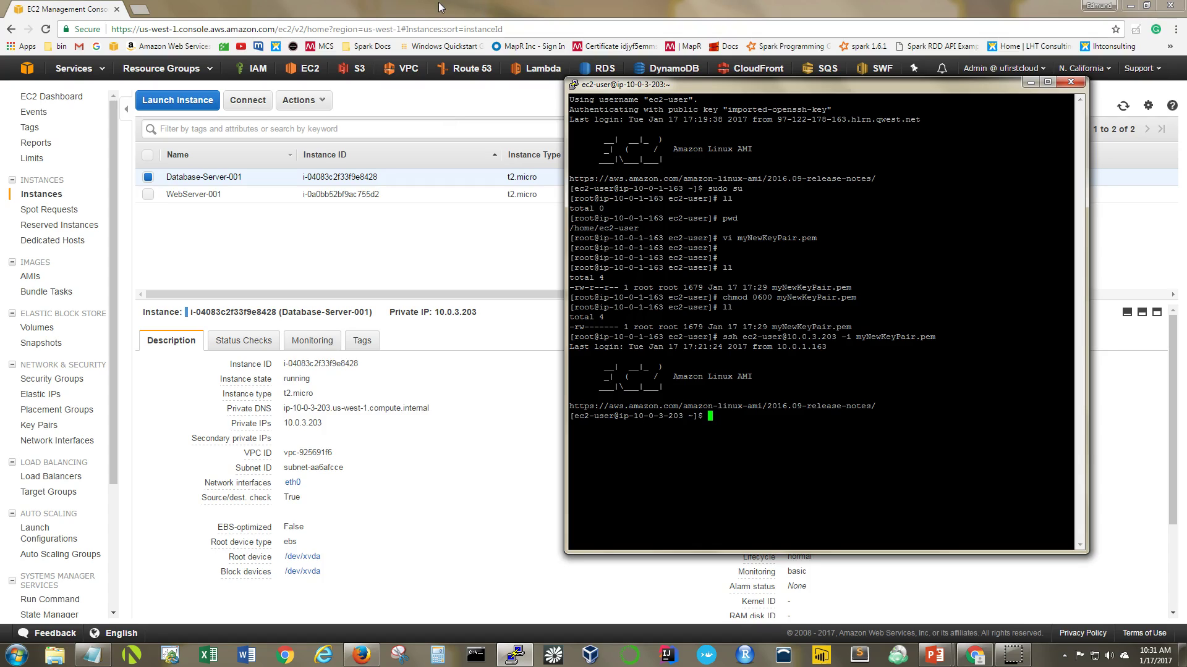
- Try yum install, then run yum update -y on the database server
text(ins)
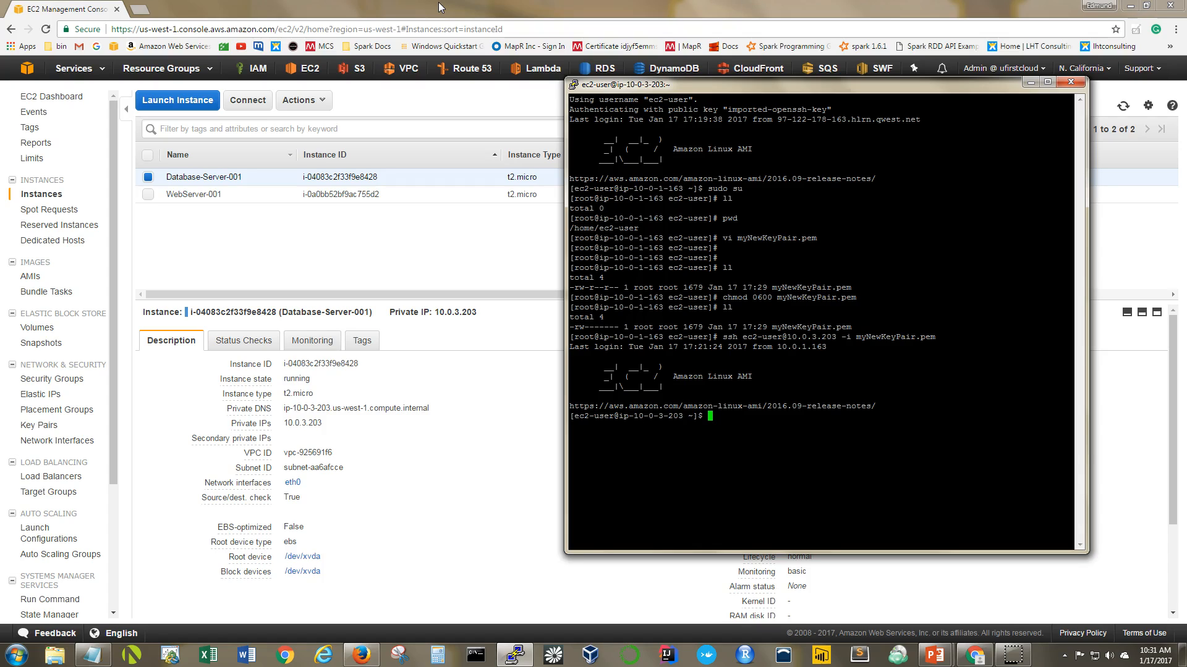
text(yum install)
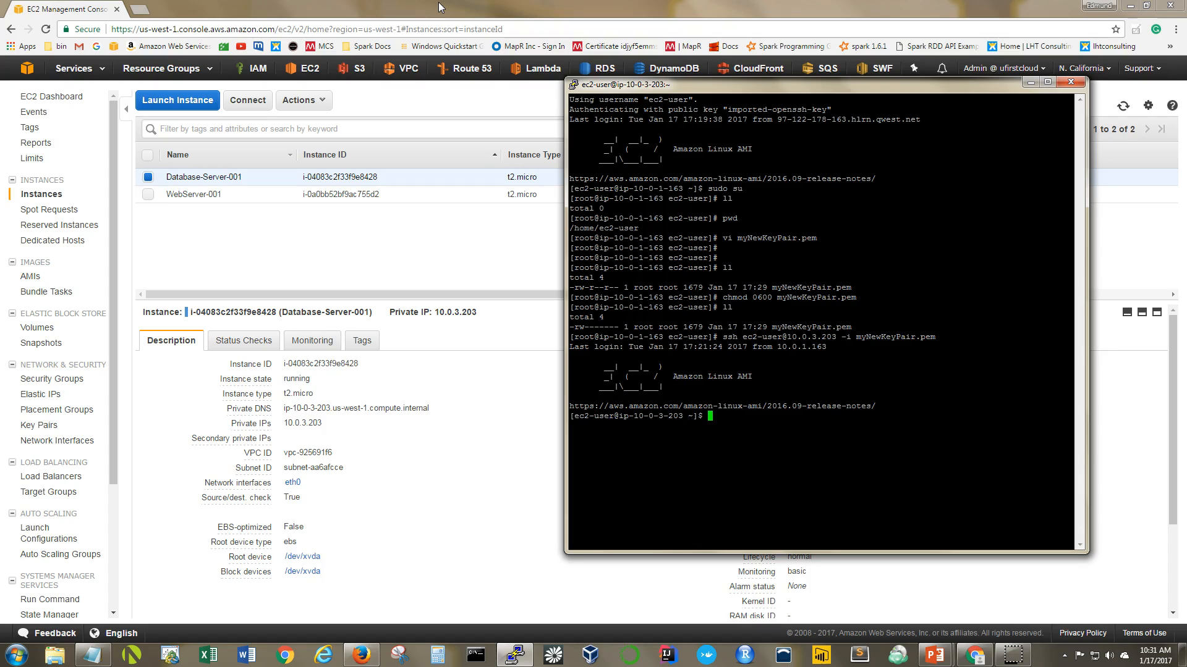
text(yum)
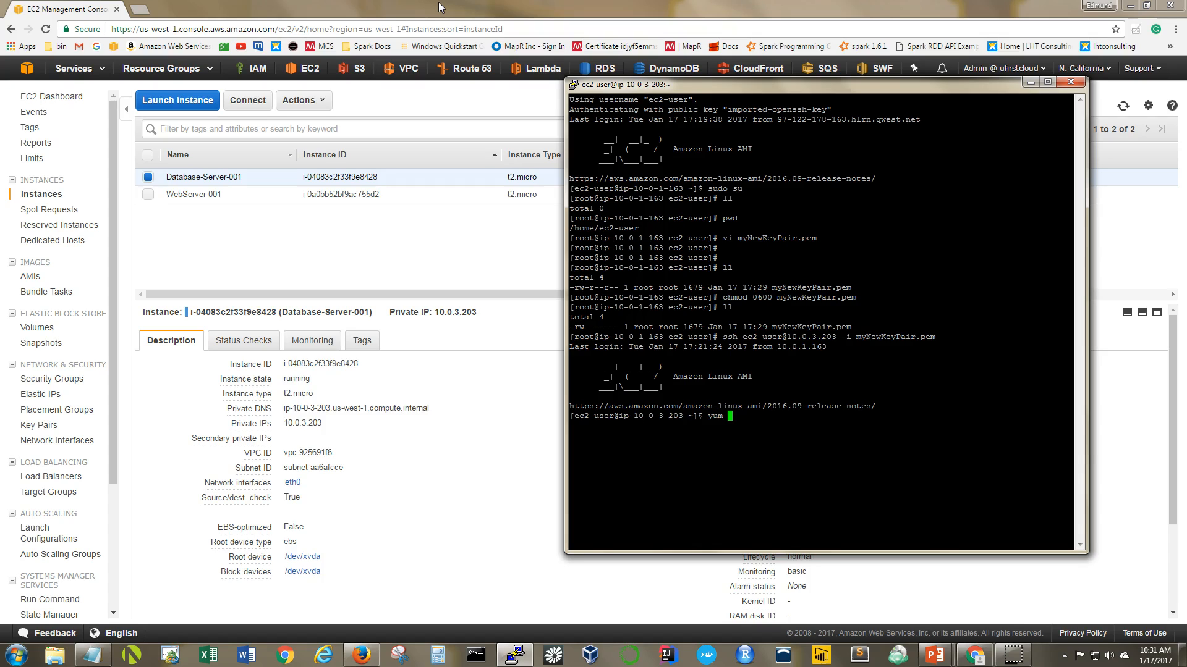
text(update)
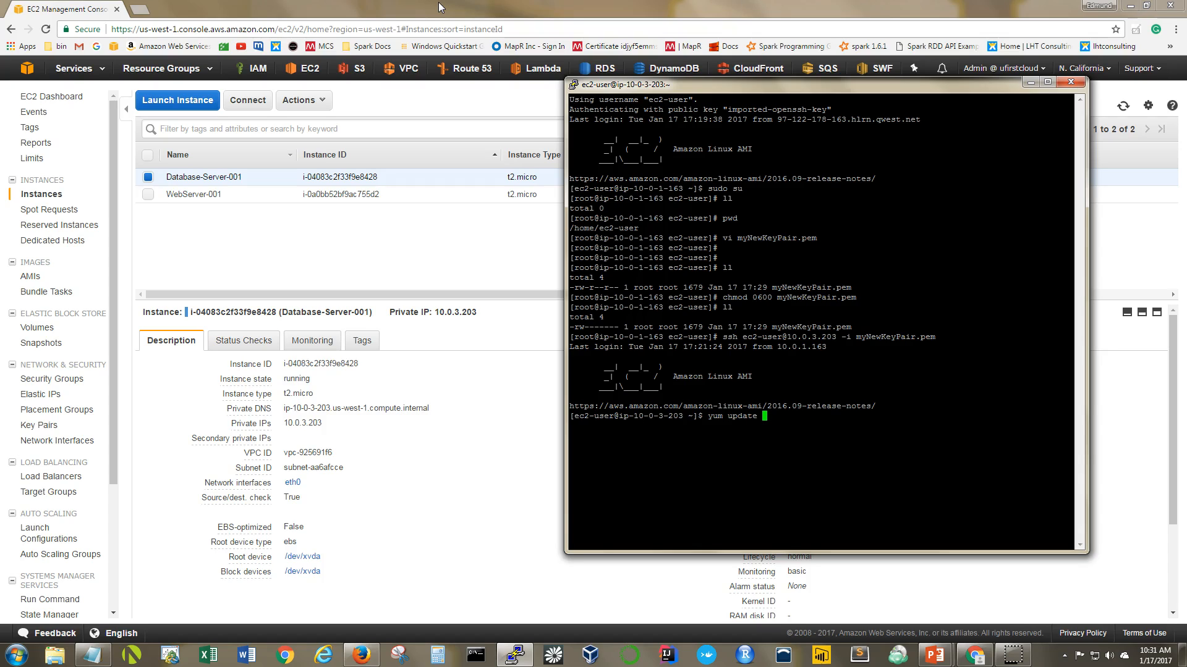
text(-y)
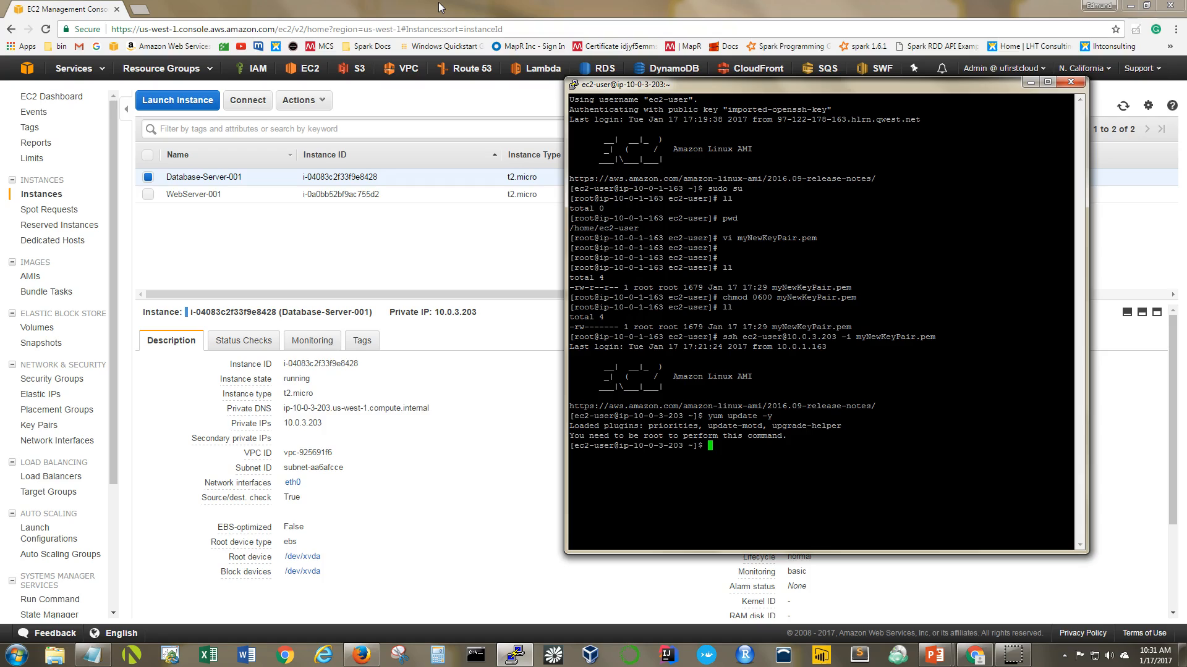
- Rerun sudo yum update, then cancel it with Ctrl+C twice after the mirror timeout
text(sudo su)
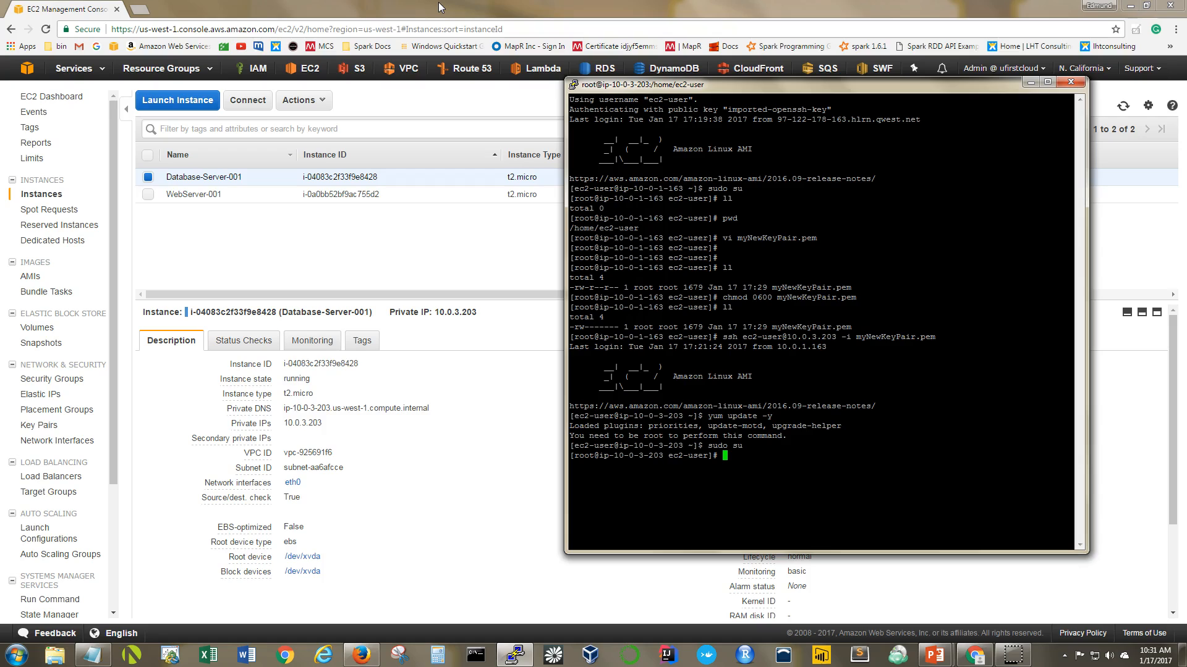
text(yum)
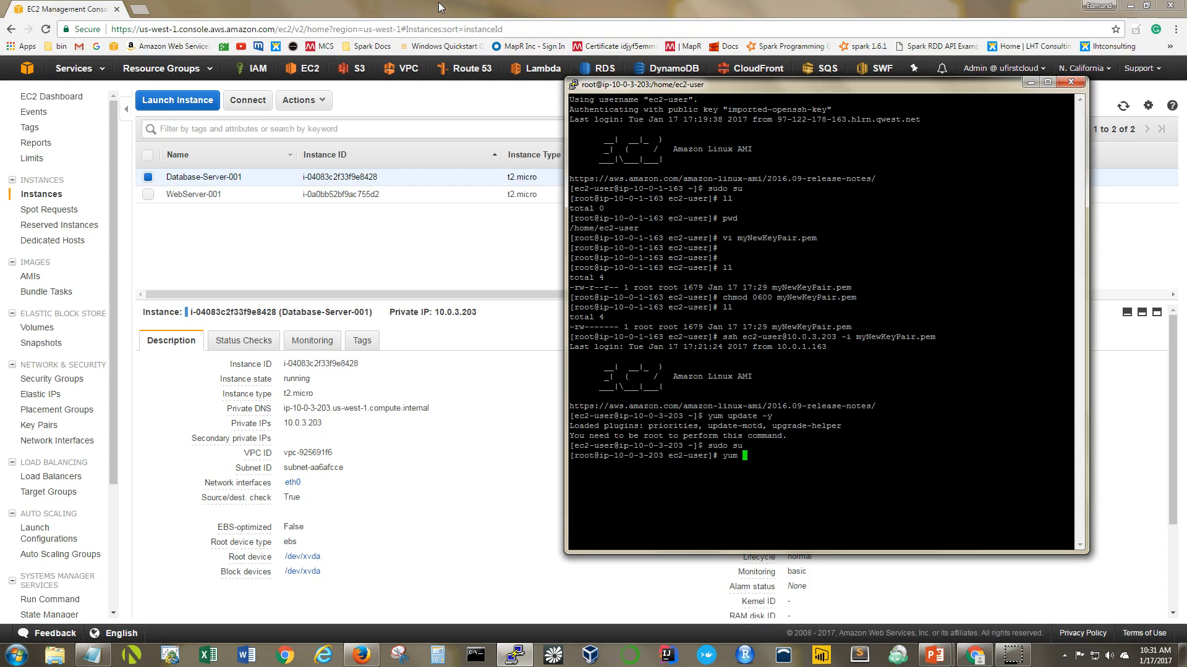
text(update -y)
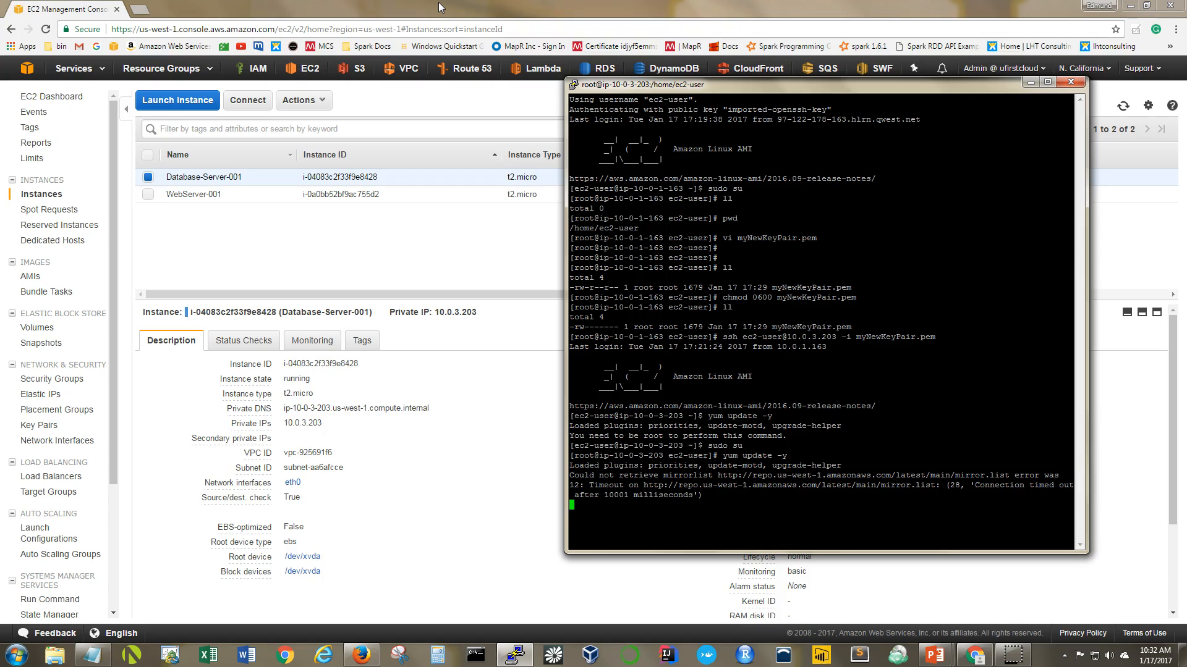
key(ctrl+c)
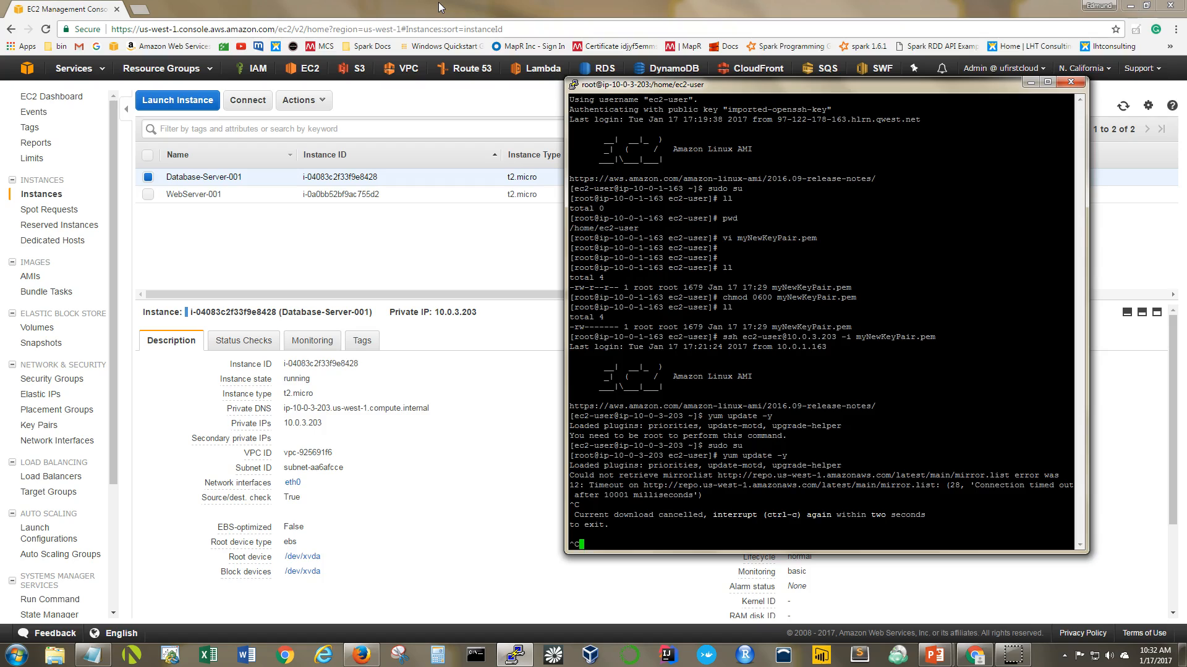
key(ctrl+c)
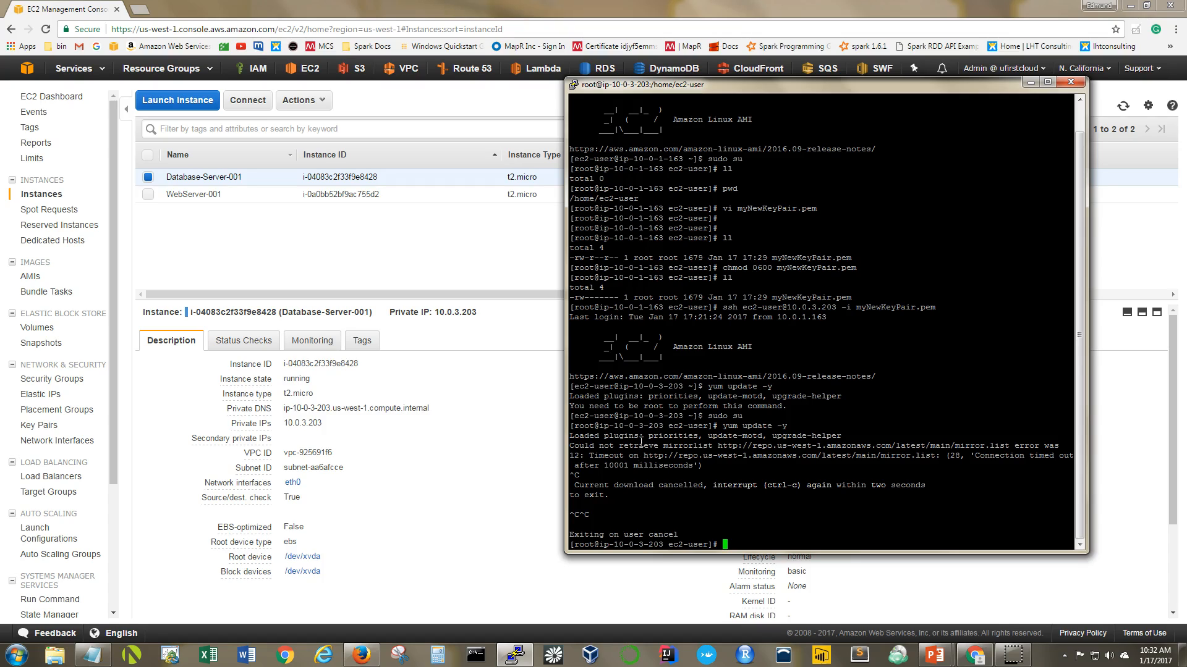
mouse_move(574, 350)
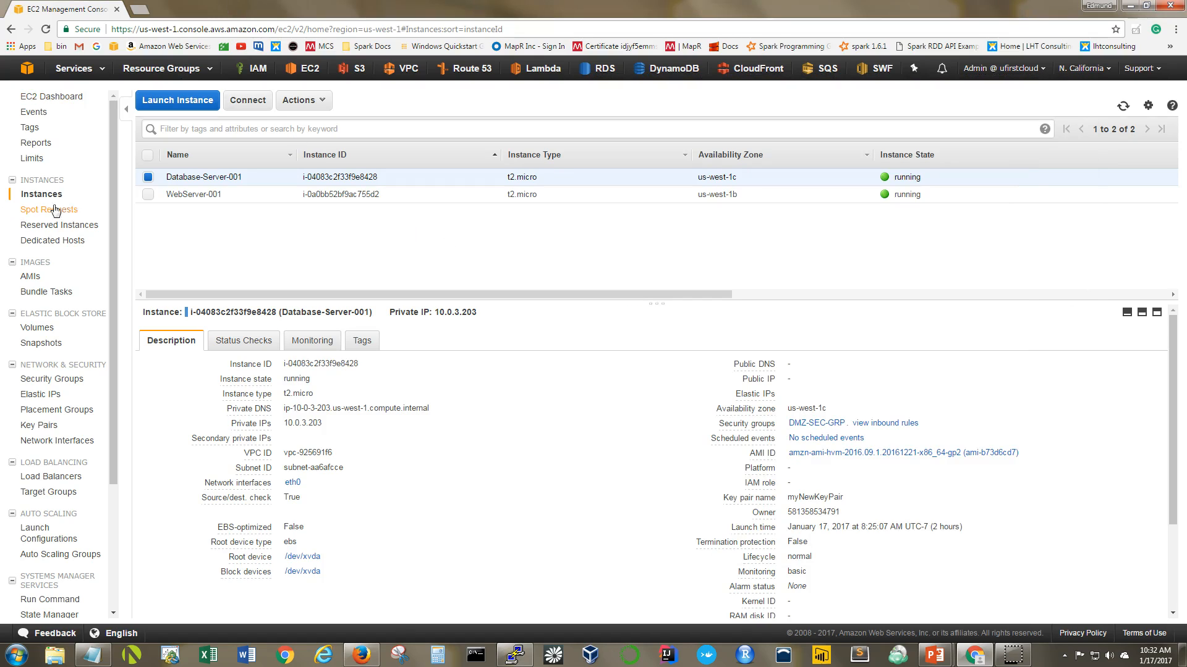
mouse_move(407, 74)
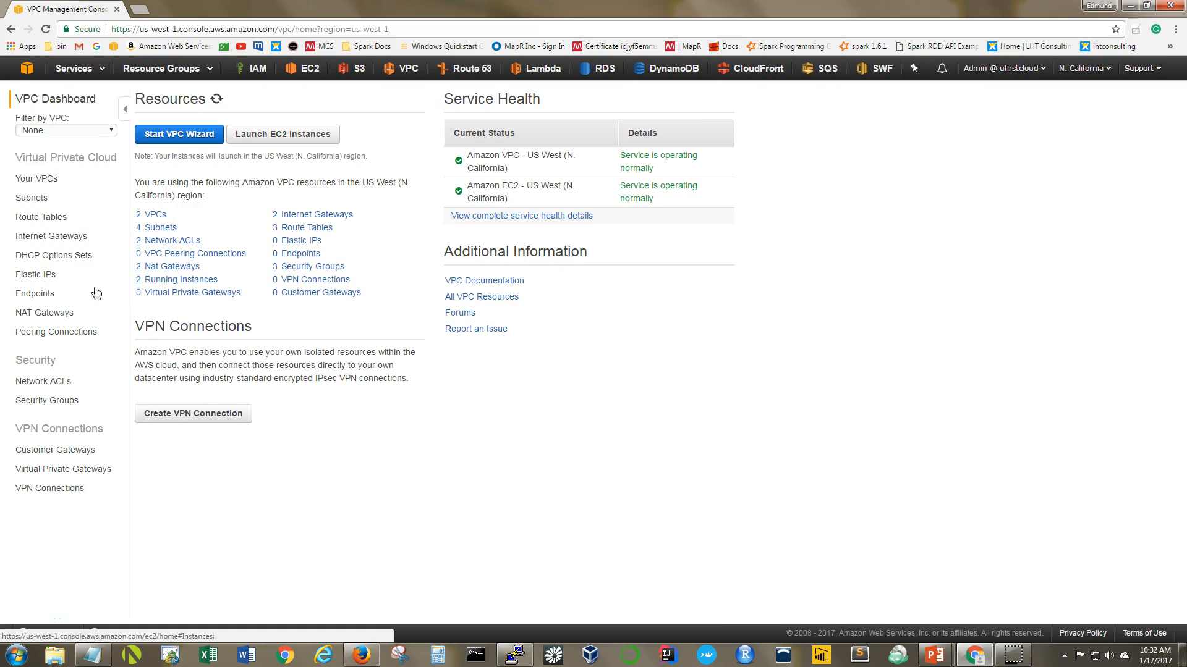
mouse_move(80, 411)
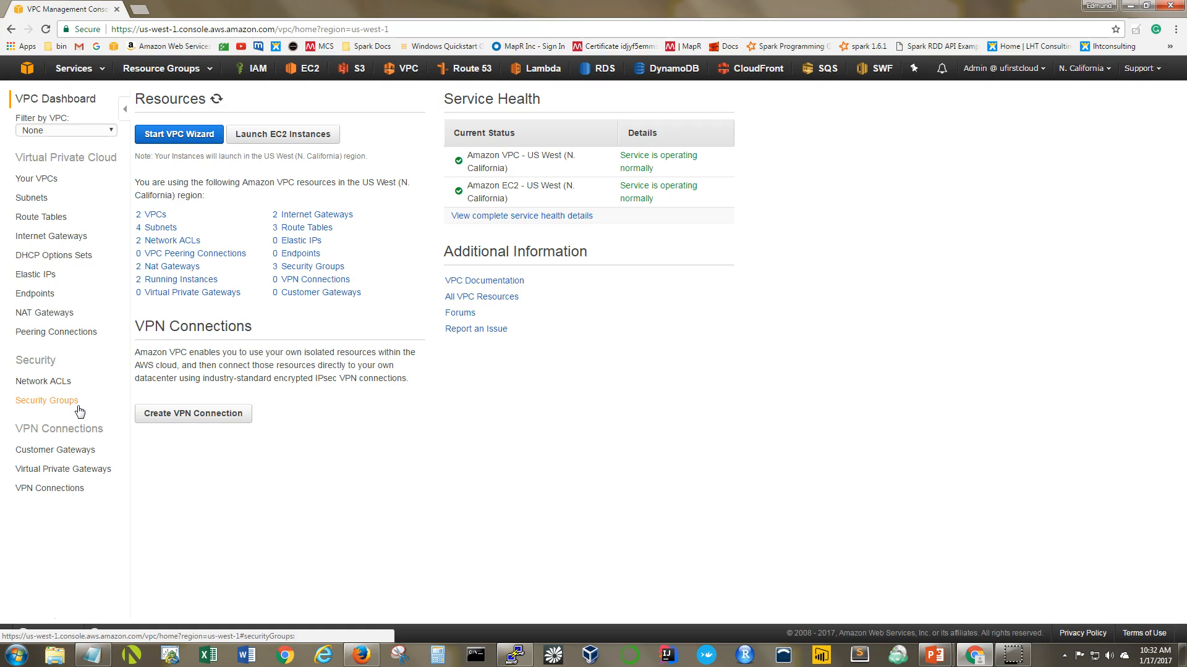
mouse_move(62, 316)
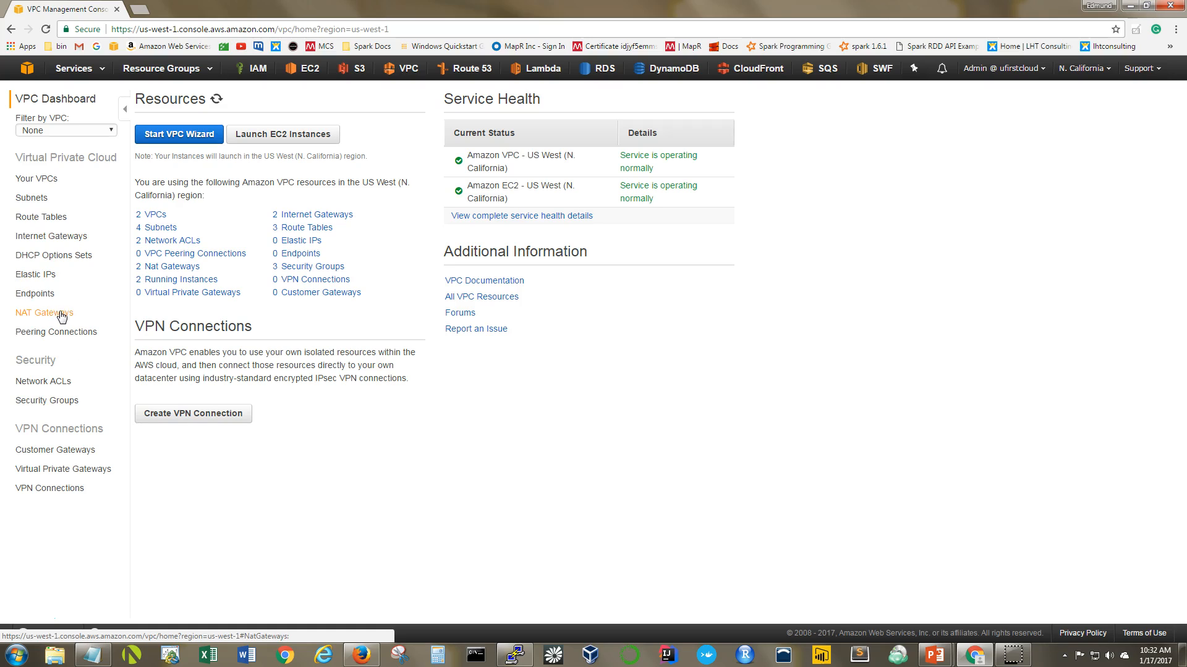
- Open NAT Gateways in the VPC navigation pane, showing two deleted gateways
click(43, 313)
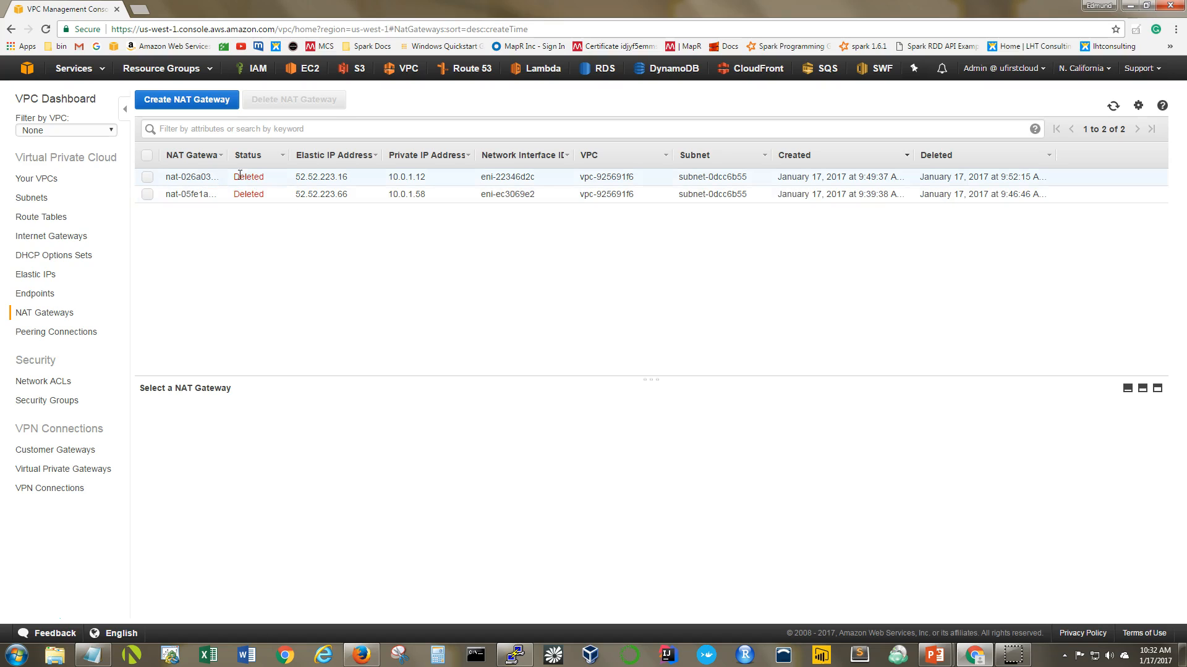
mouse_move(178, 103)
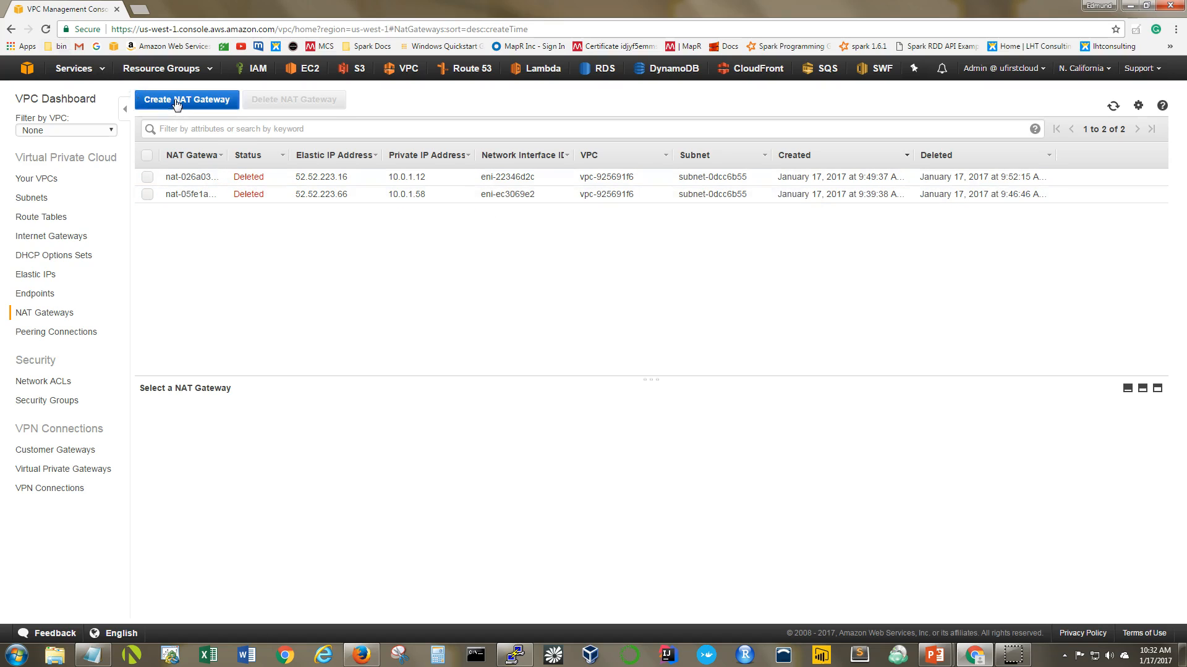
- Create a NAT gateway in subnet-0dcc6b55 (PUBLIC-SUBNET) with new Elastic IP 52.8.156.47
click(187, 100)
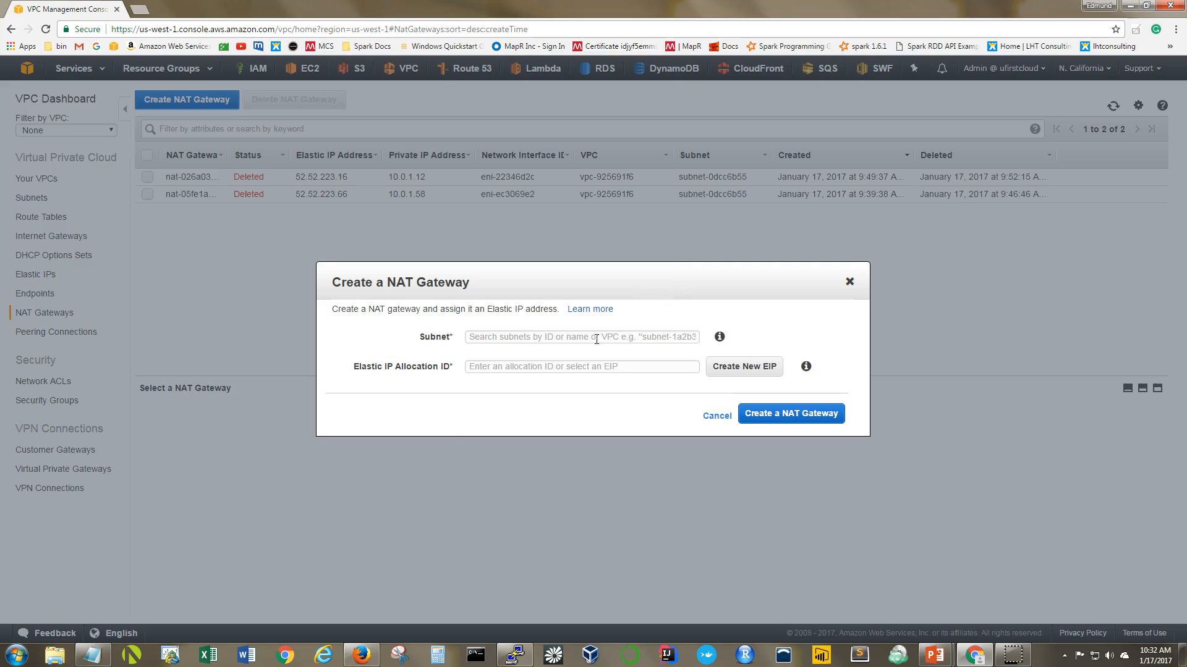
click(582, 337)
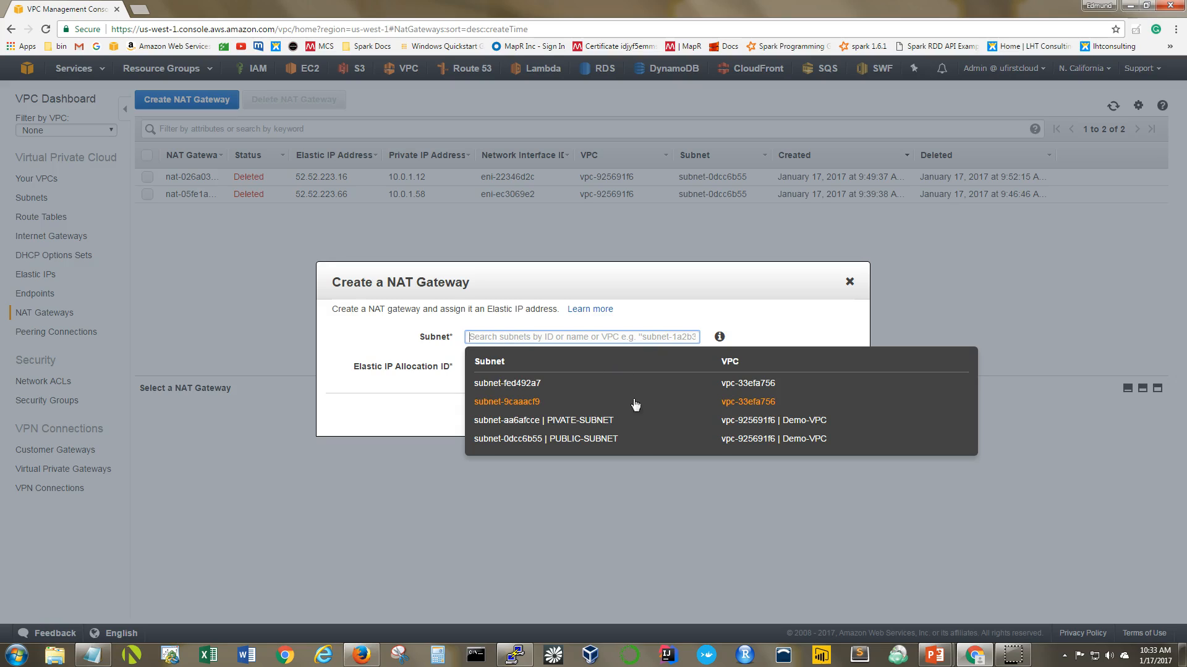
mouse_move(729, 441)
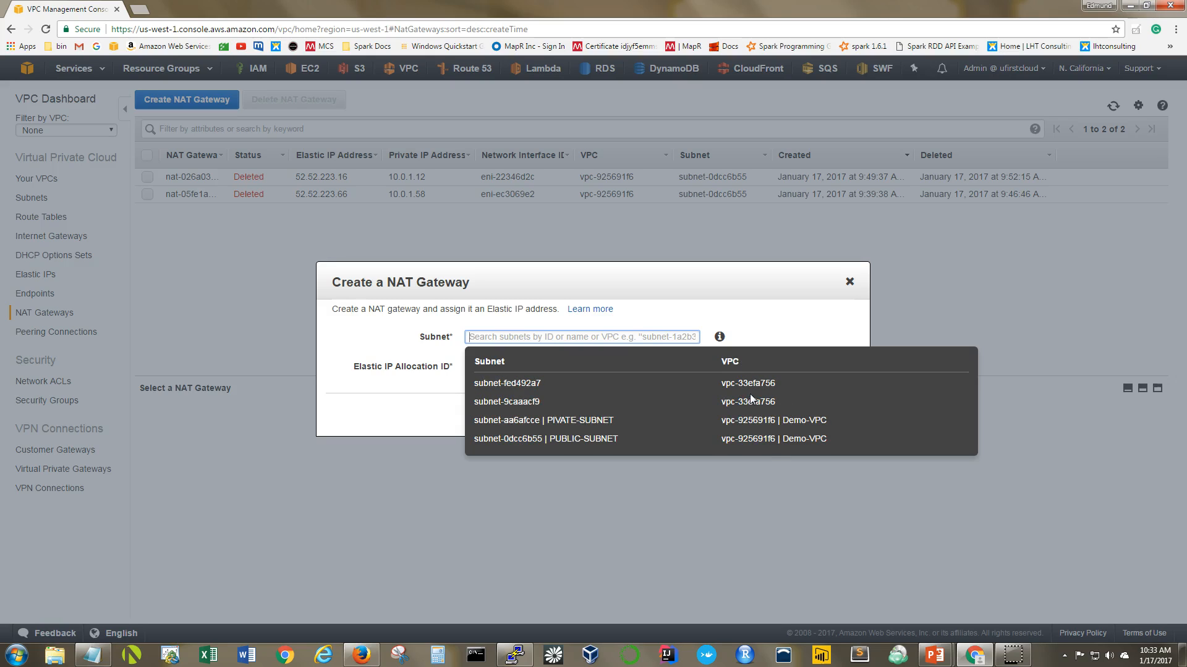
mouse_move(809, 435)
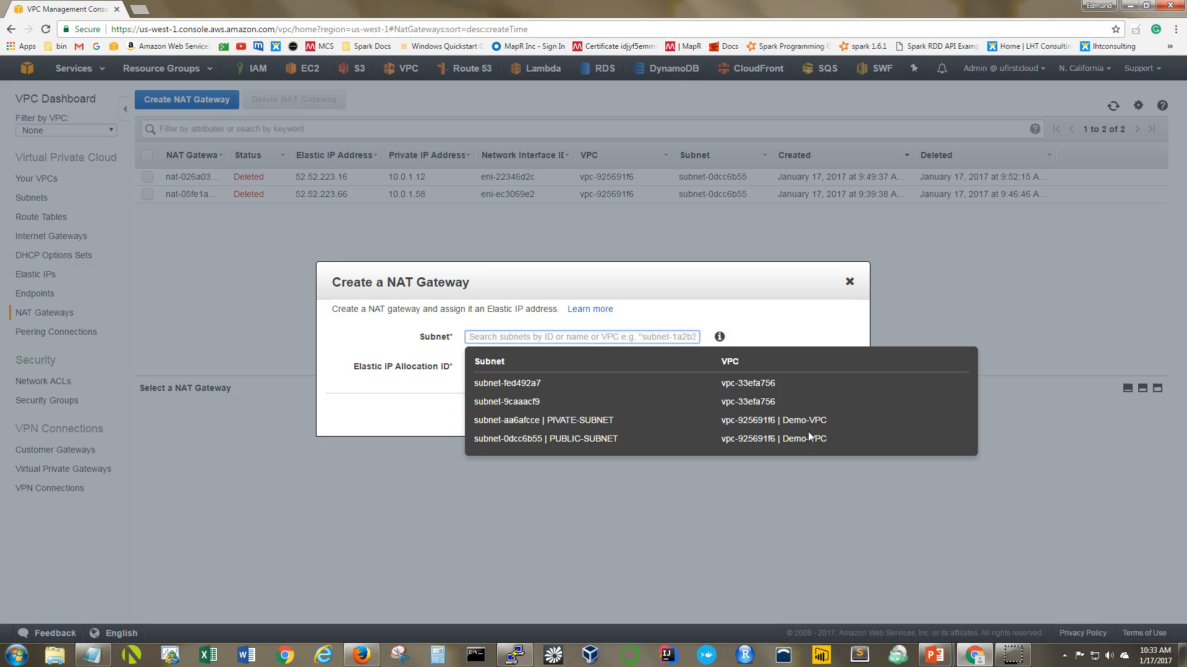
mouse_move(814, 434)
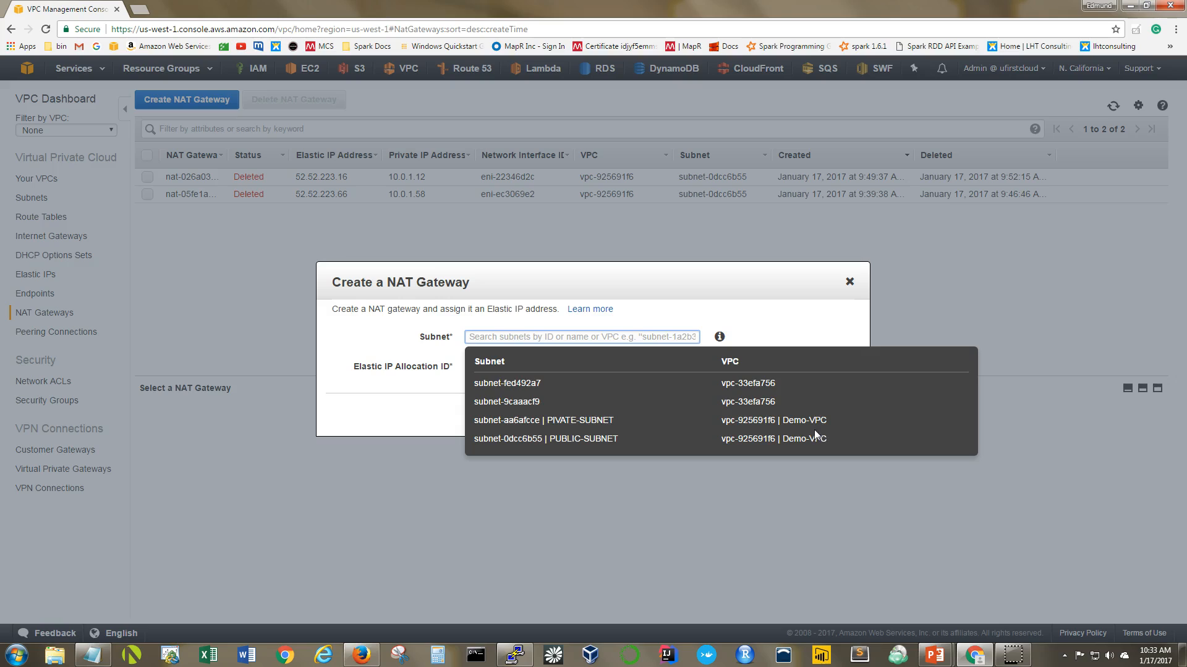
mouse_move(610, 434)
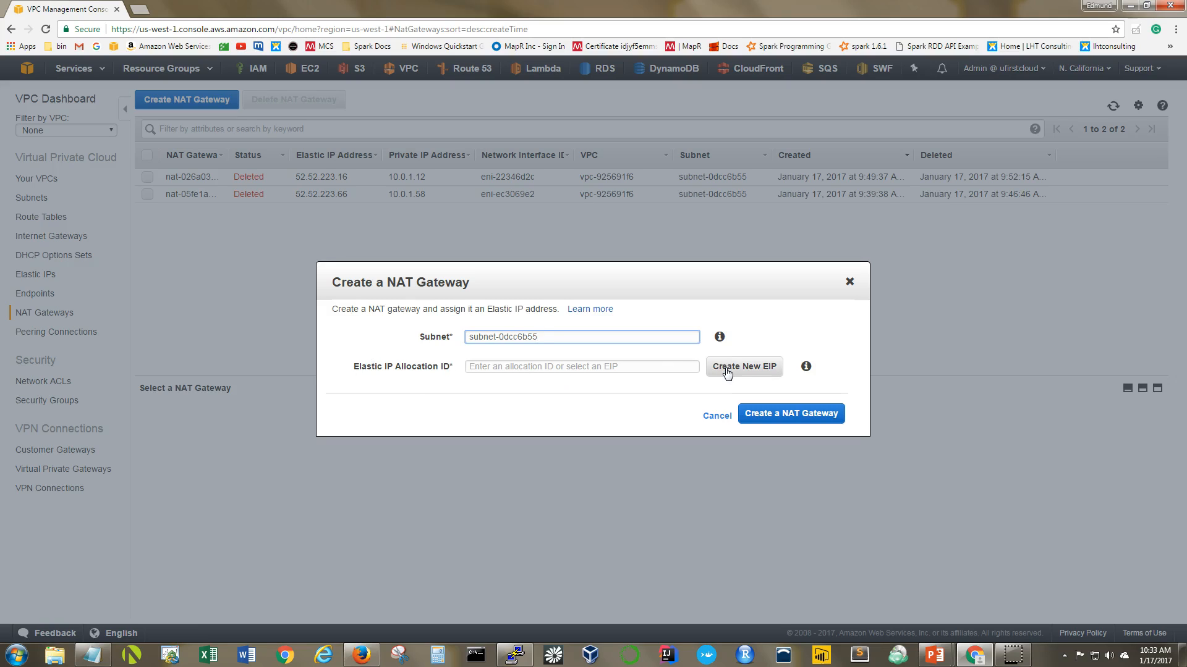
click(743, 366)
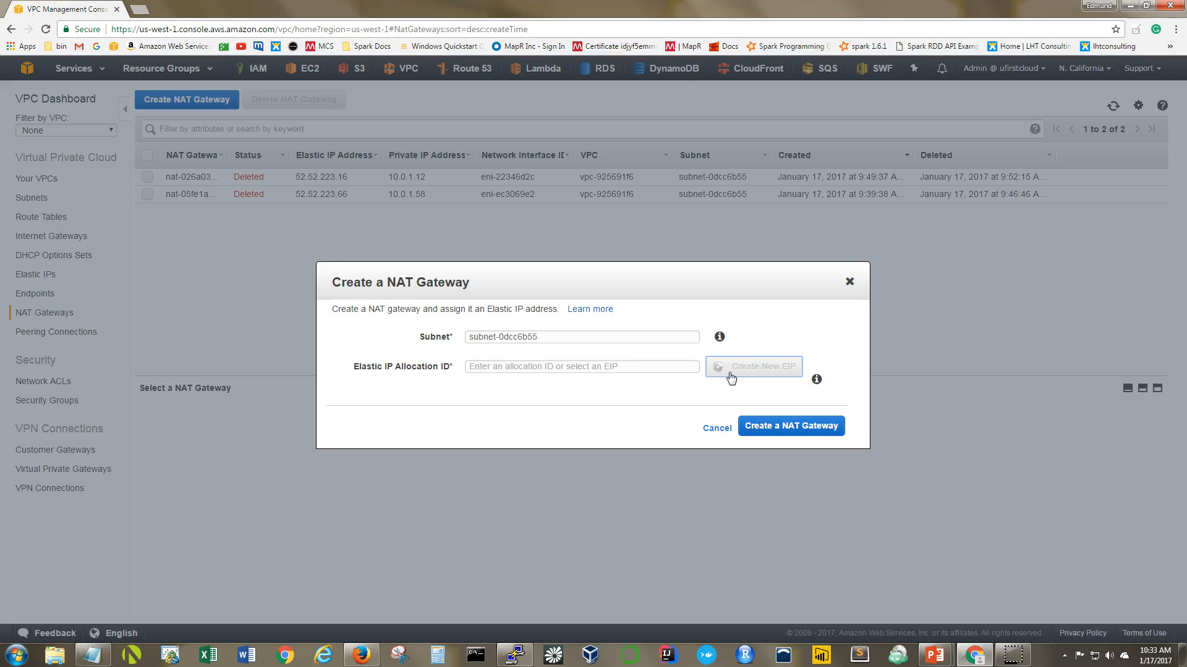
click(754, 367)
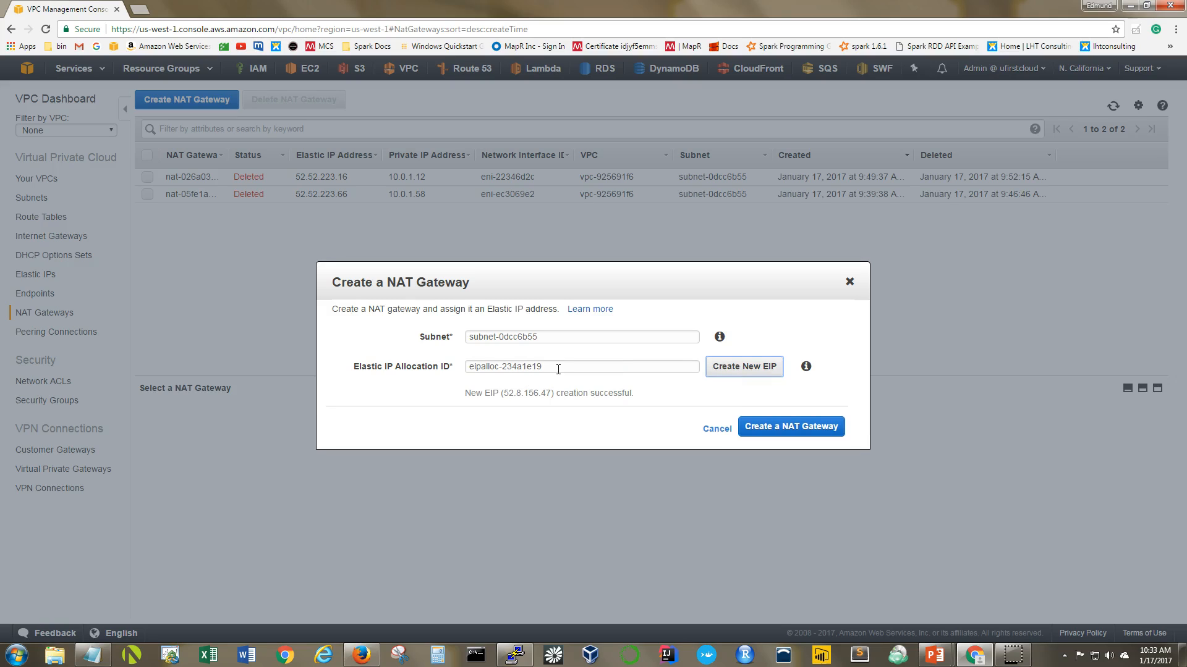
mouse_move(609, 396)
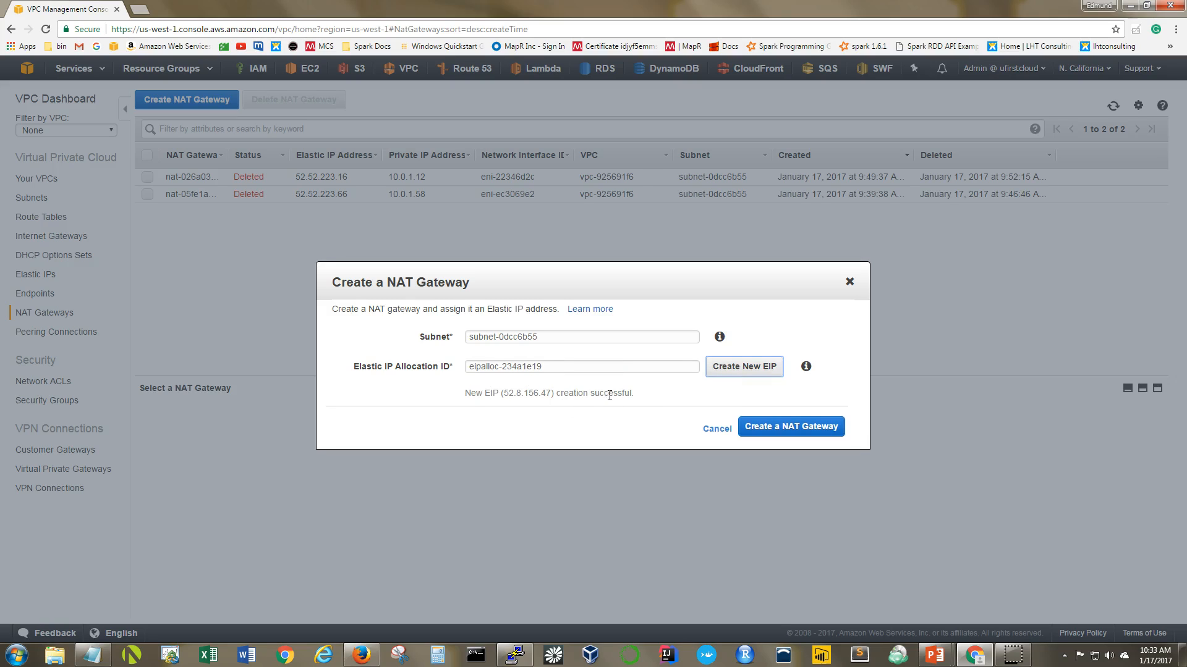
mouse_move(812, 431)
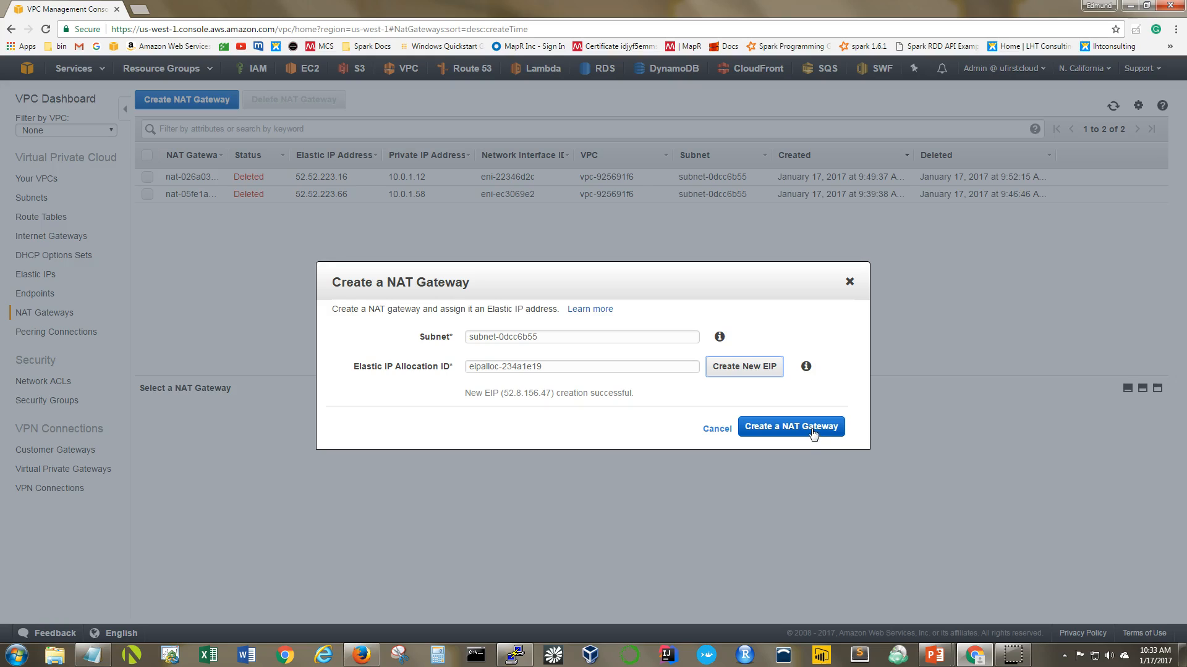
click(791, 426)
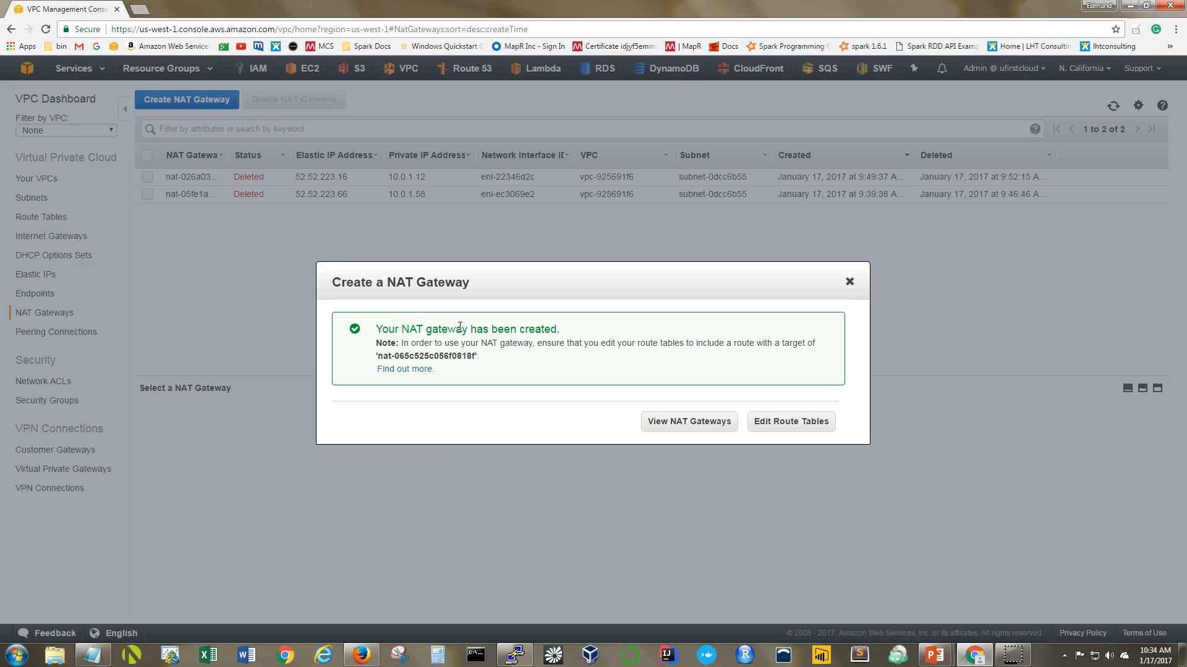
mouse_move(556, 348)
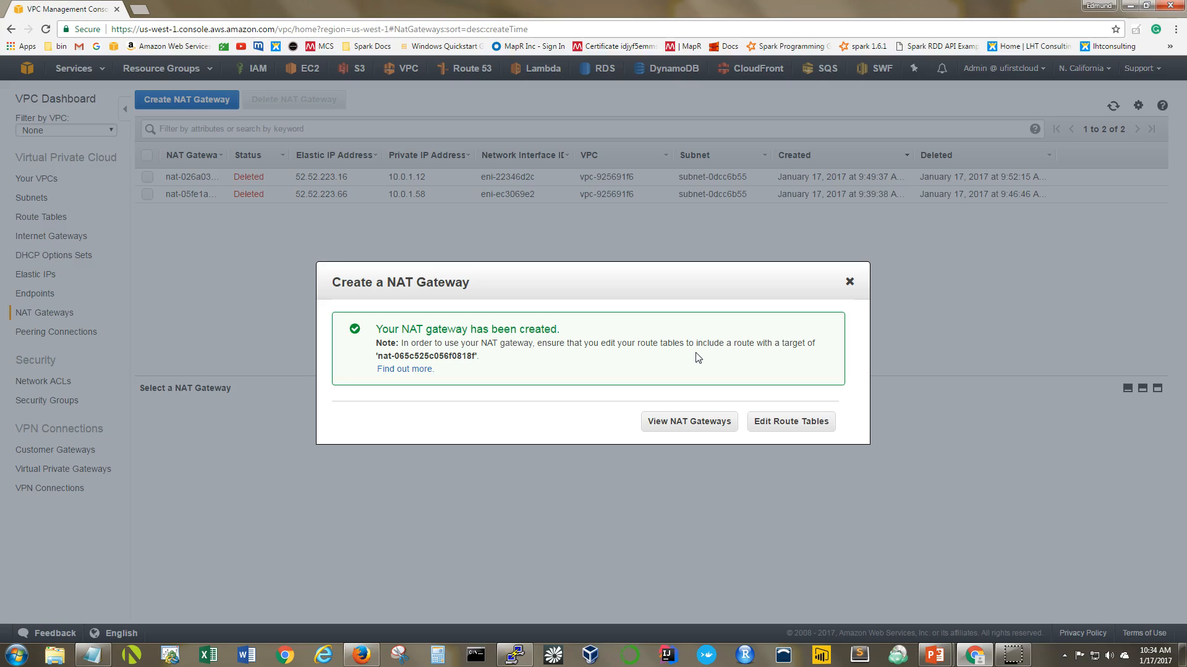
mouse_move(694, 340)
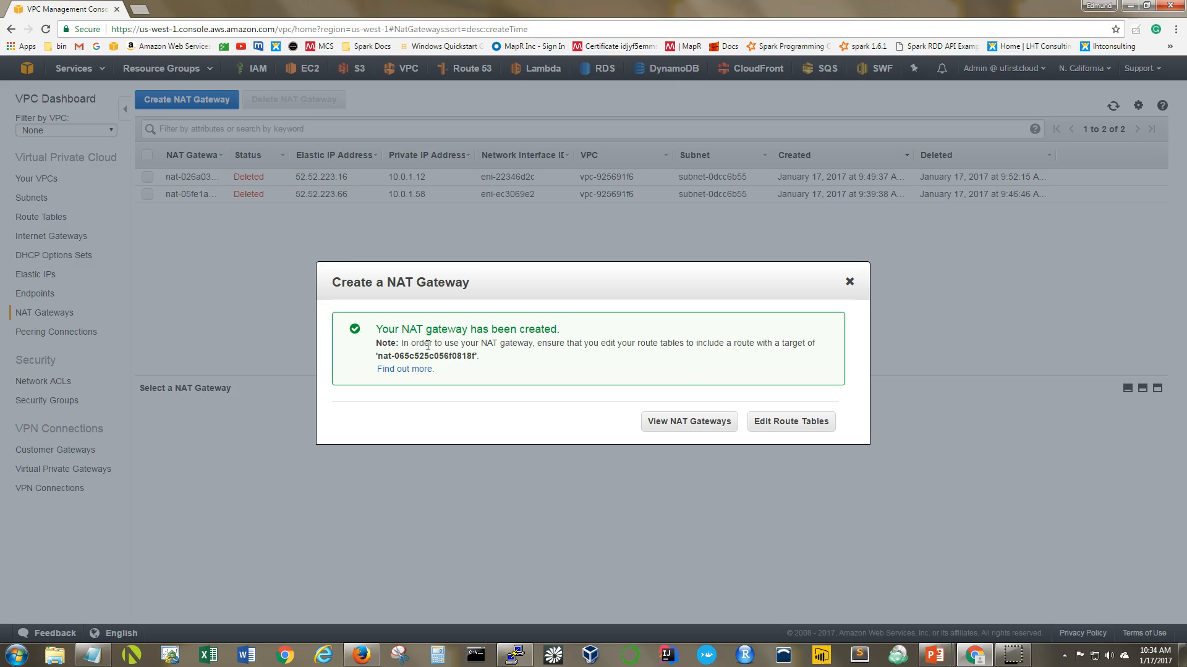
mouse_move(451, 345)
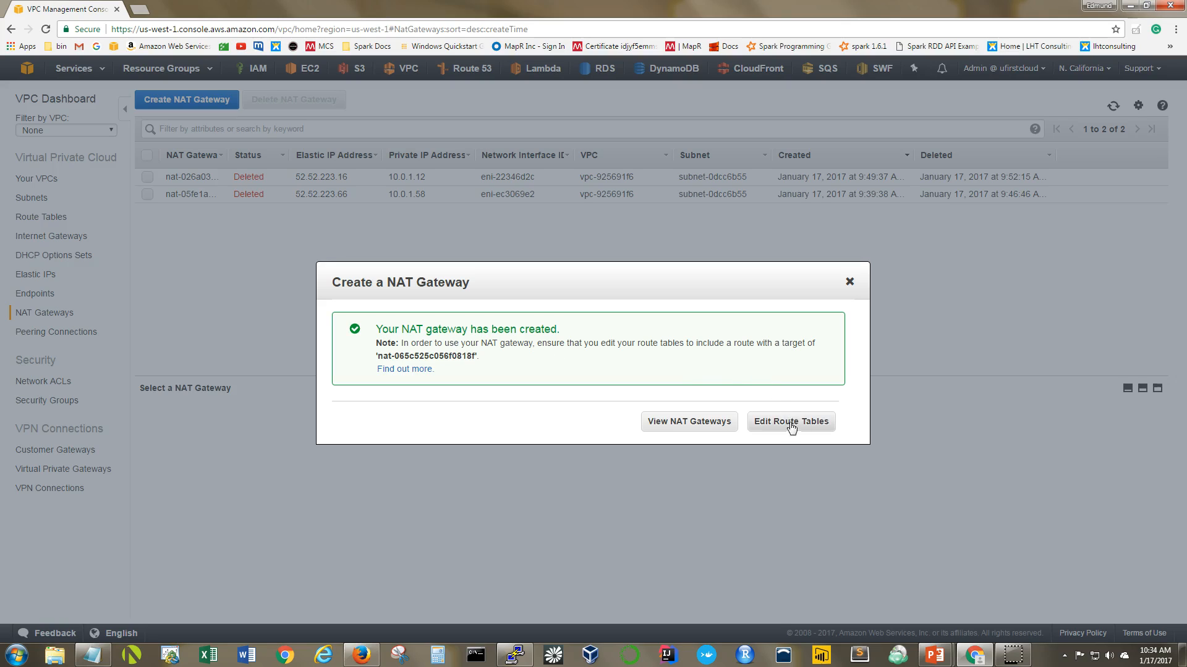
mouse_move(796, 428)
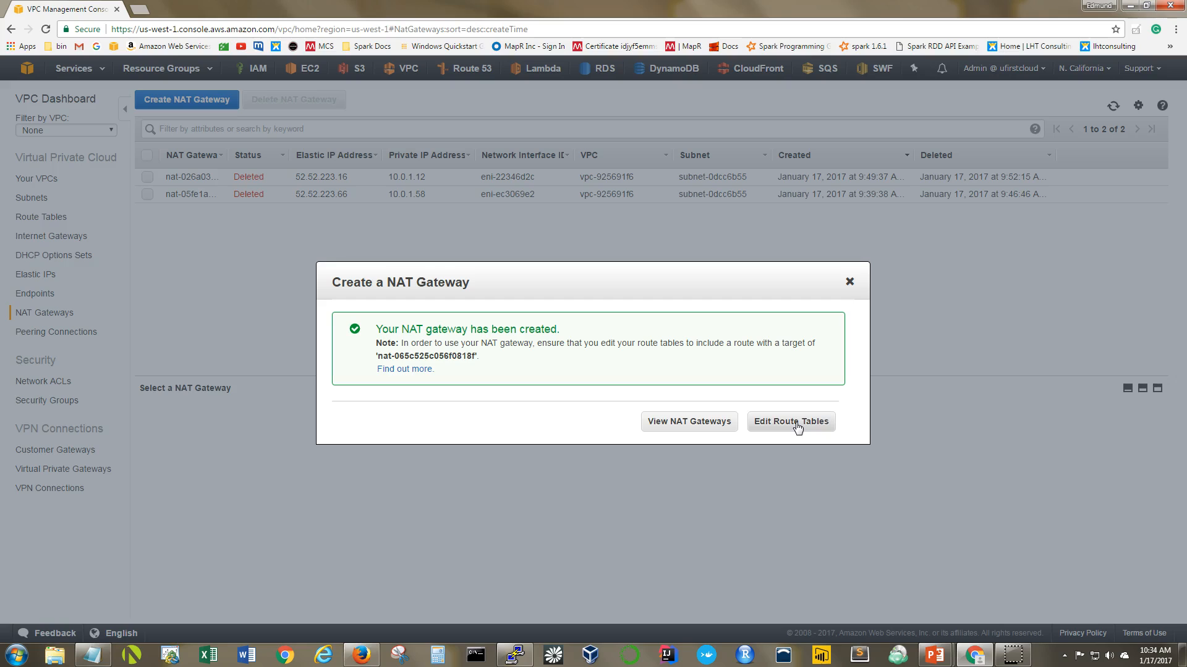
mouse_move(793, 431)
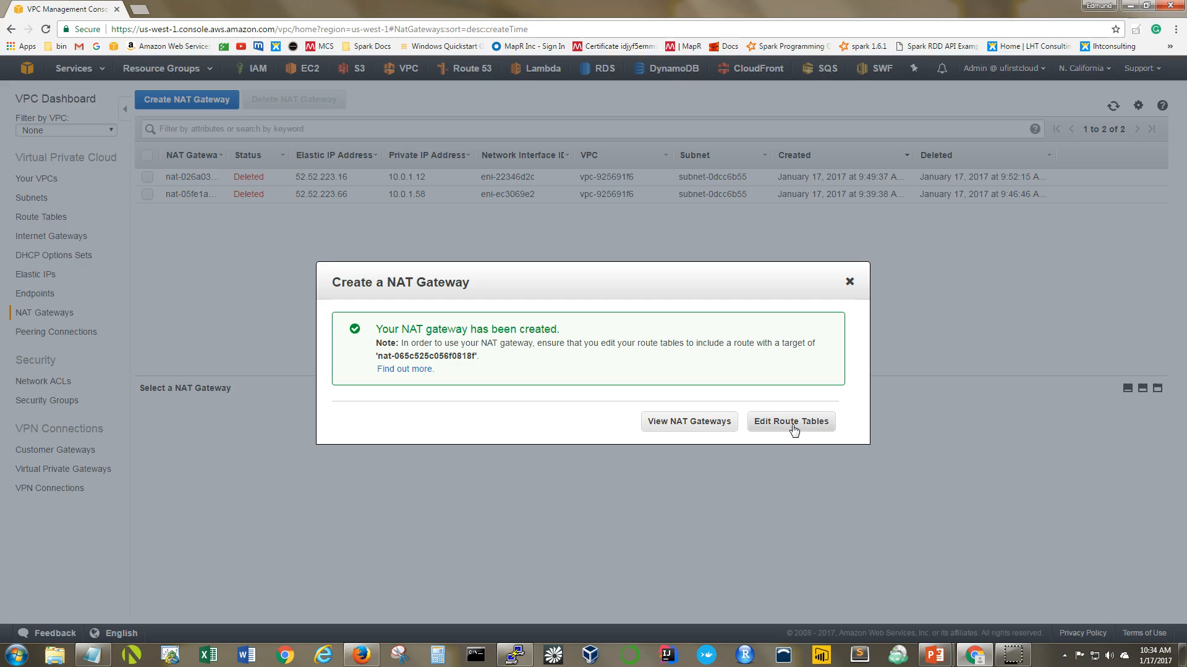
- Open Route Tables to view the main Demo-VPC route table (rtb-5bd96d3f) routes
click(792, 421)
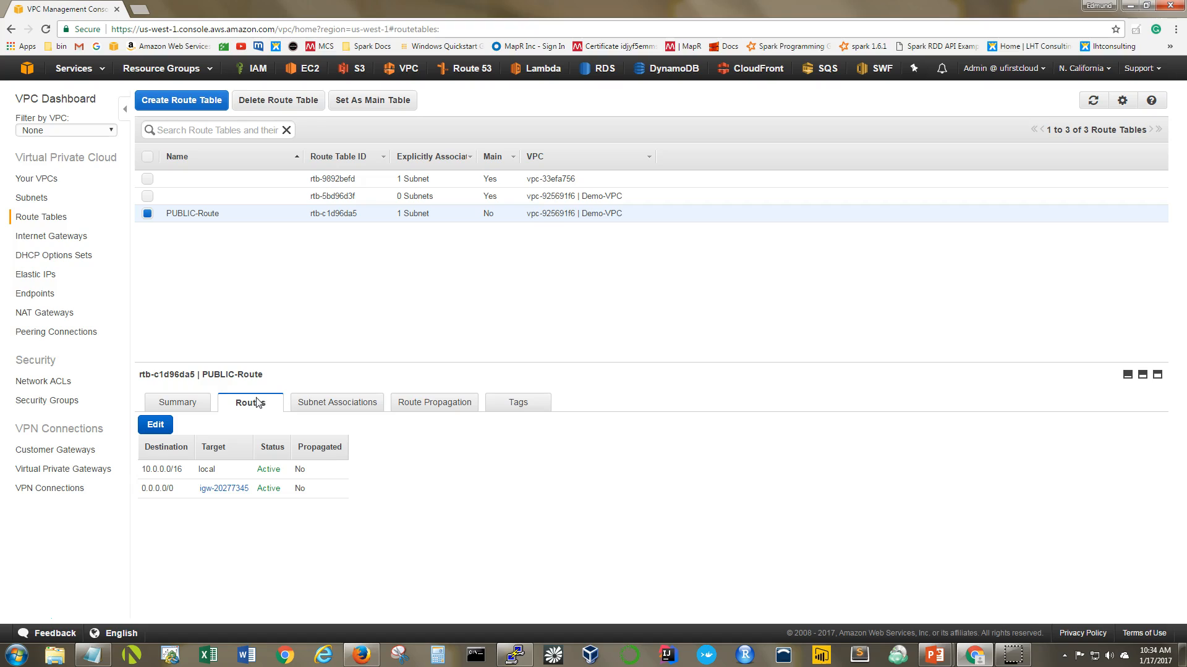
mouse_move(333, 431)
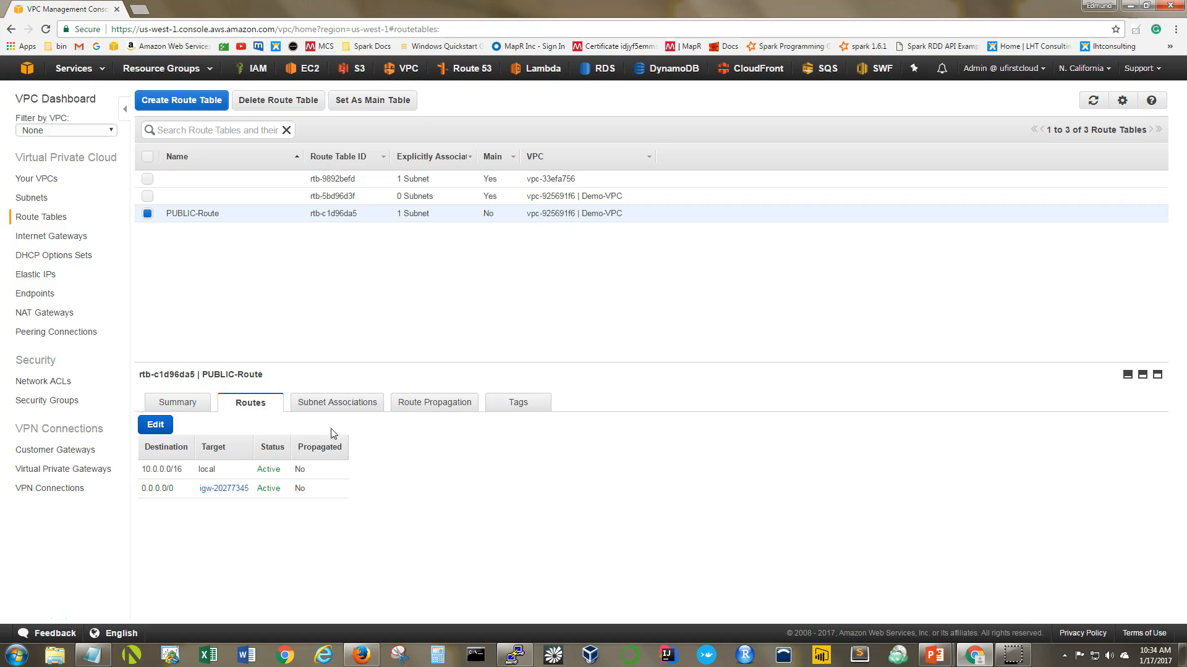
mouse_move(472, 214)
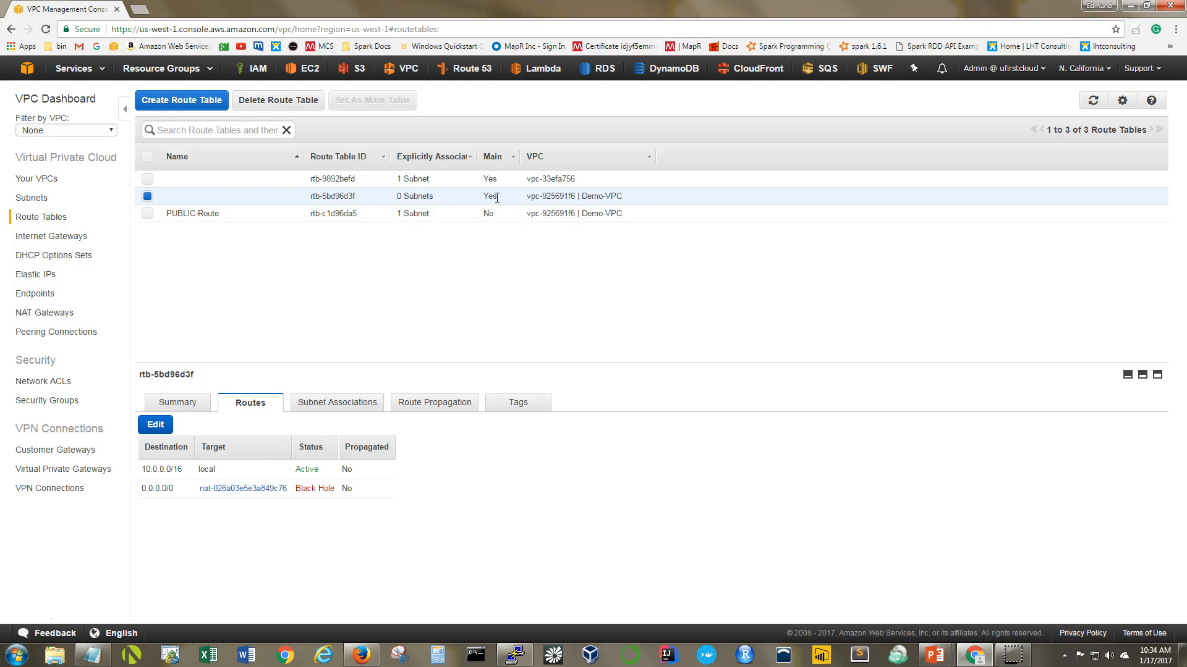
mouse_move(196, 205)
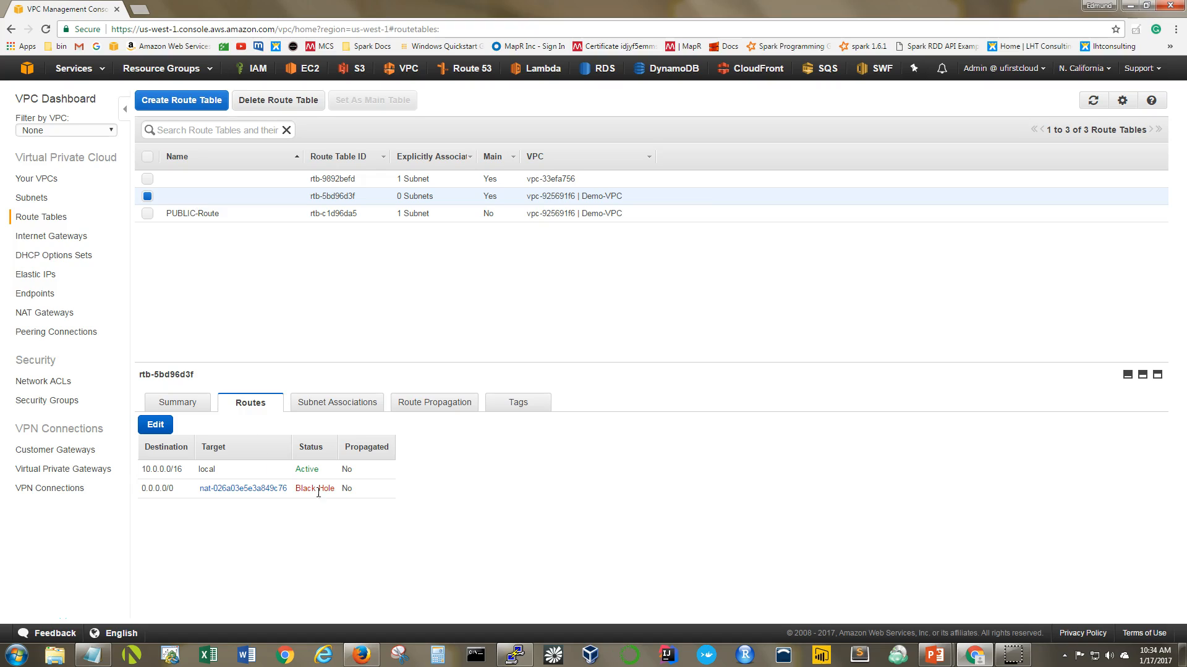
mouse_move(242, 509)
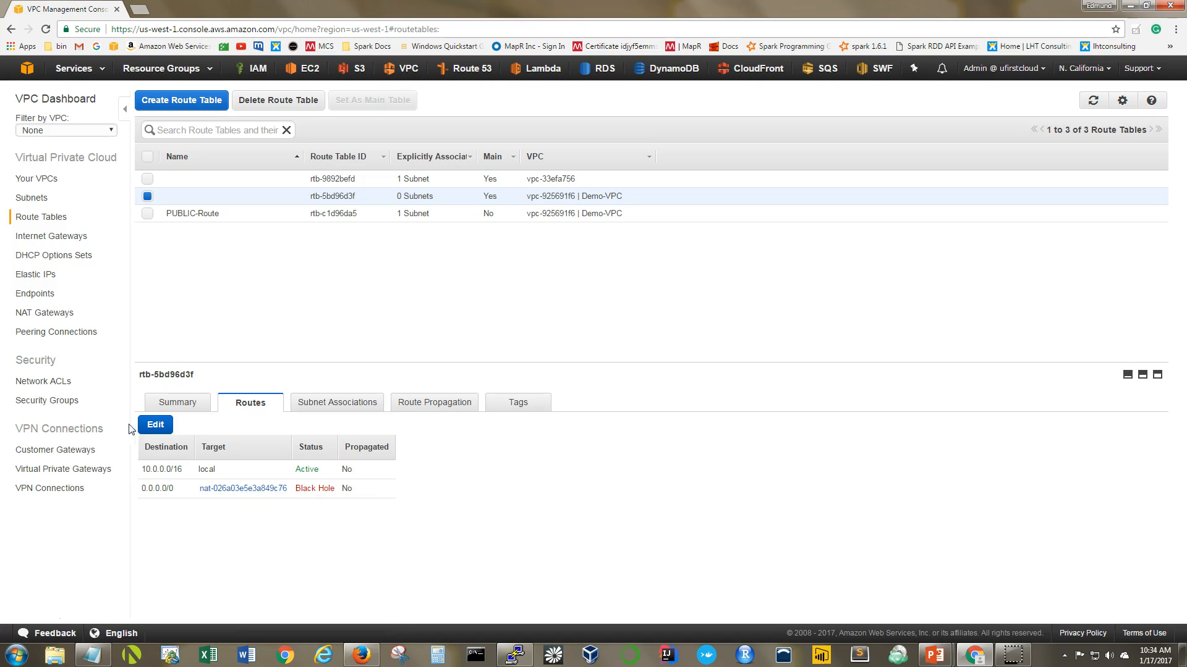
- Replace the black-hole 0.0.0.0/0 route with one targeting nat-065c525c056f0818f, and save
click(155, 425)
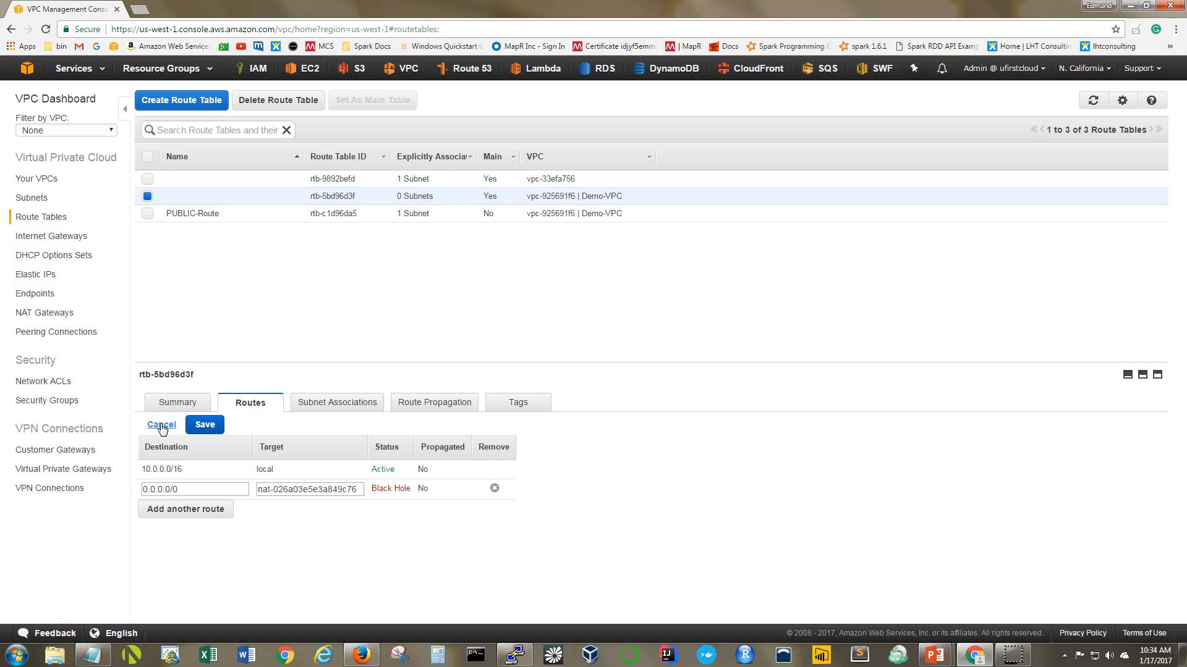
mouse_move(494, 488)
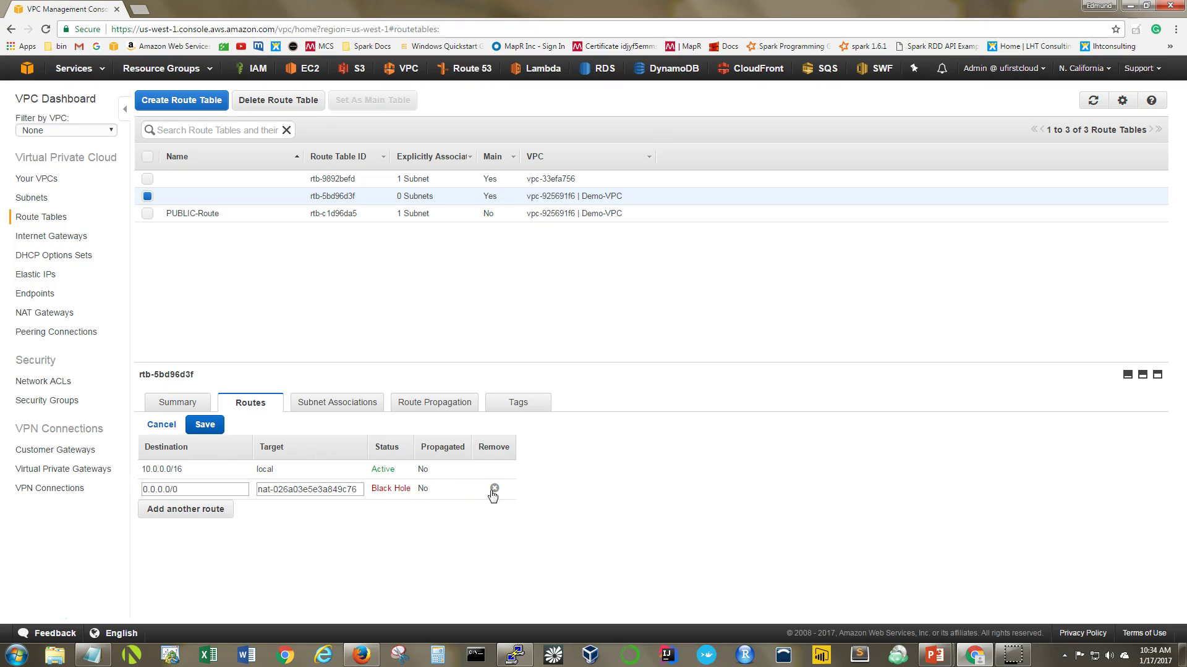
click(494, 488)
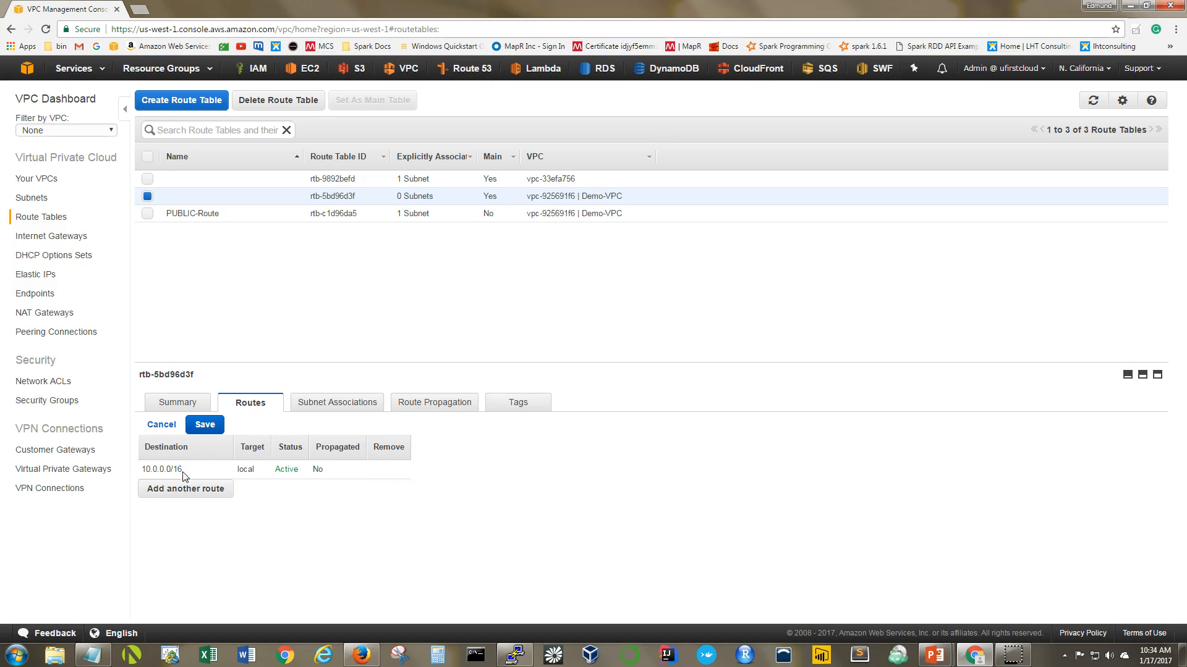
click(185, 488)
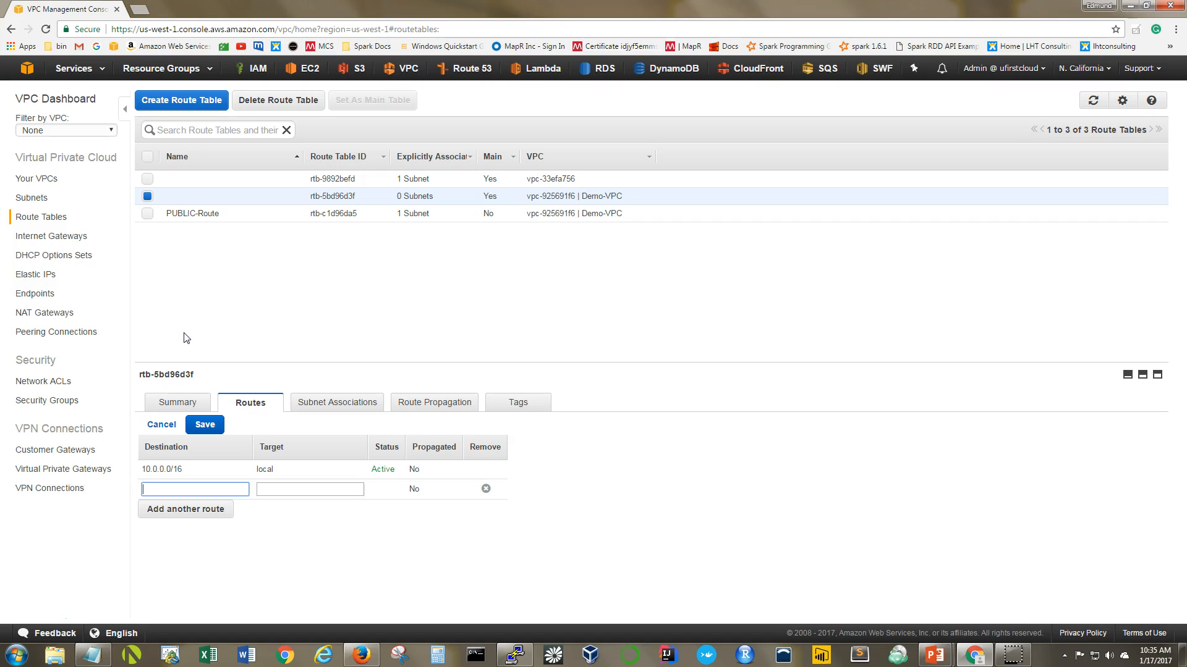
text(0.0.0.0)
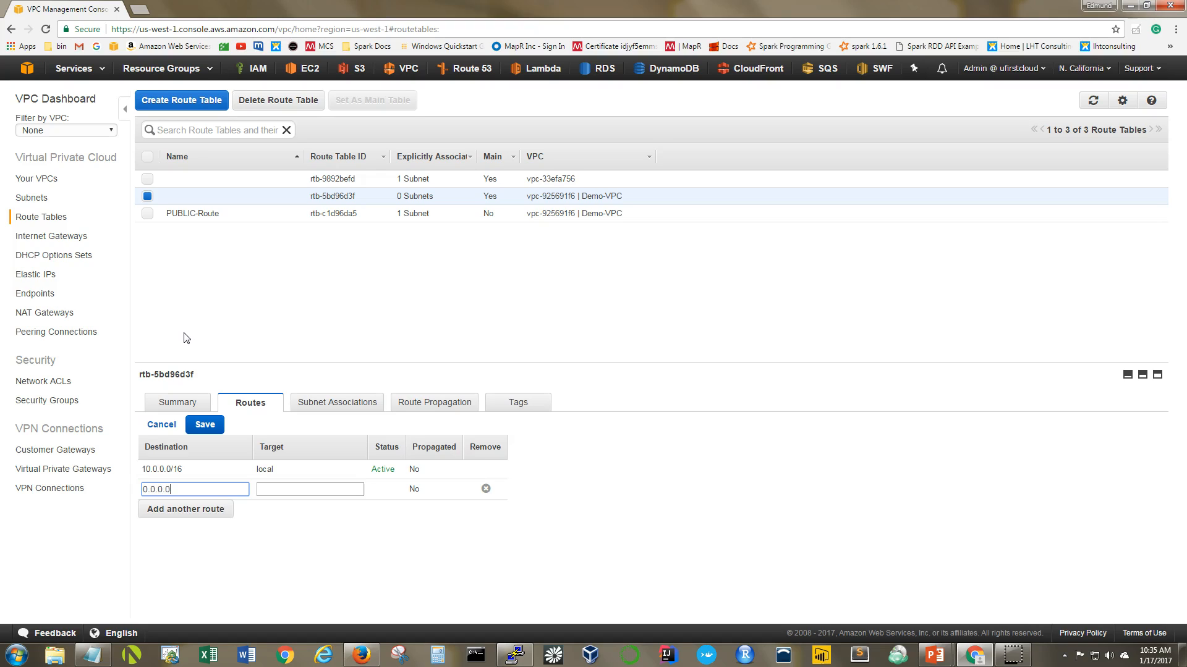
text(/0)
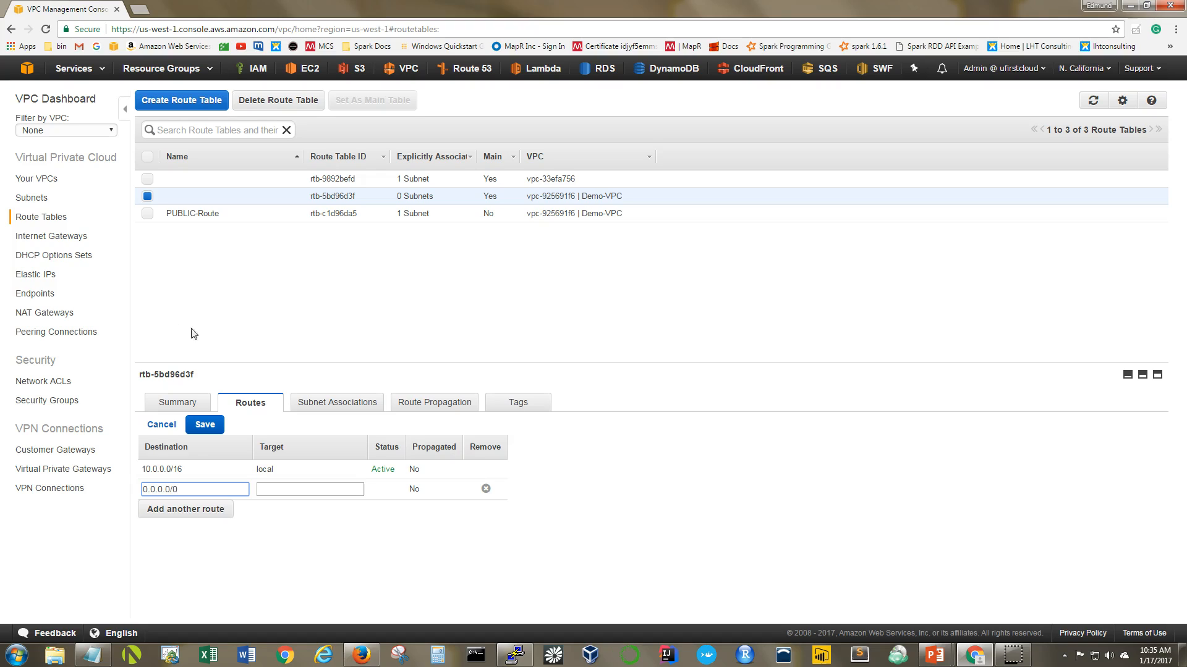
click(310, 488)
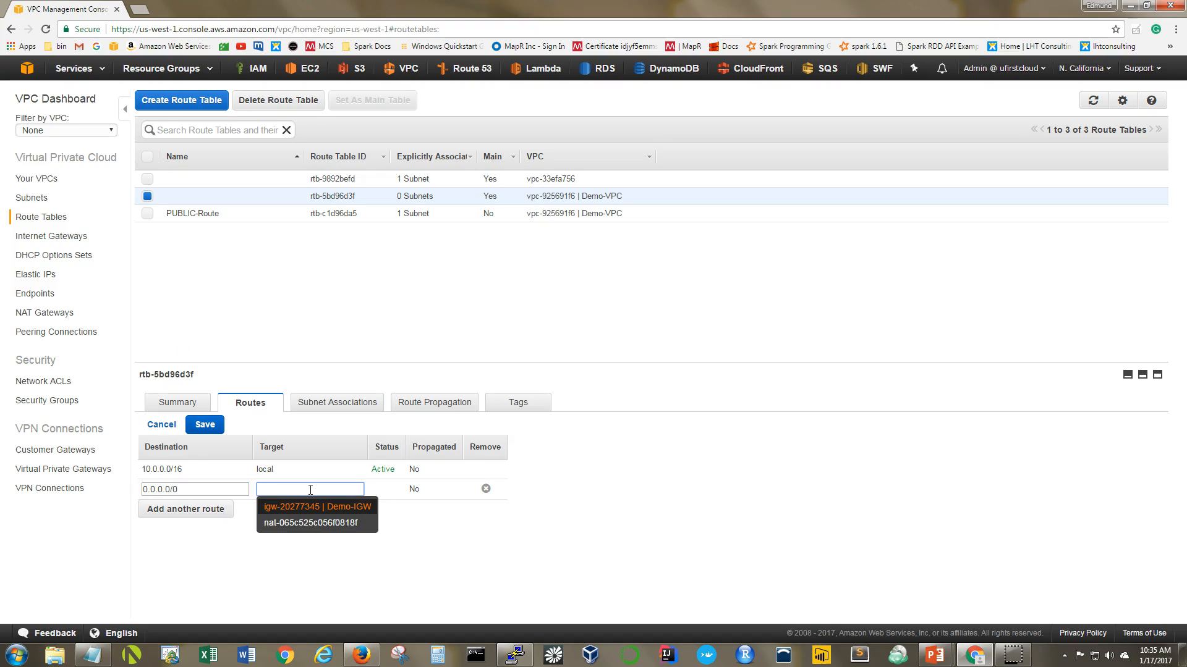
mouse_move(350, 511)
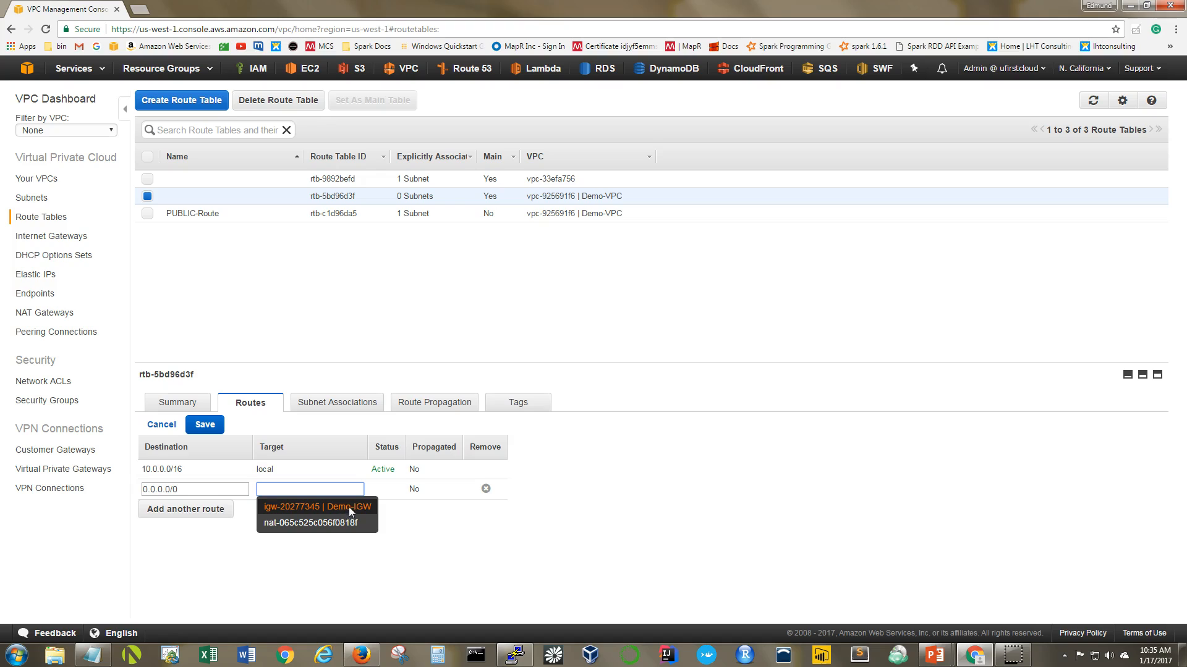
mouse_move(314, 530)
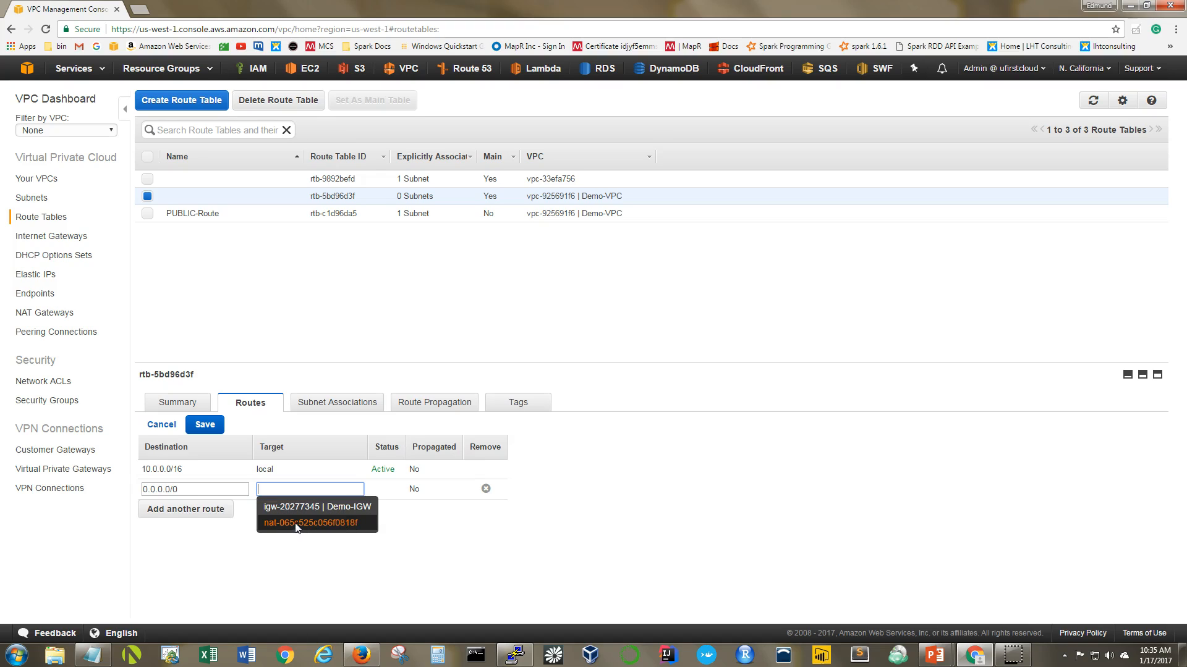
click(314, 523)
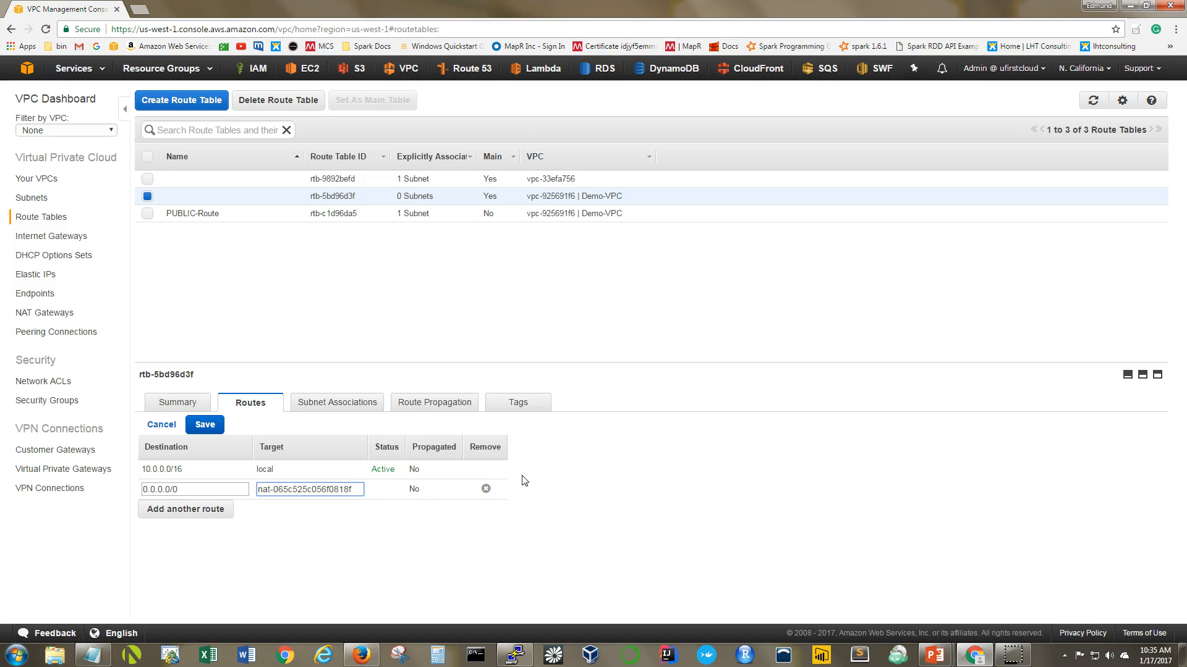
click(205, 424)
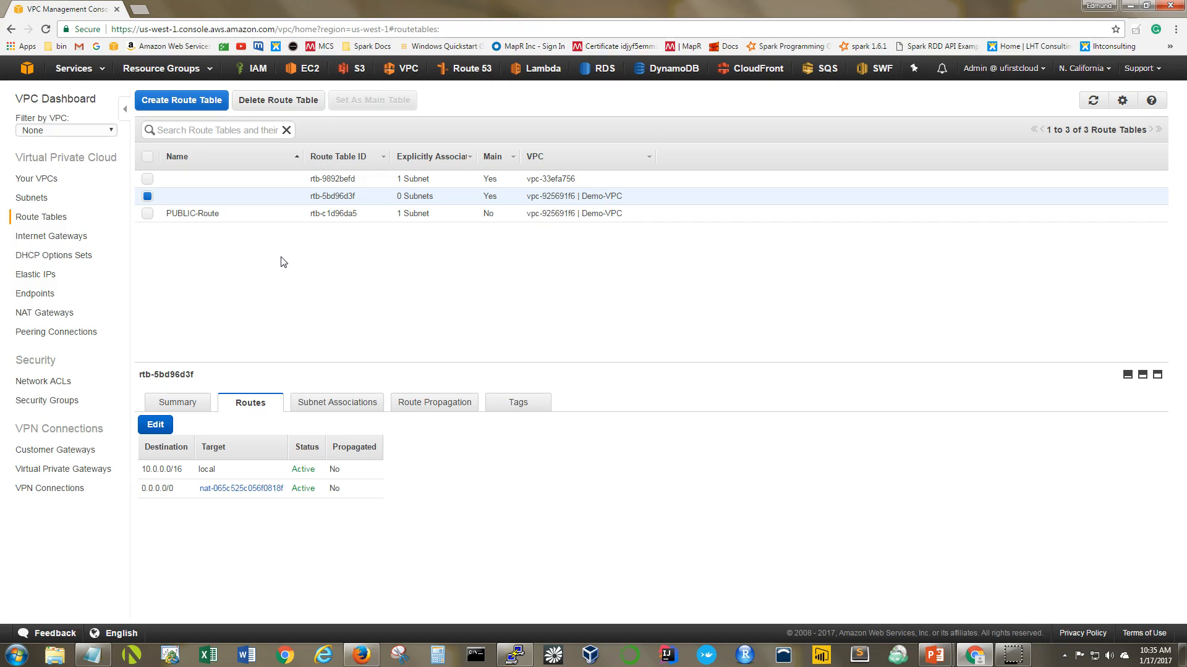
mouse_move(332, 257)
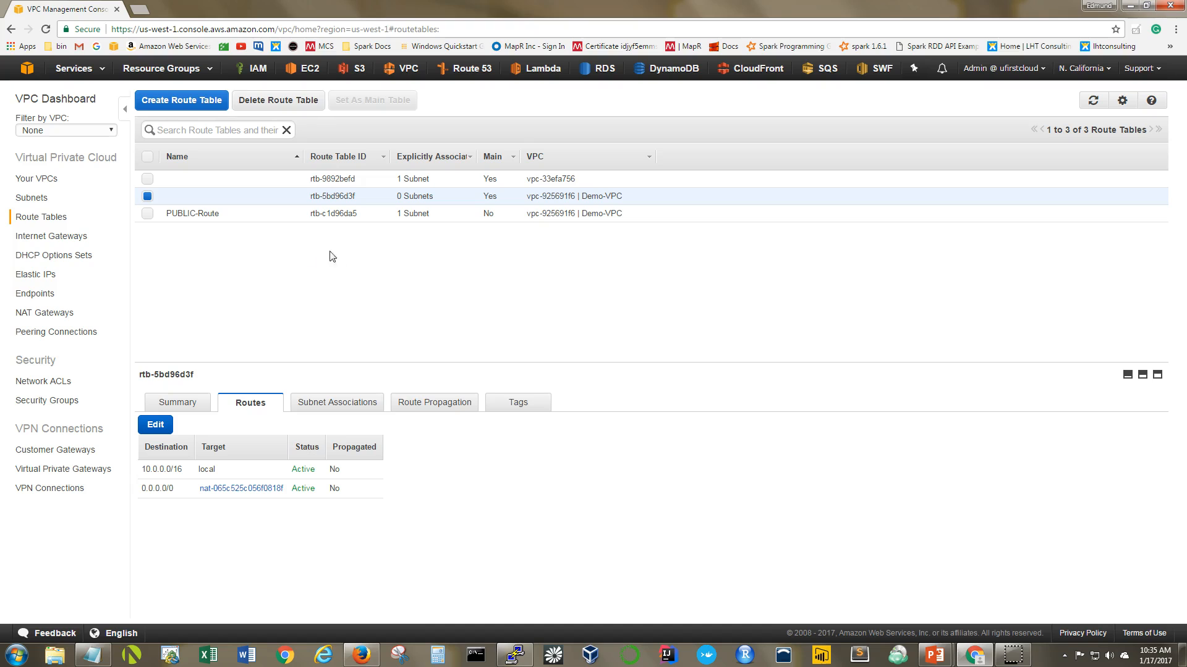
mouse_move(580, 617)
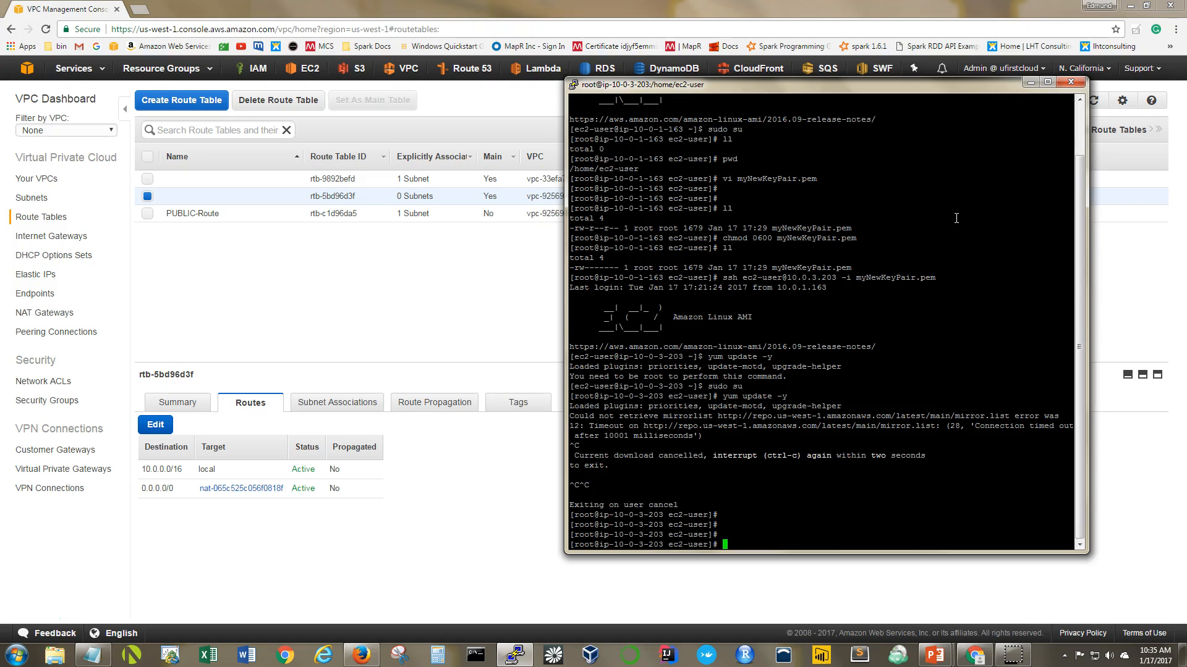
- Run 'yum update -y', then 'yum install mysql' and confirm with y
text(yum update -y)
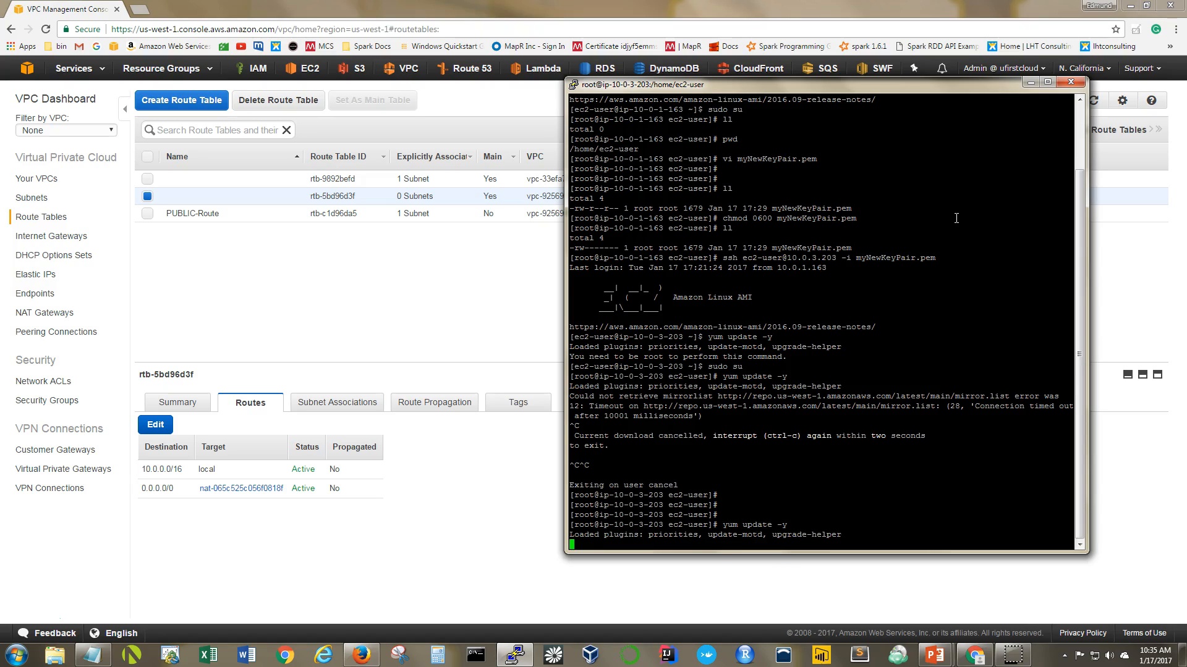
mouse_move(912, 228)
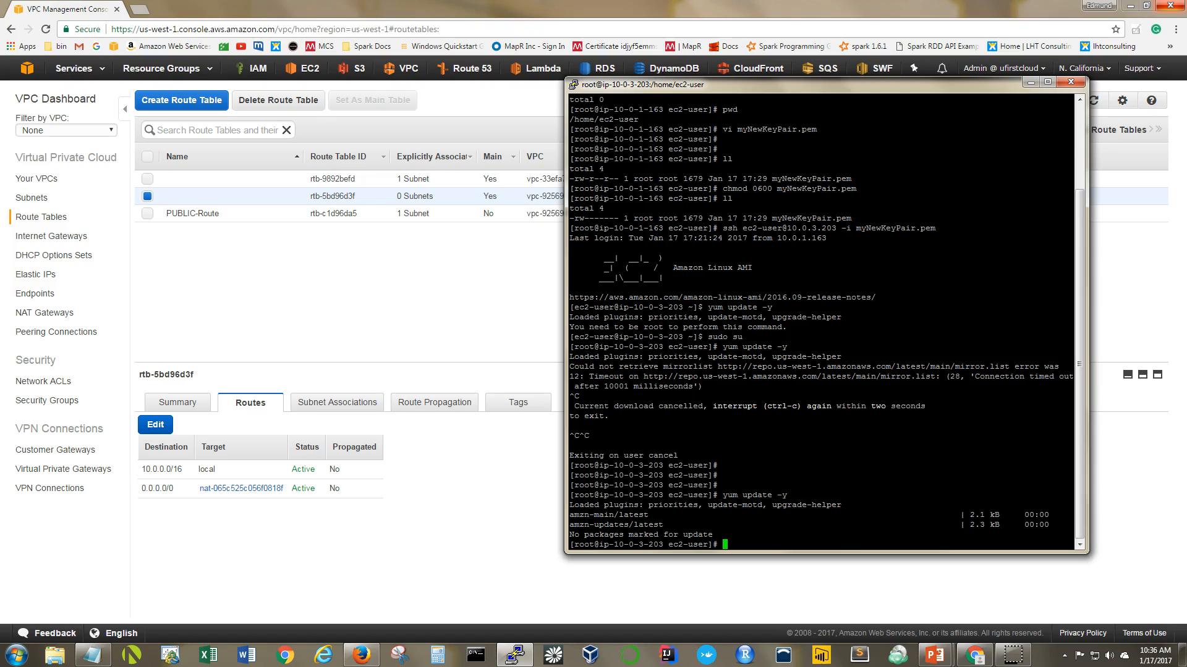
text(yum)
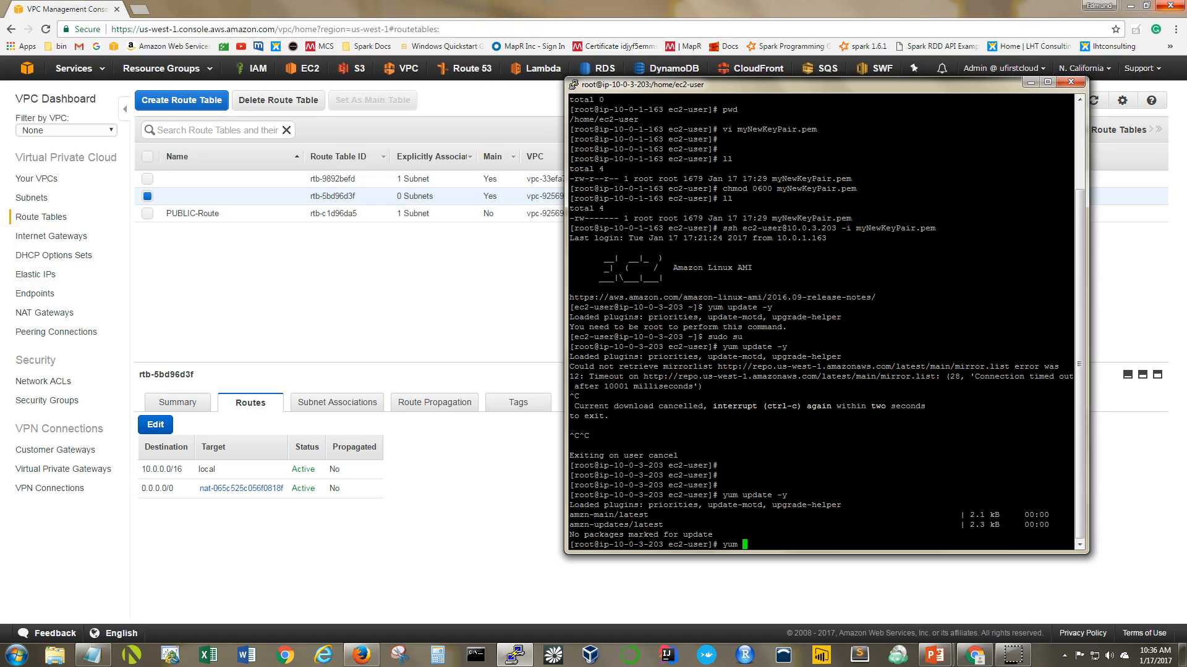
text(install)
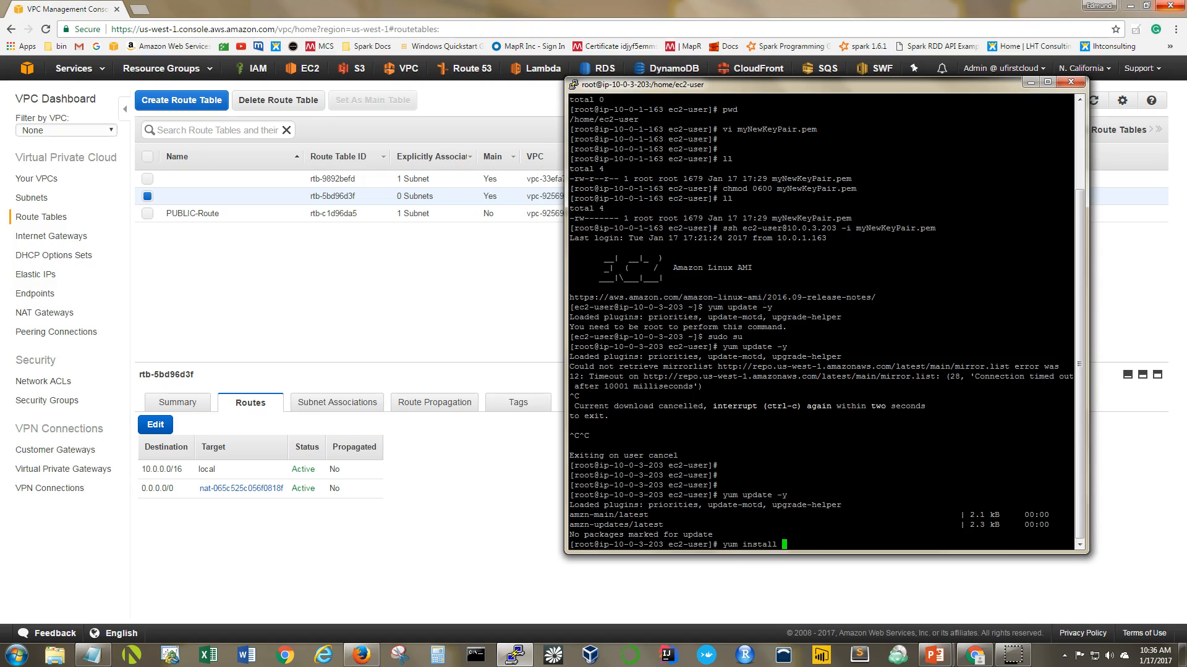
text(myse)
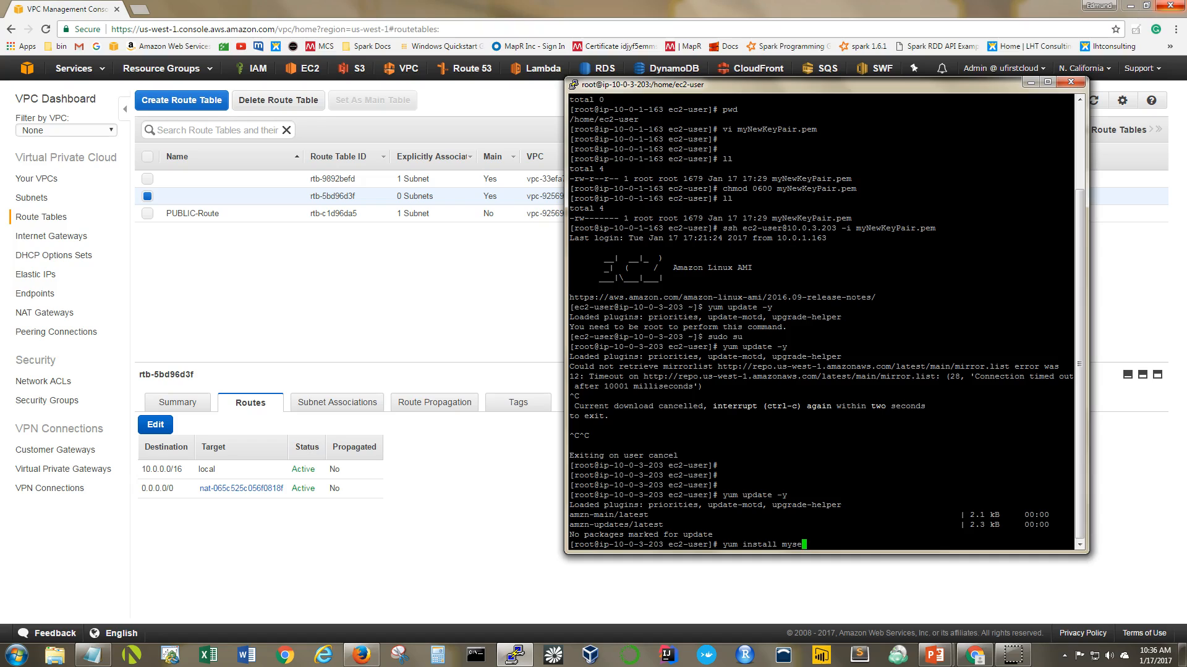
text(l)
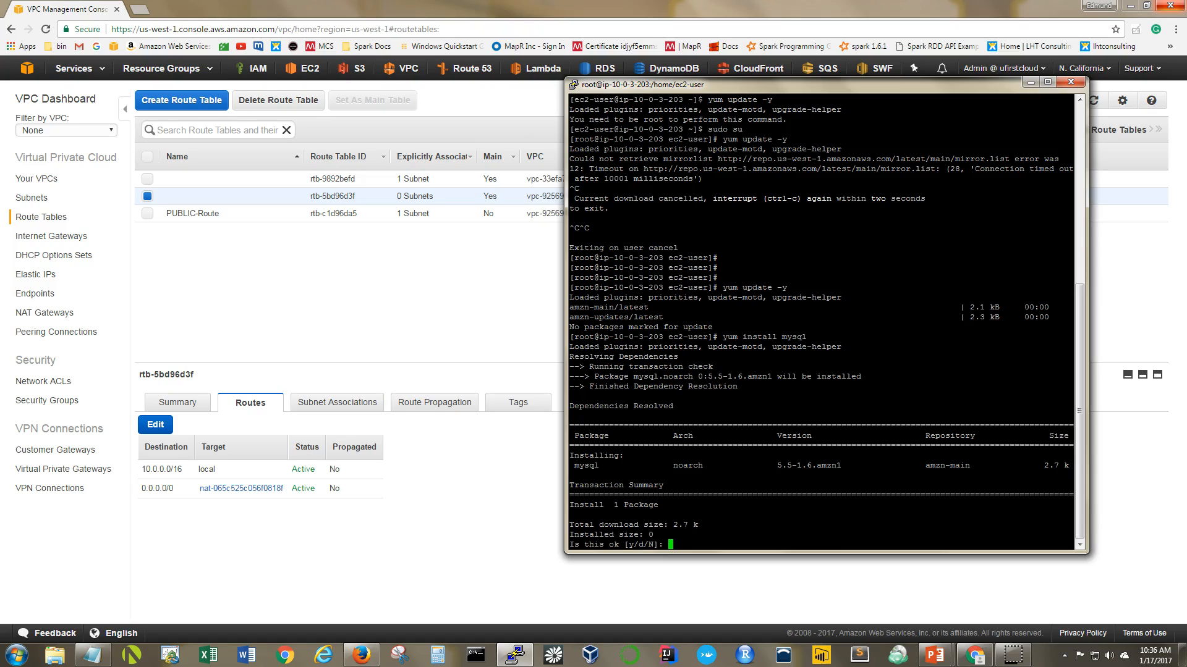
text(y)
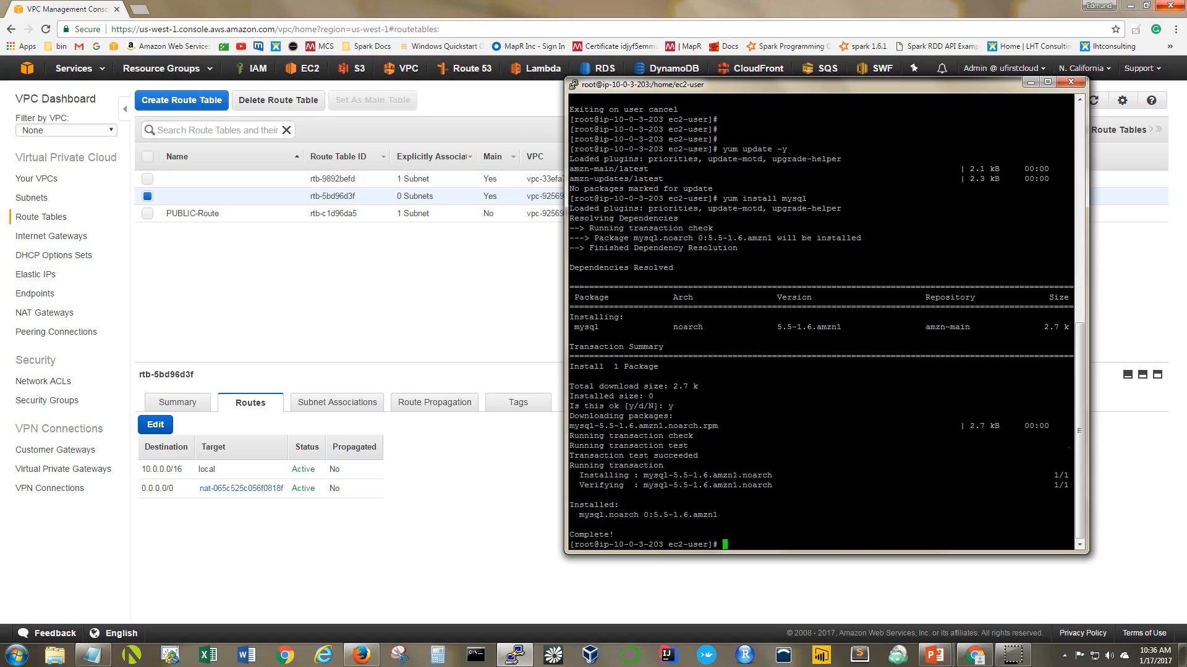